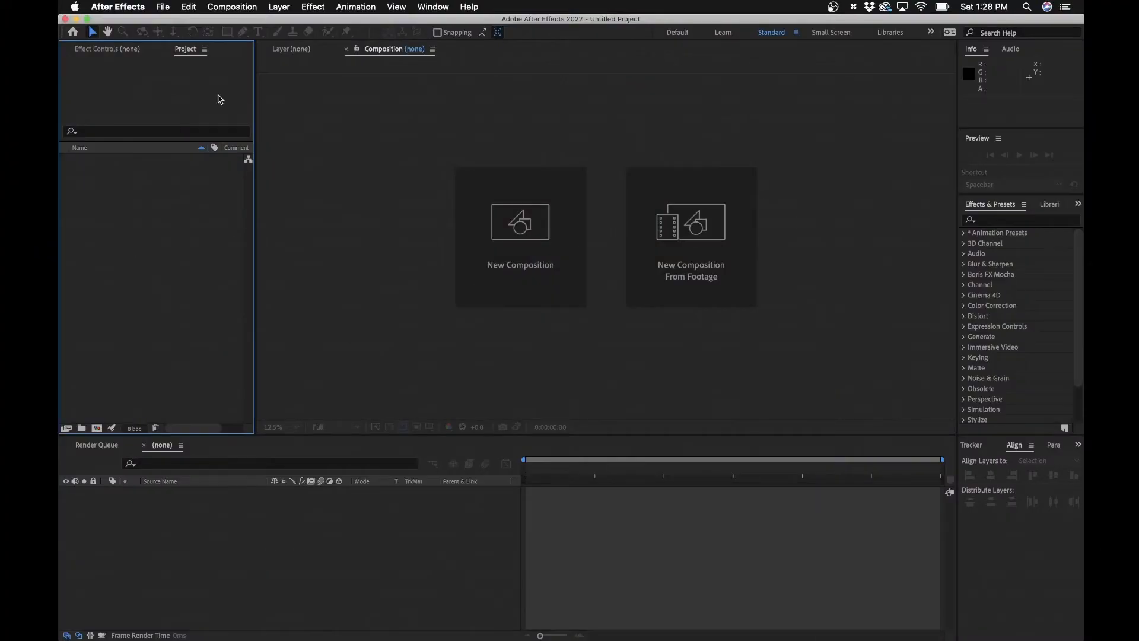
pyautogui.moveTo(119, 204)
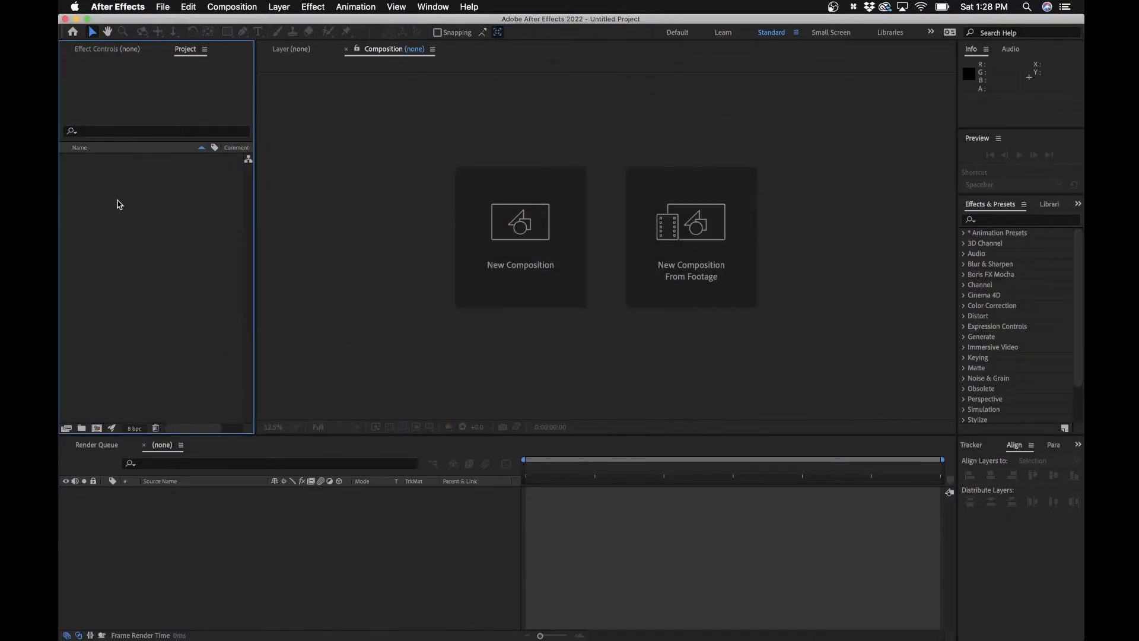
# - Import the PHOTOS folder of five JPG images from Downloads into the project
pyautogui.click(161, 7)
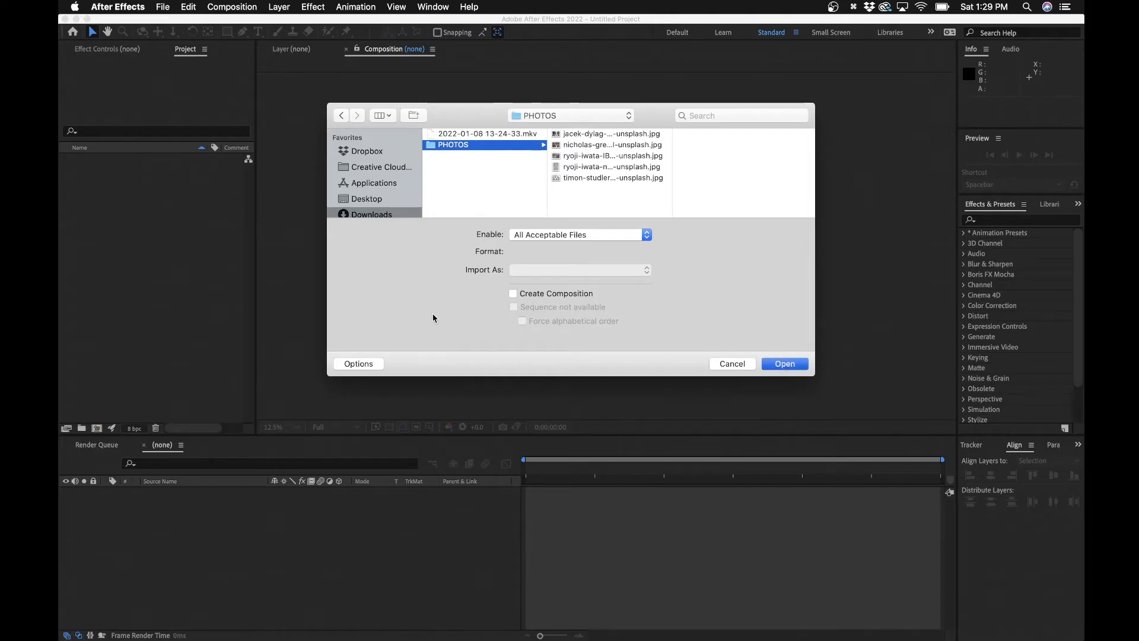
pyautogui.click(784, 363)
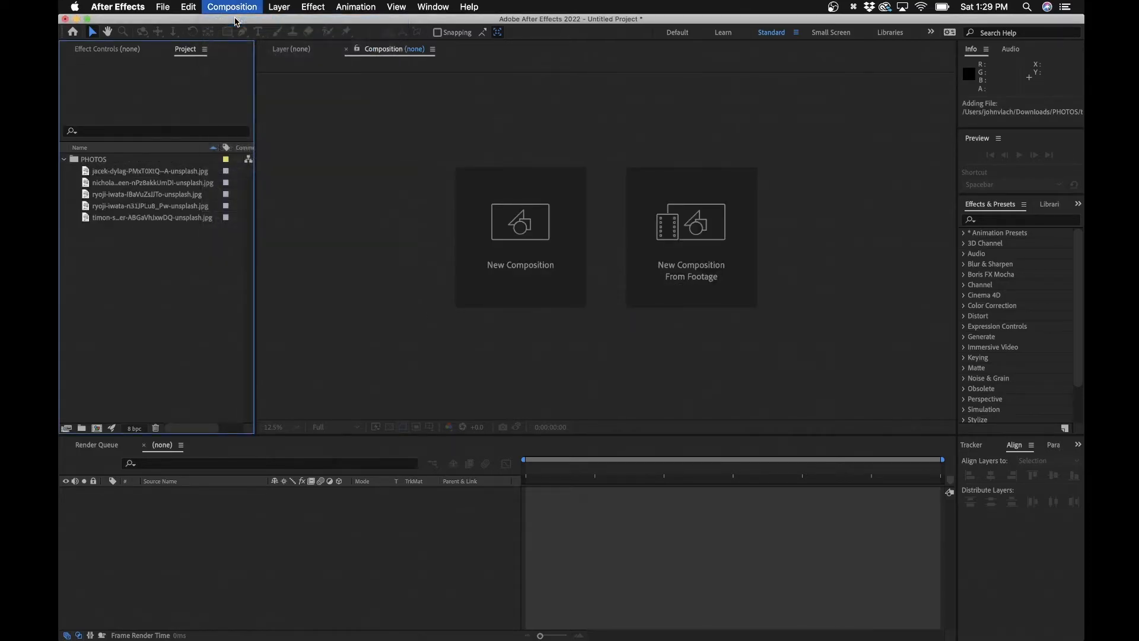
# - Create the HDTV 1080 29.97 composition 'Animated Photo Slideshow' lasting 0;01;30;00
pyautogui.click(520, 222)
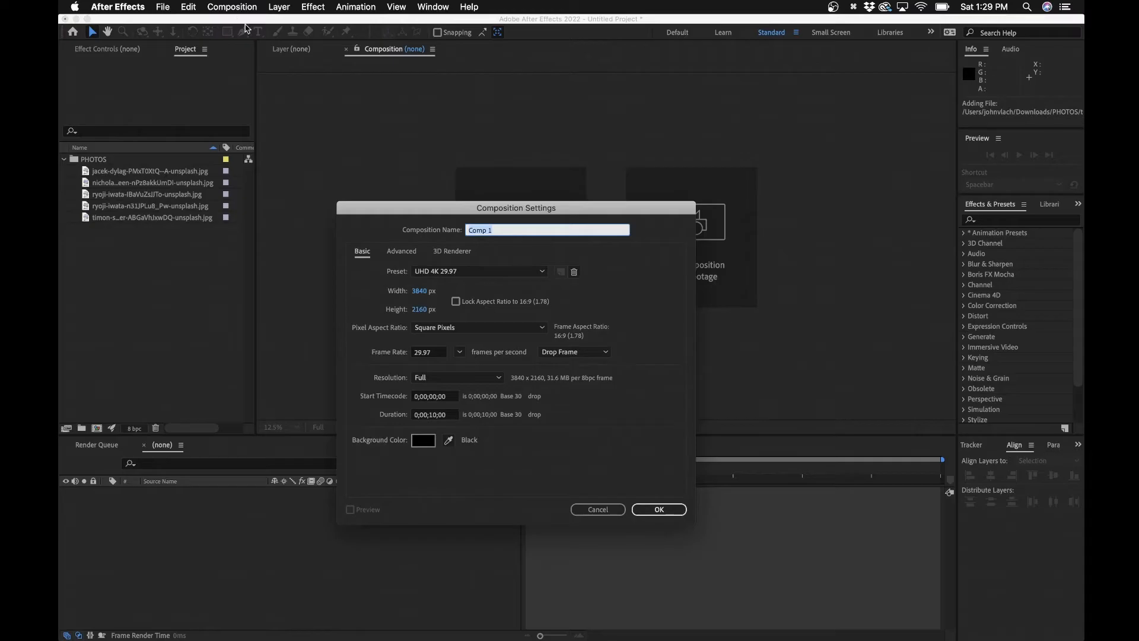
pyautogui.write('A')
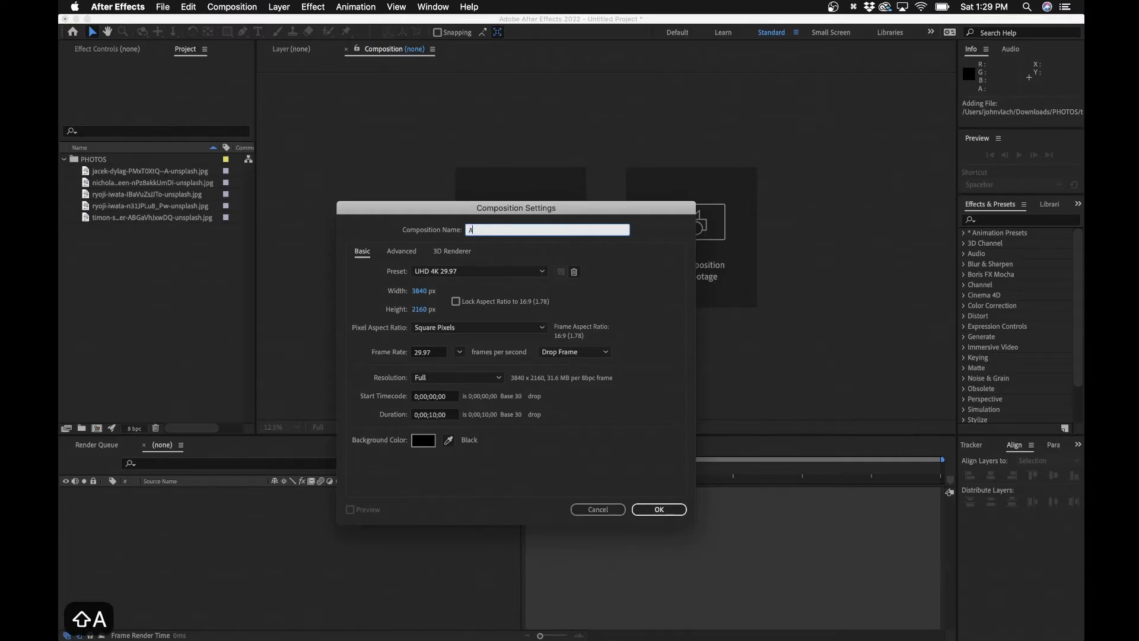
pyautogui.write('Animated')
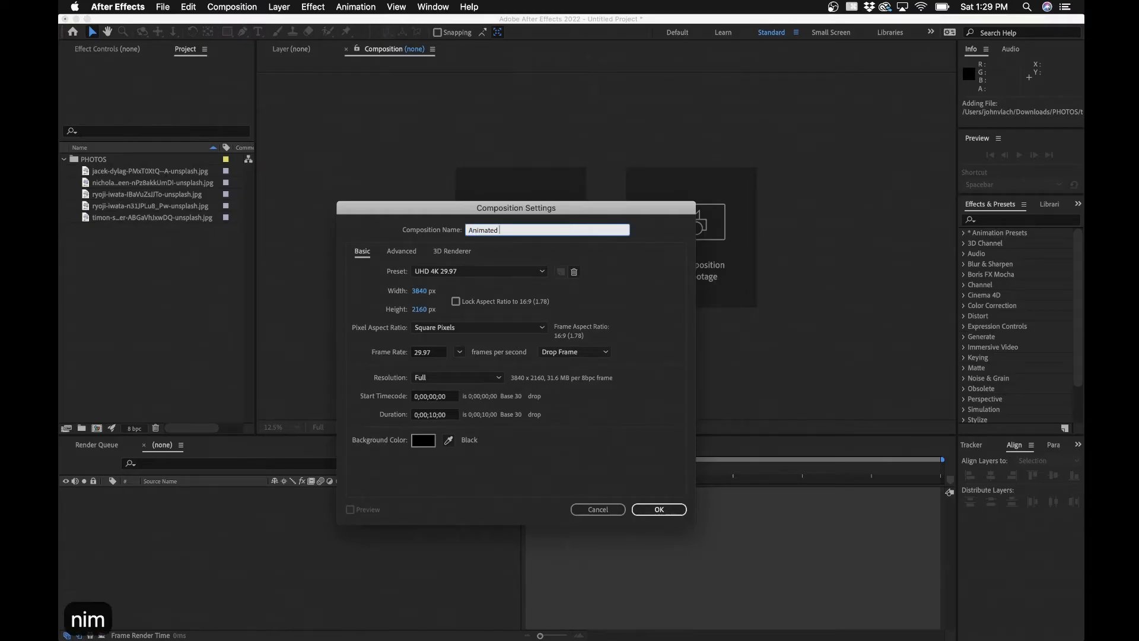
pyautogui.write('Photo Slide')
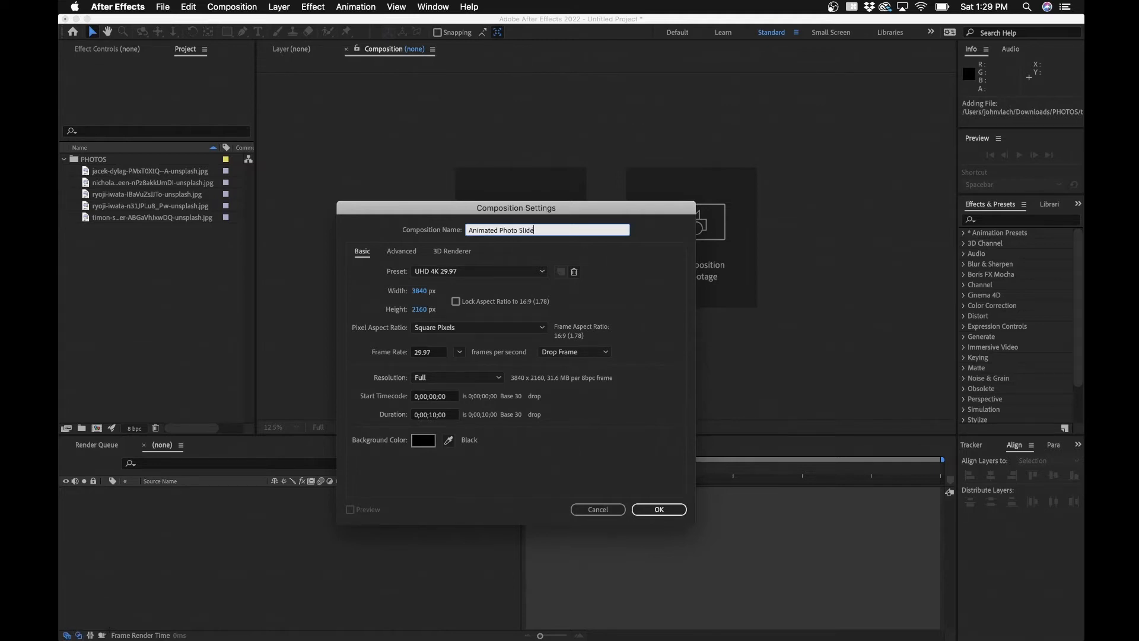
pyautogui.write('show')
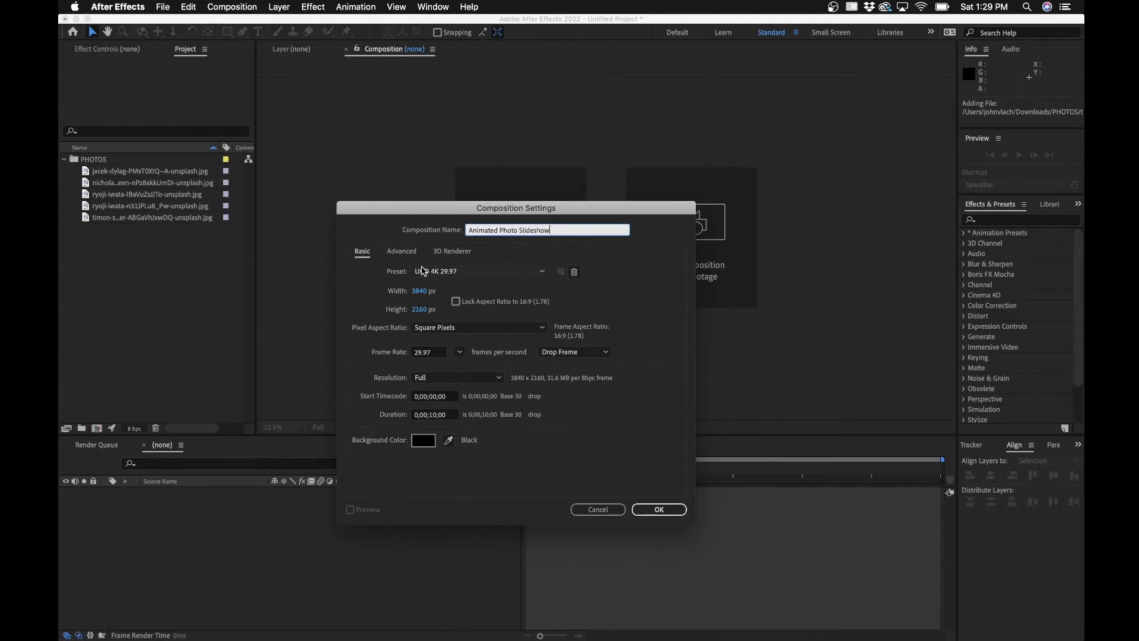
pyautogui.click(479, 271)
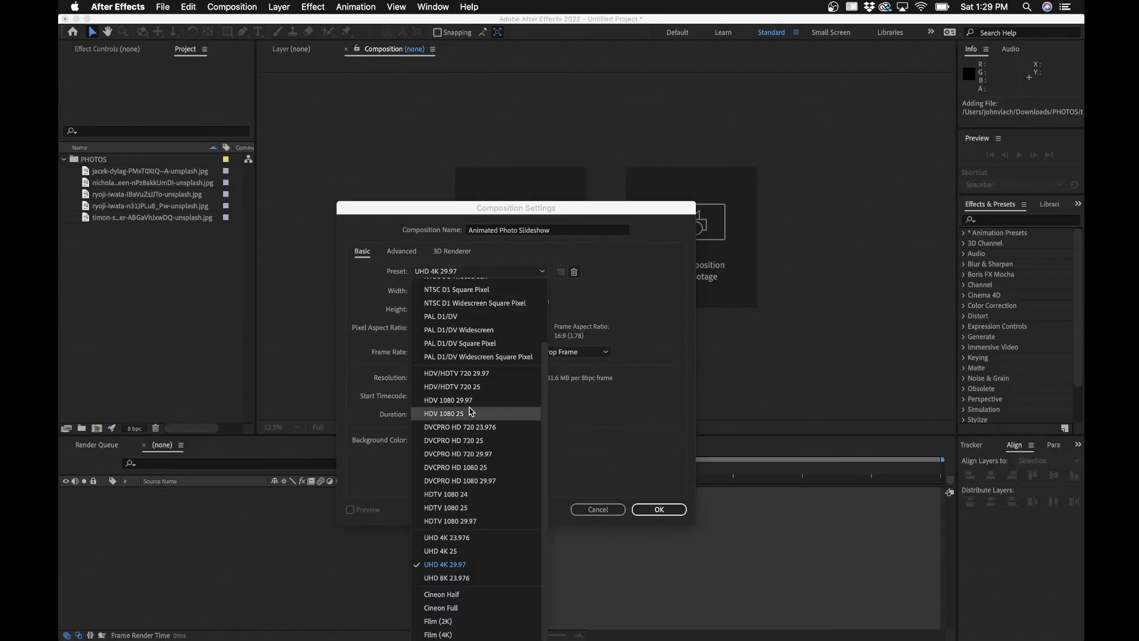
pyautogui.moveTo(466, 520)
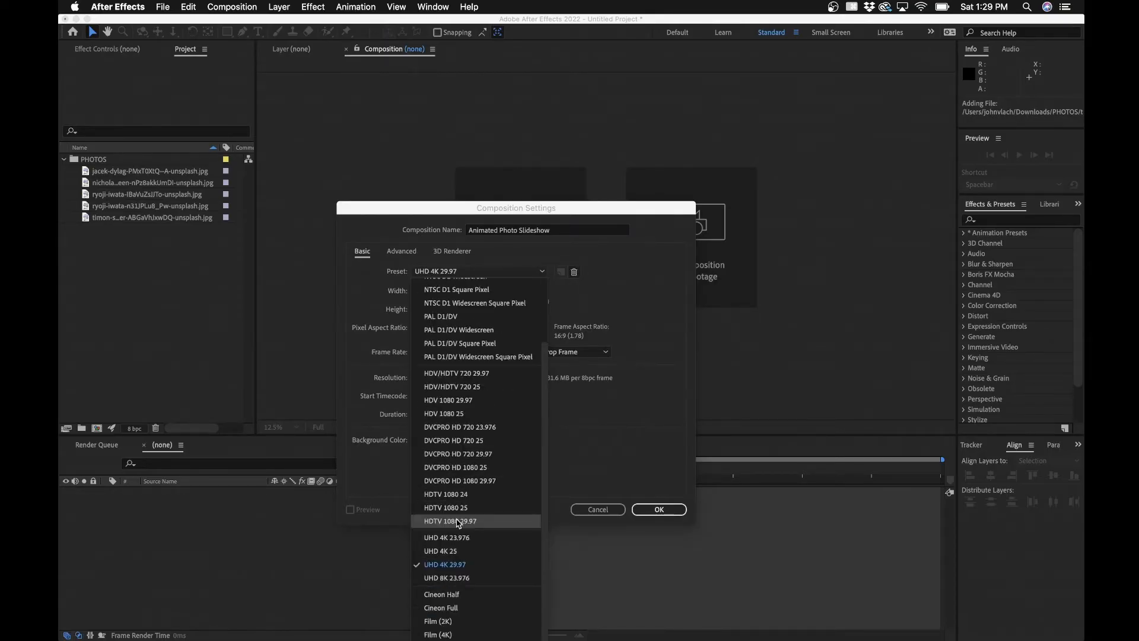
pyautogui.click(449, 521)
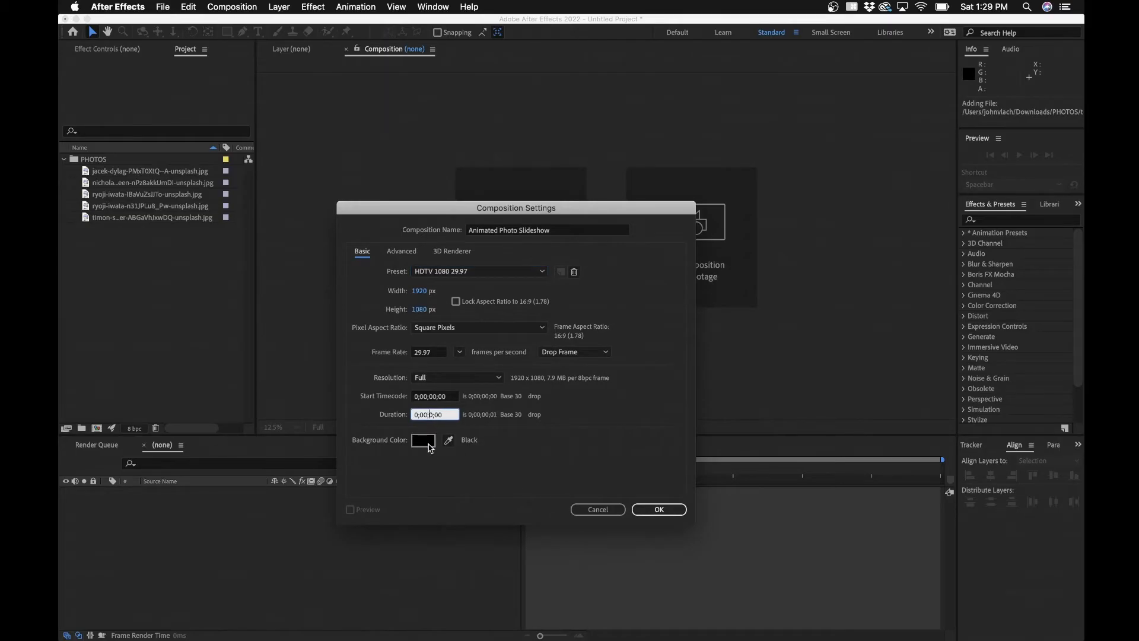
pyautogui.write('0;00;30;00')
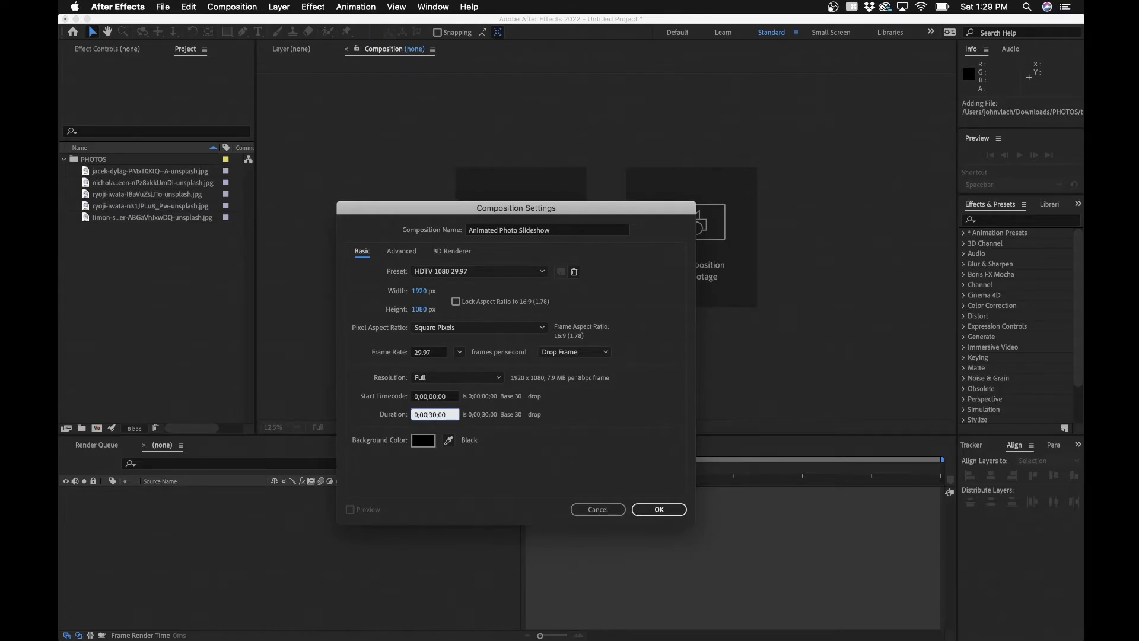
pyautogui.write('0;01;30;00')
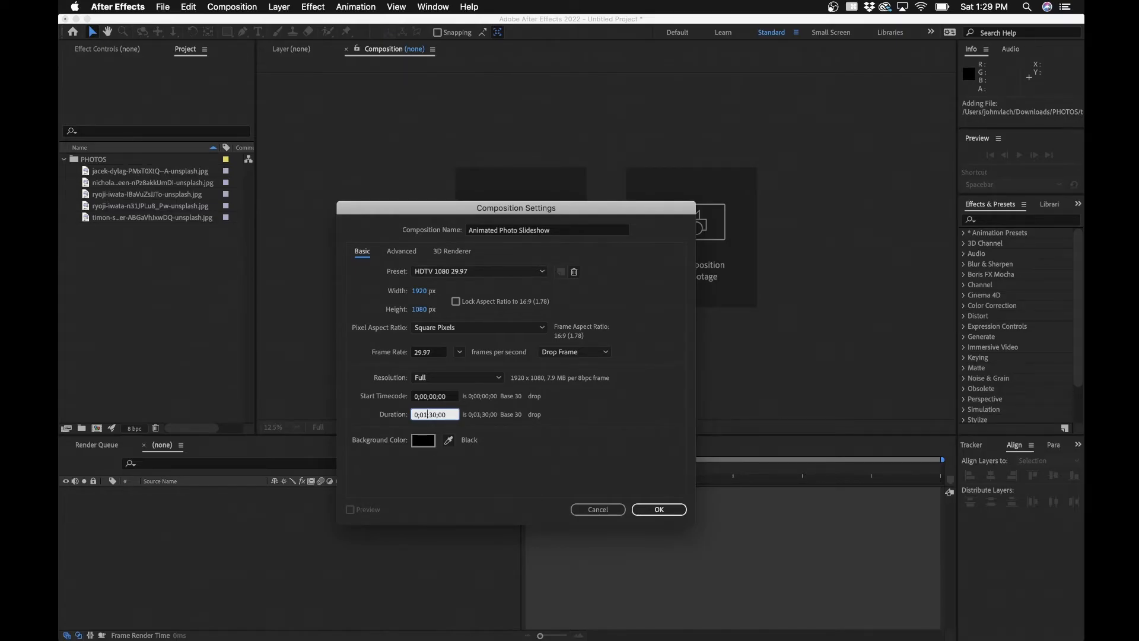
pyautogui.click(434, 414)
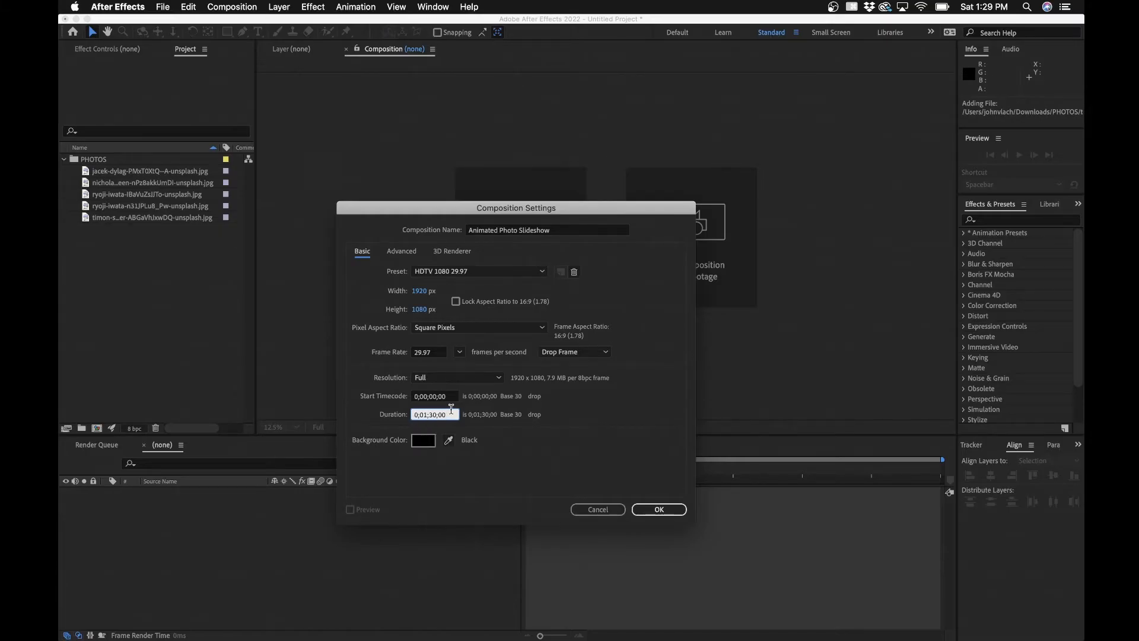
pyautogui.click(658, 509)
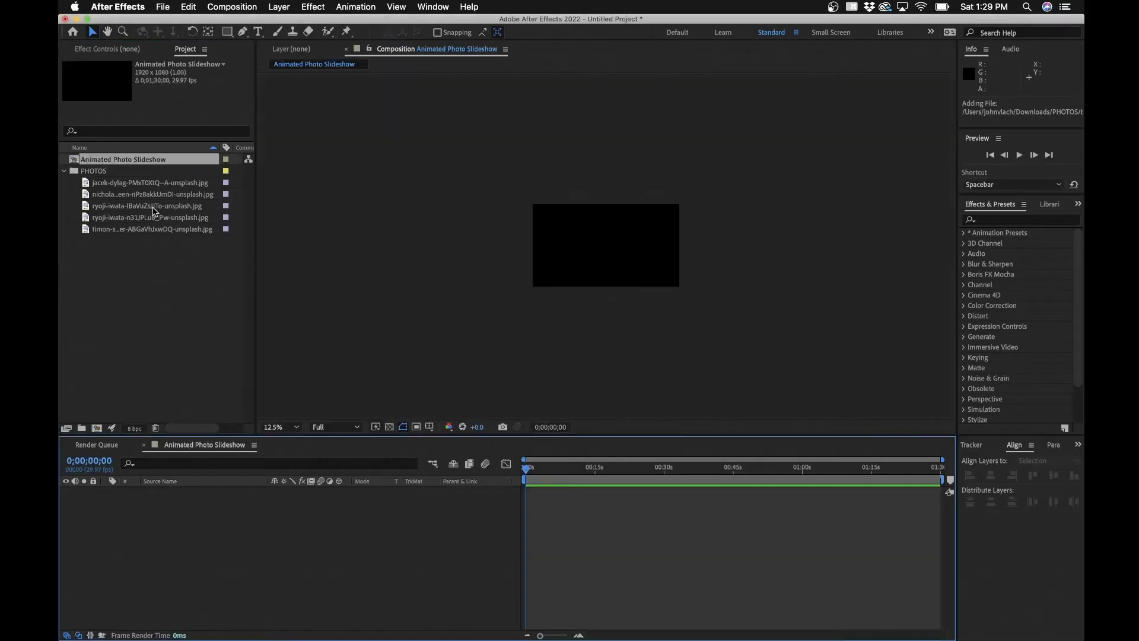
# - Add the five photos to the timeline and apply Transform > Fit to Comp Height
pyautogui.click(150, 182)
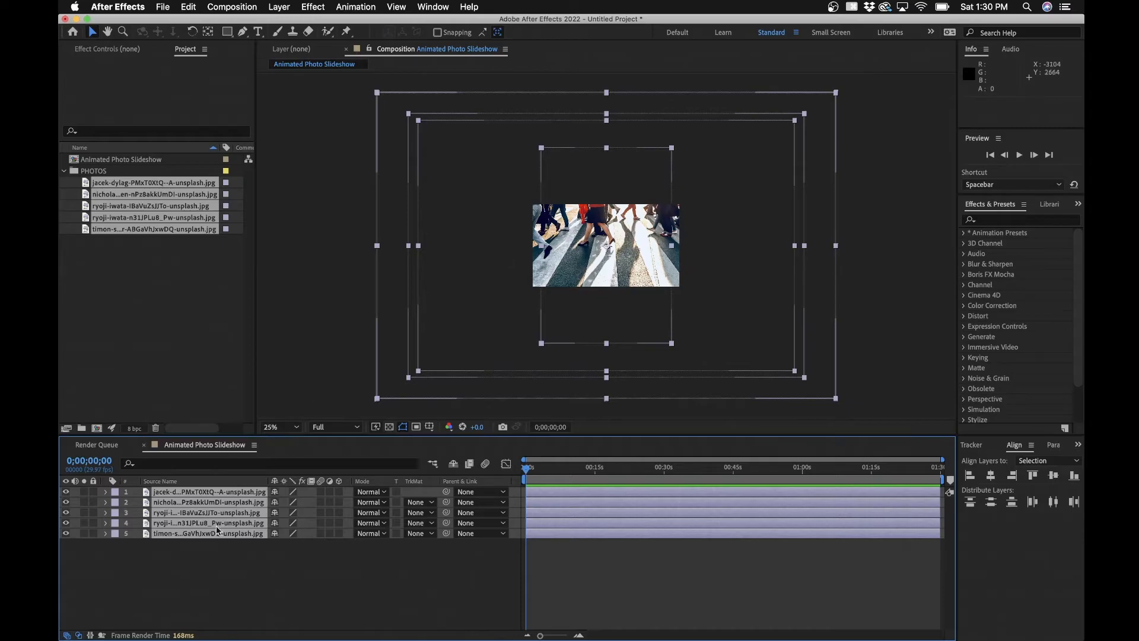
pyautogui.rightClick(208, 522)
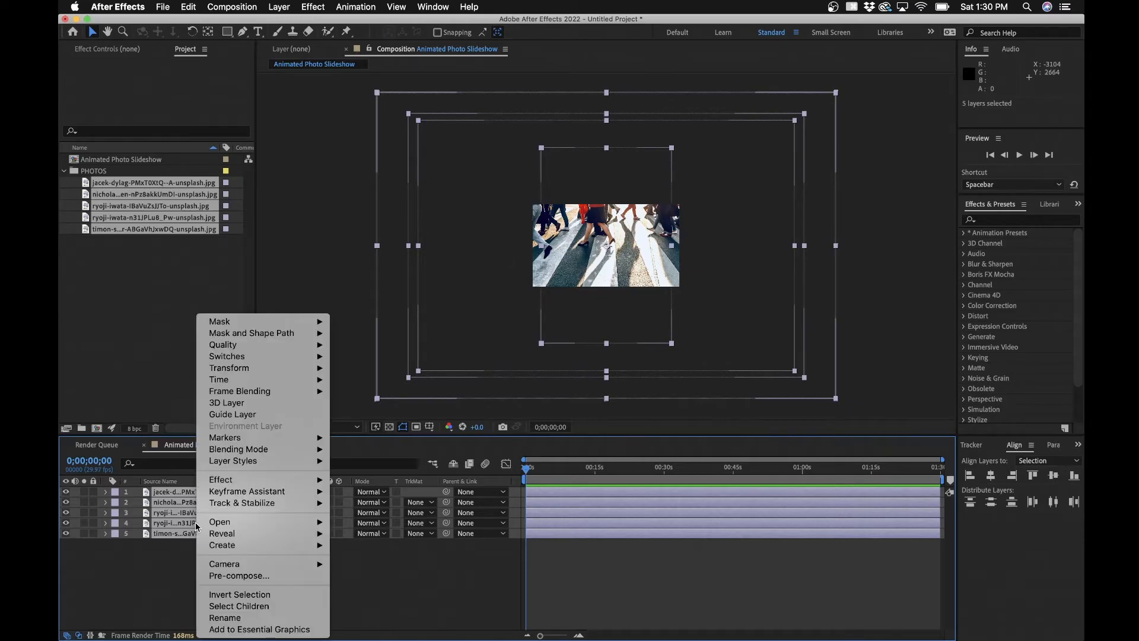
pyautogui.moveTo(229, 368)
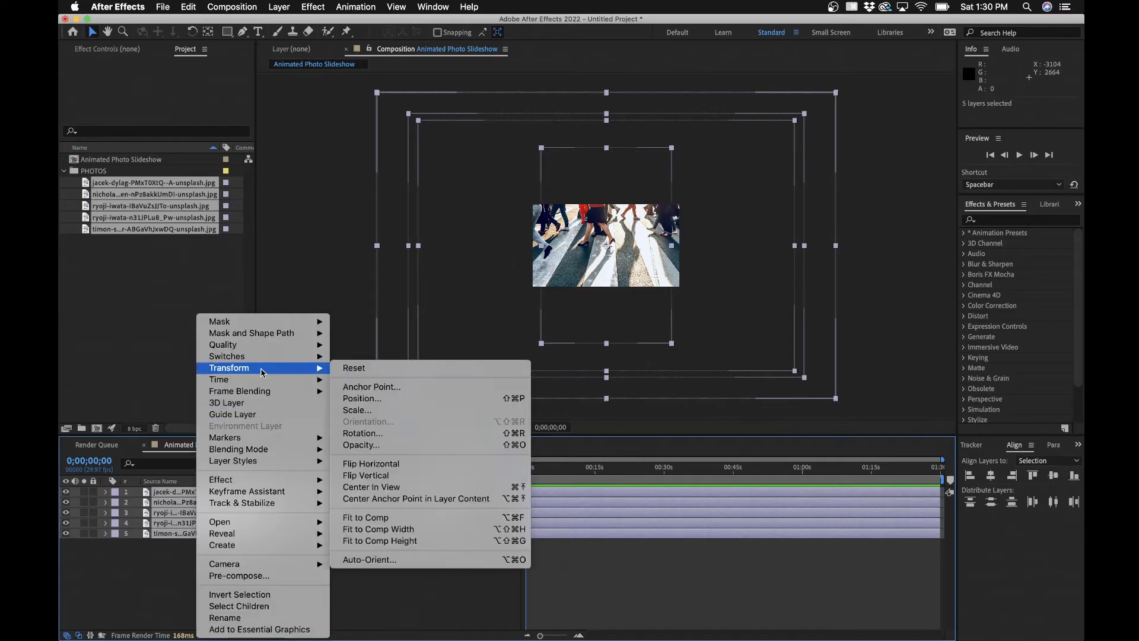
pyautogui.moveTo(377, 528)
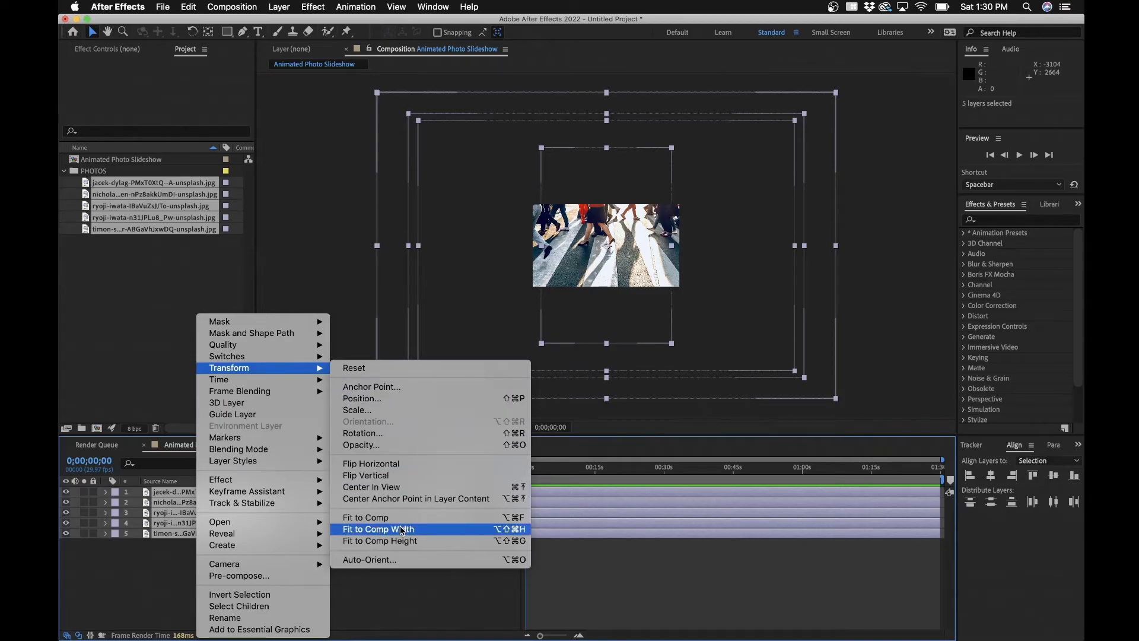
pyautogui.moveTo(379, 541)
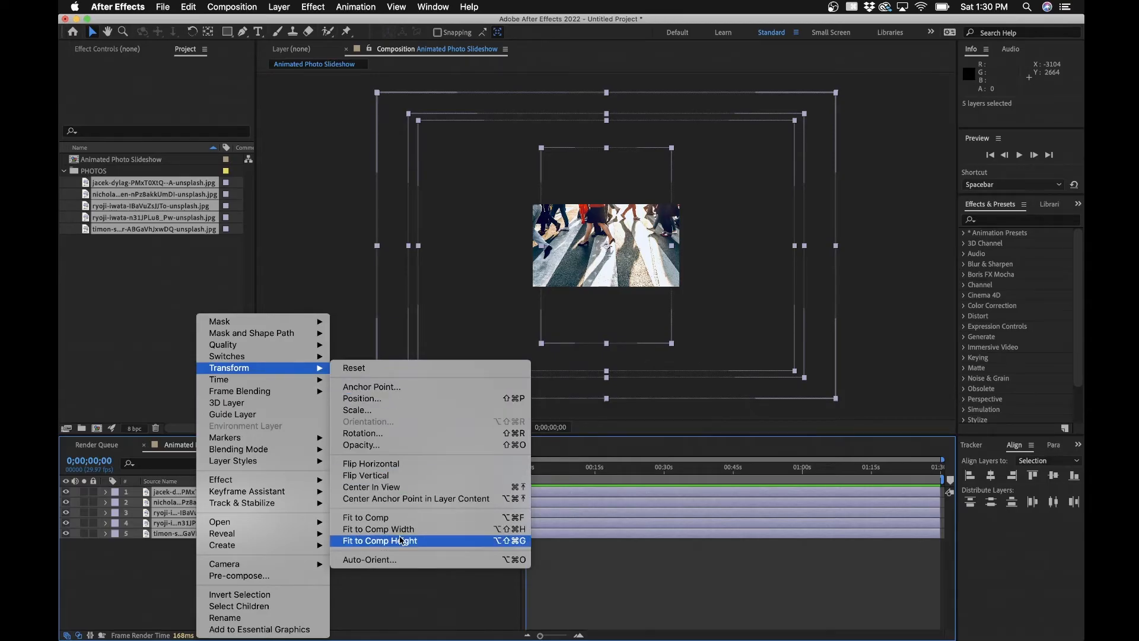
pyautogui.click(378, 540)
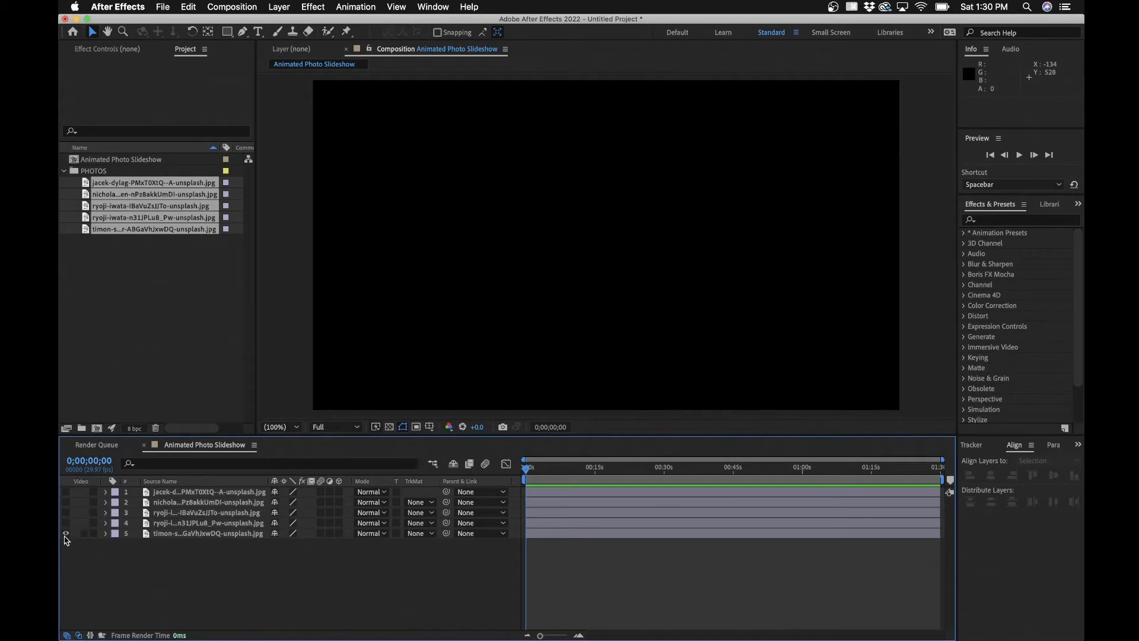
# - Unhide the photo layers, trim their out points at 0;00;05;00, and return to the start
pyautogui.click(65, 491)
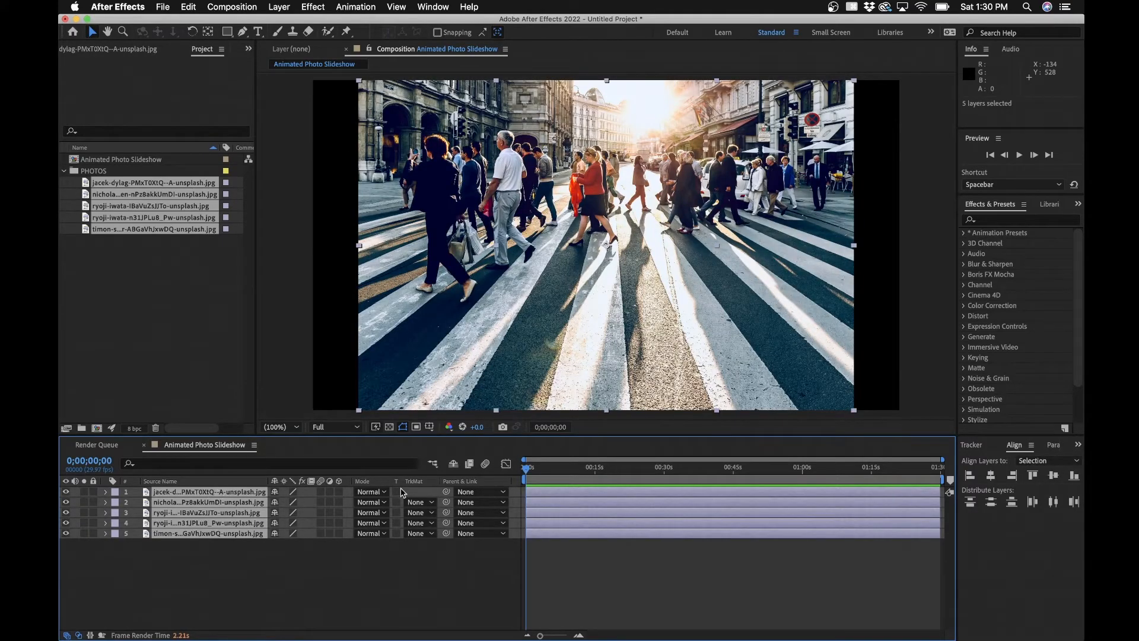
pyautogui.moveTo(641, 467)
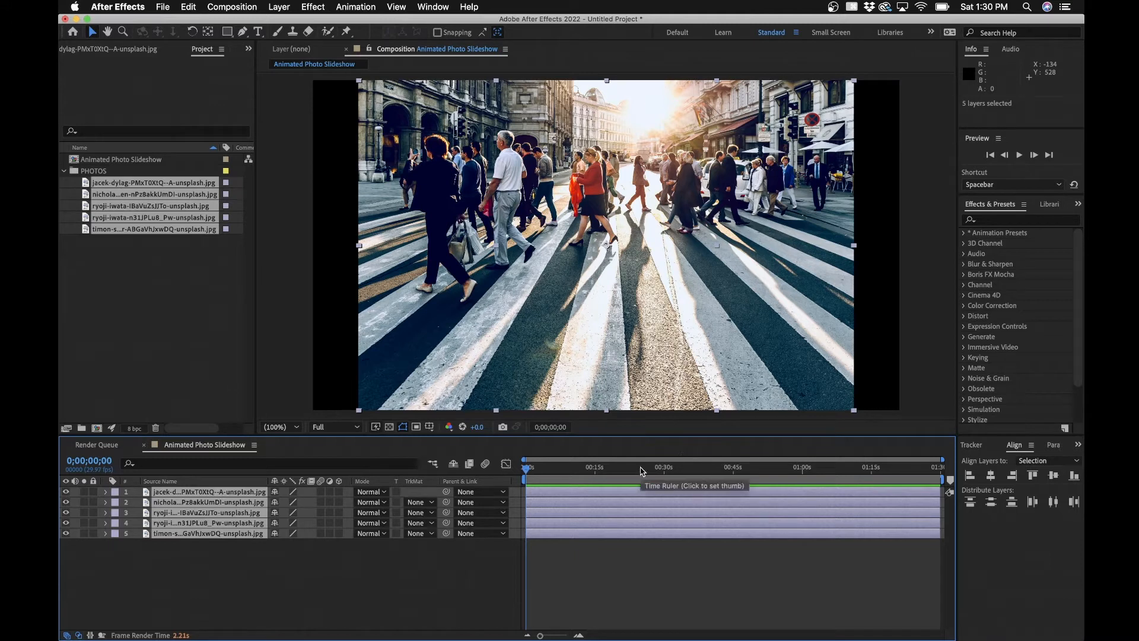
pyautogui.click(569, 467)
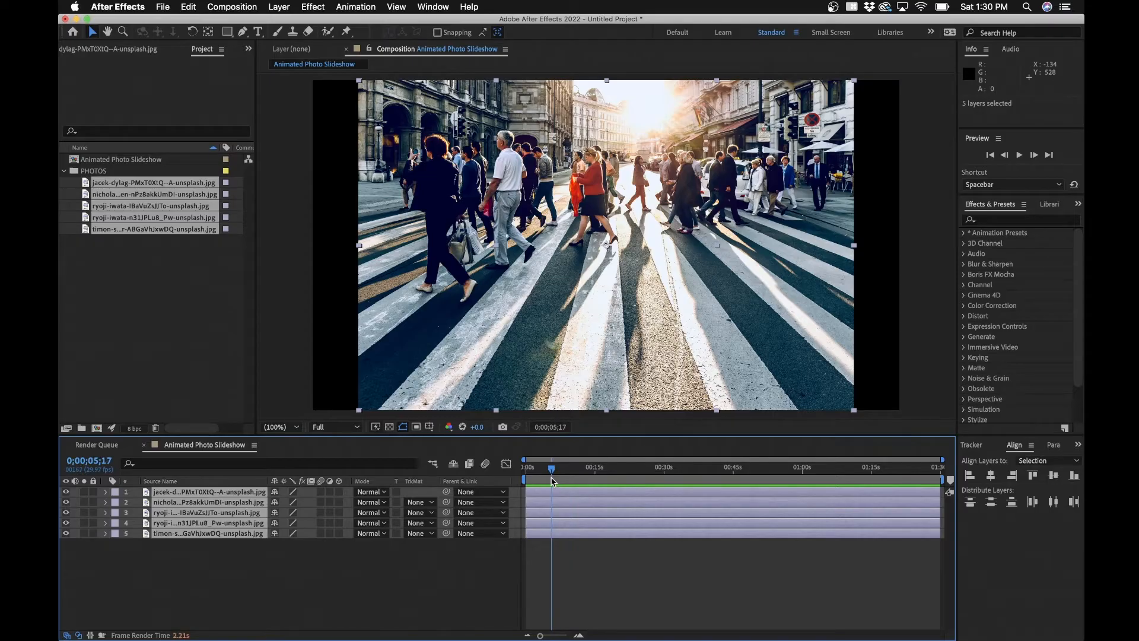
pyautogui.moveTo(551, 467); pyautogui.dragTo(547, 466)
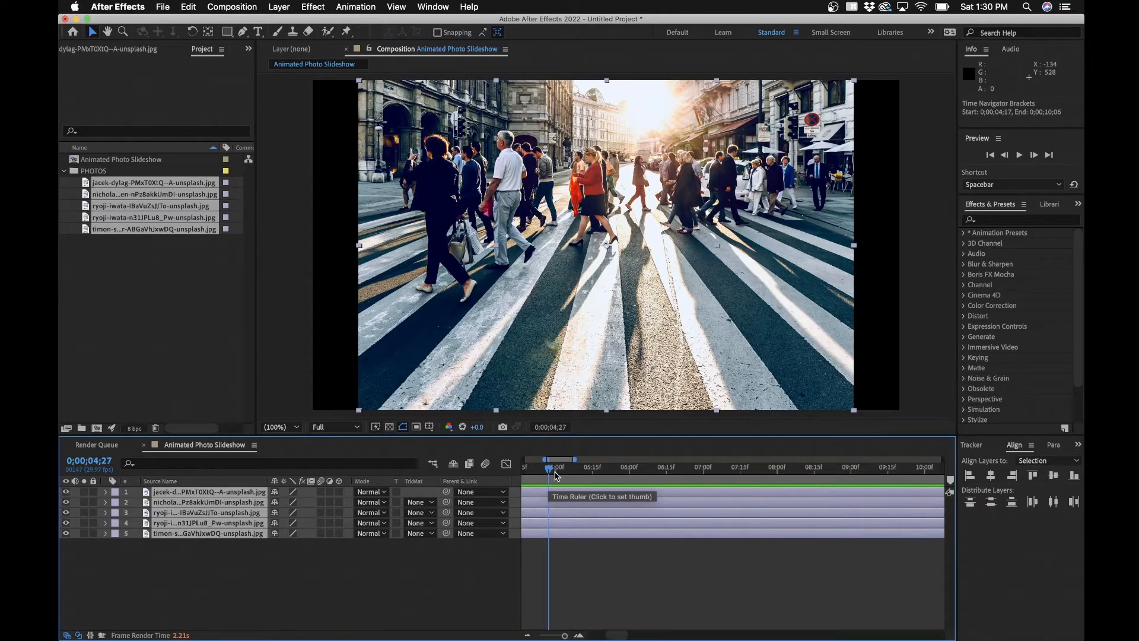
pyautogui.click(558, 467)
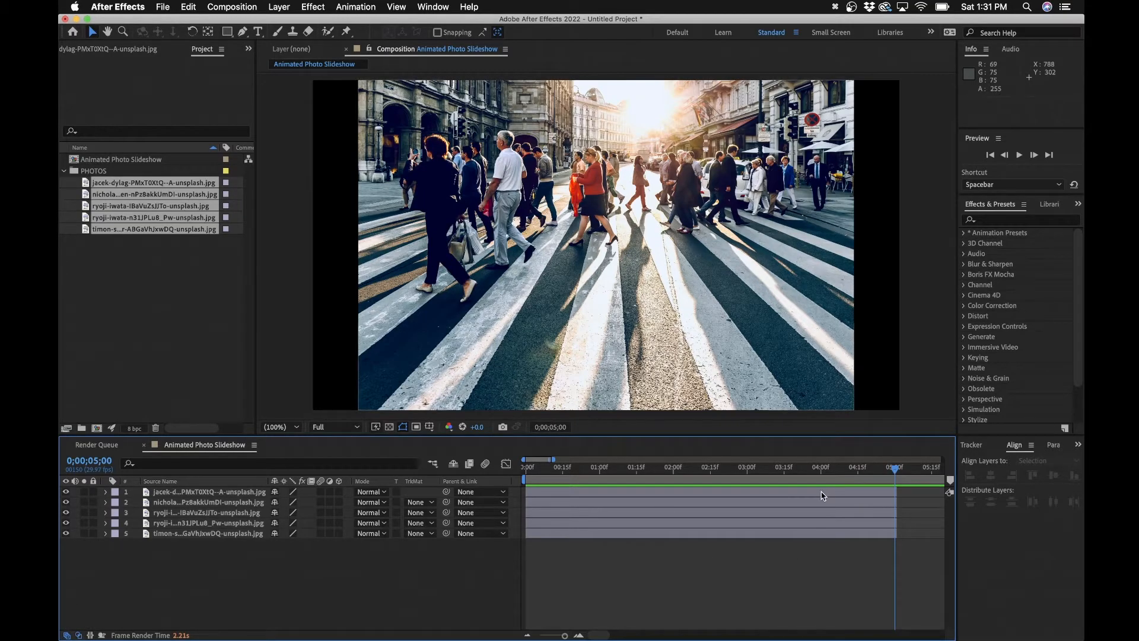
pyautogui.click(207, 512)
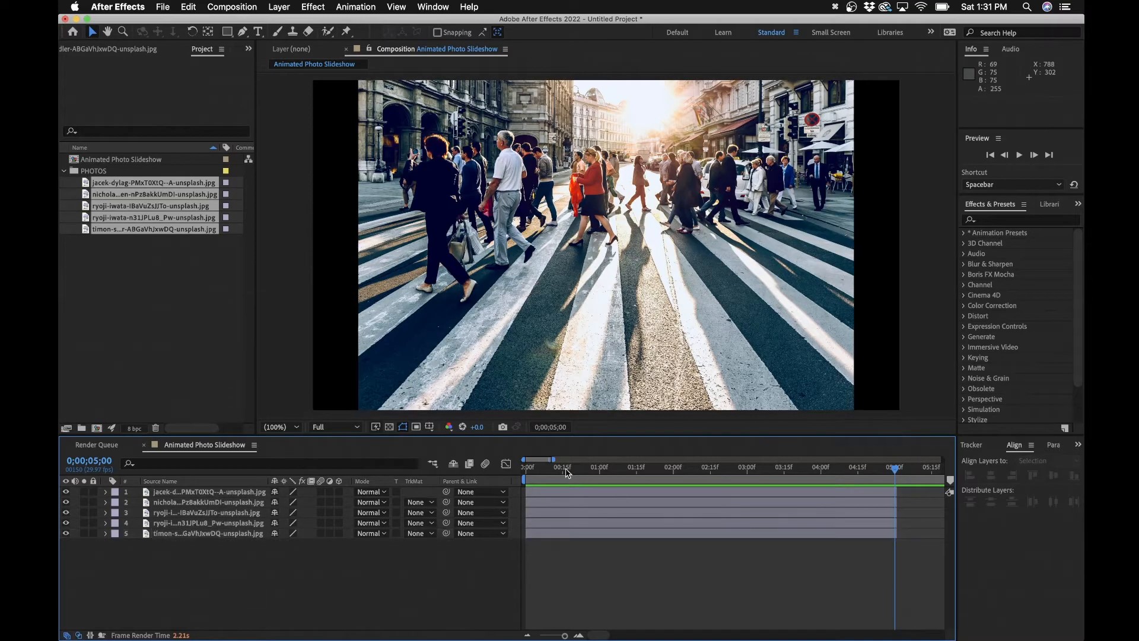
pyautogui.click(207, 492)
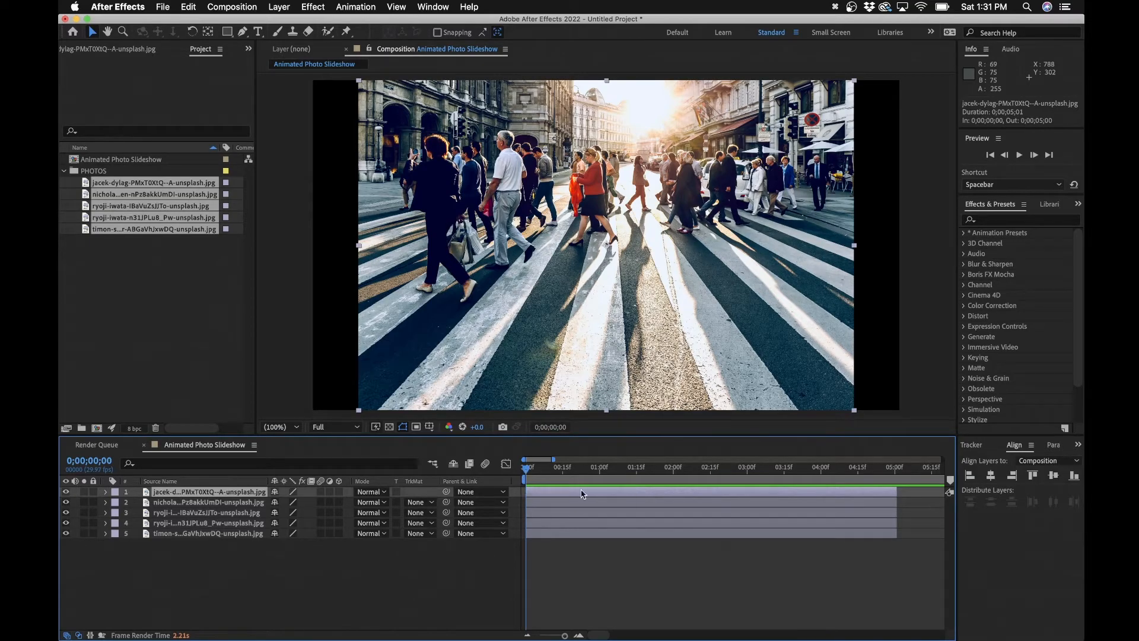
pyautogui.moveTo(541, 492)
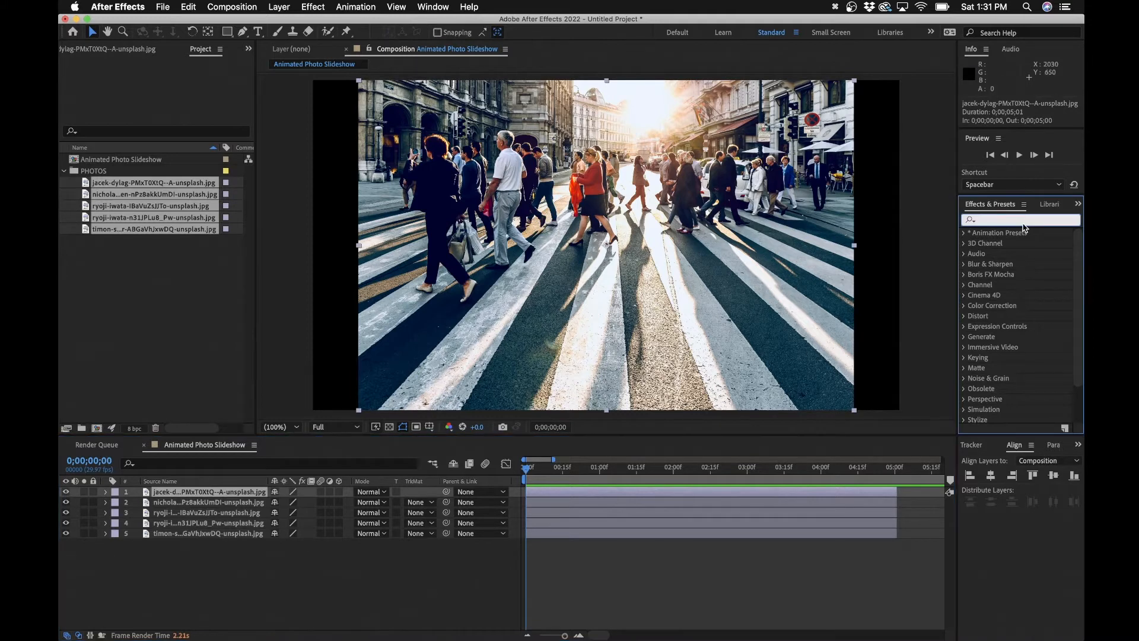
# - Apply Gaussian Blur from Effects & Presets to the top street-crossing photo layer
pyautogui.write('blur')
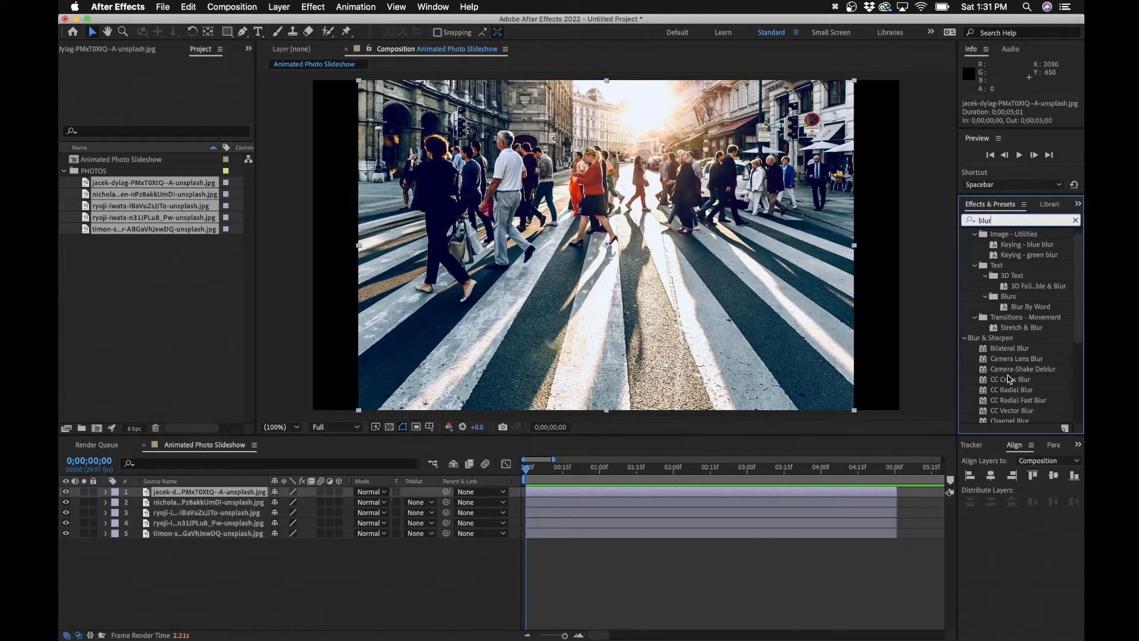
pyautogui.scroll(-3)
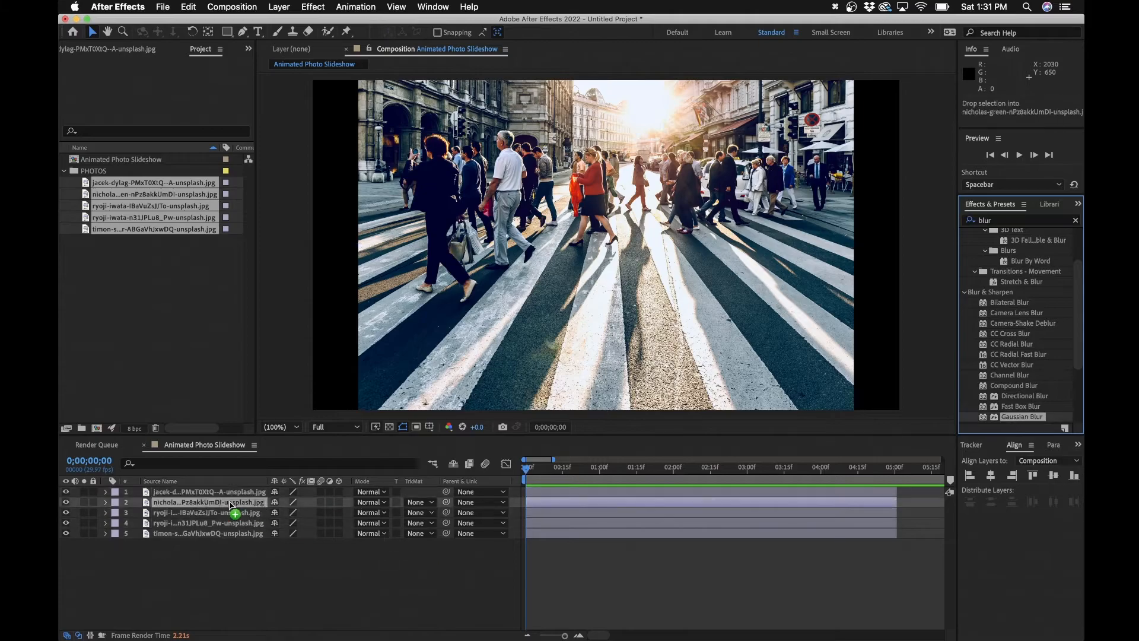
pyautogui.doubleClick(1022, 416)
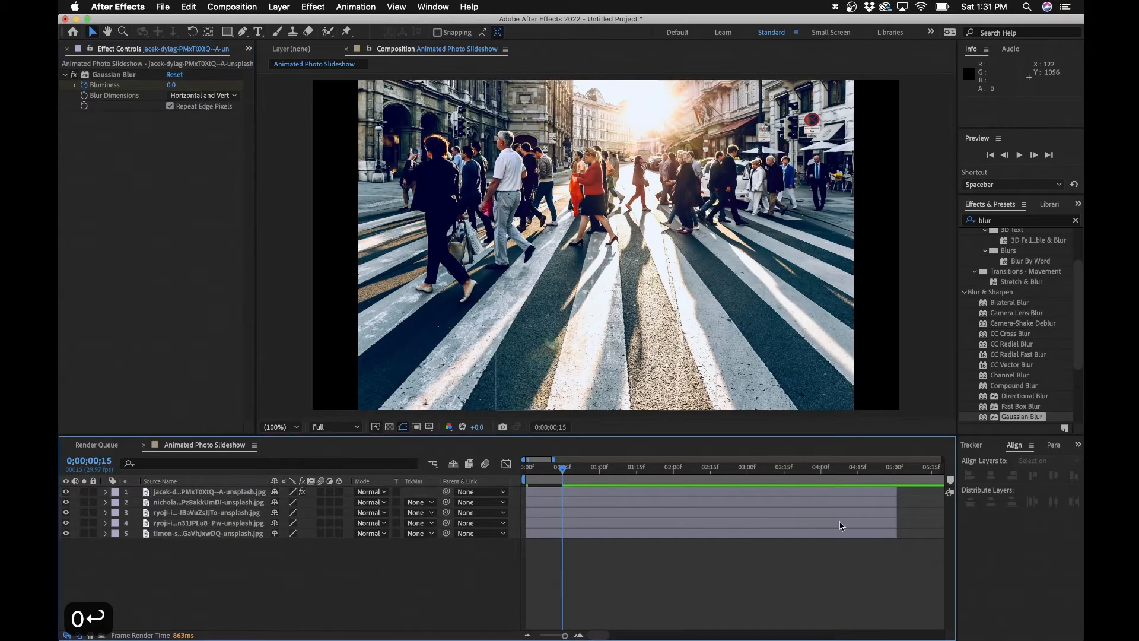
# - Keyframe Blurriness 50, 0, 0, 50 at 0, 0:15, 4:15, 5:00 and paste onto all layers
pyautogui.click(857, 466)
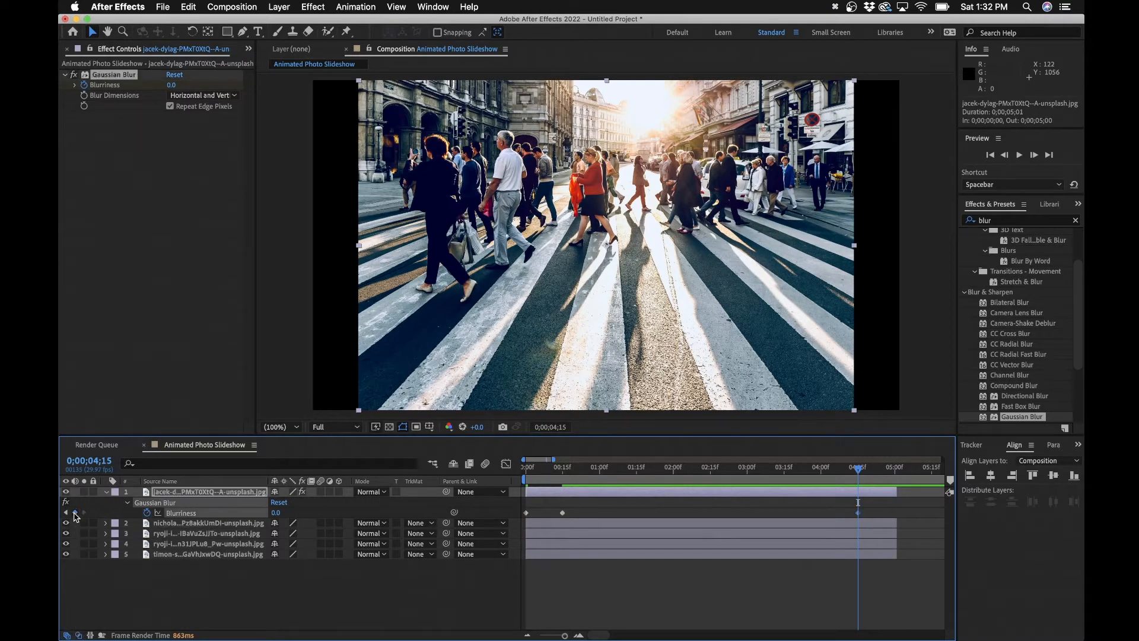
pyautogui.click(895, 467)
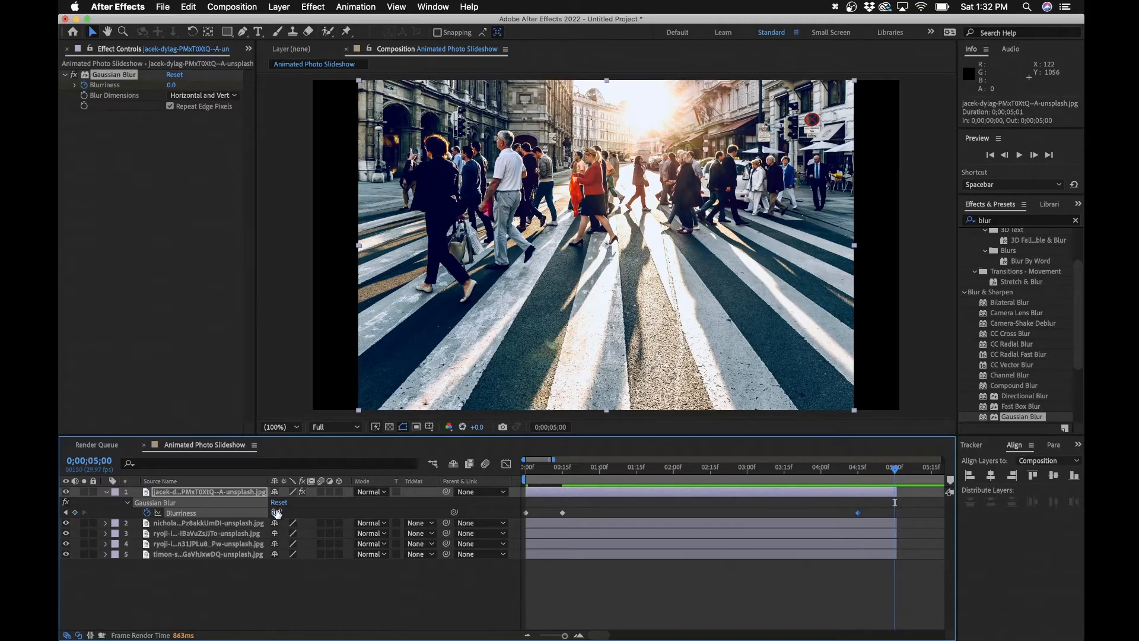
pyautogui.write('50')
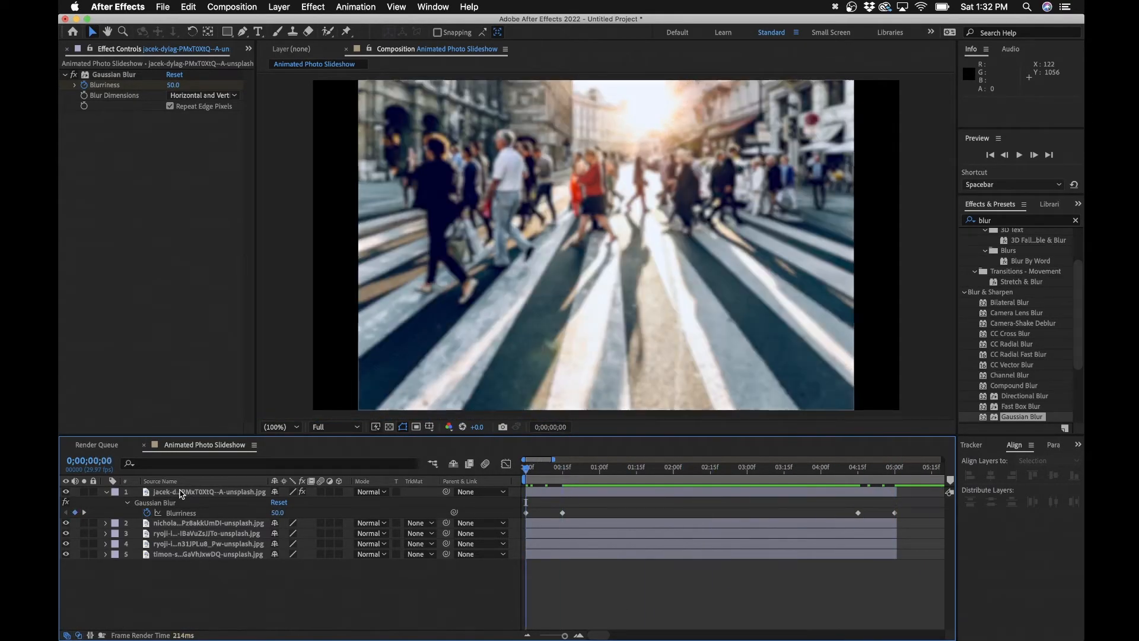
pyautogui.click(207, 491)
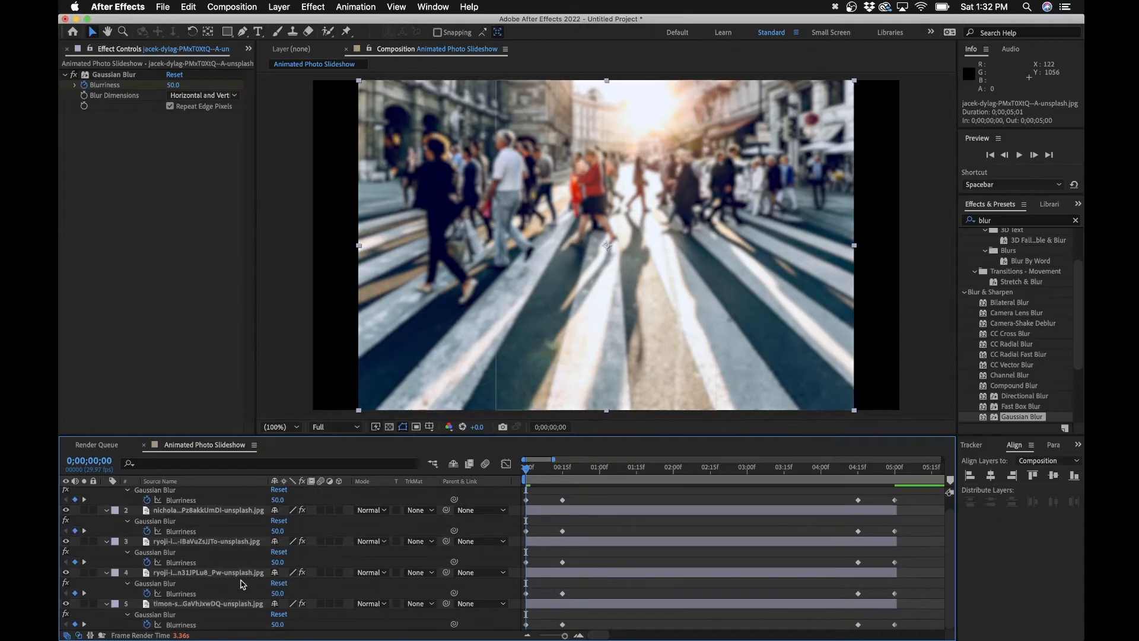
# - Collapse the expanded blur properties and select all five photo layers
pyautogui.click(207, 572)
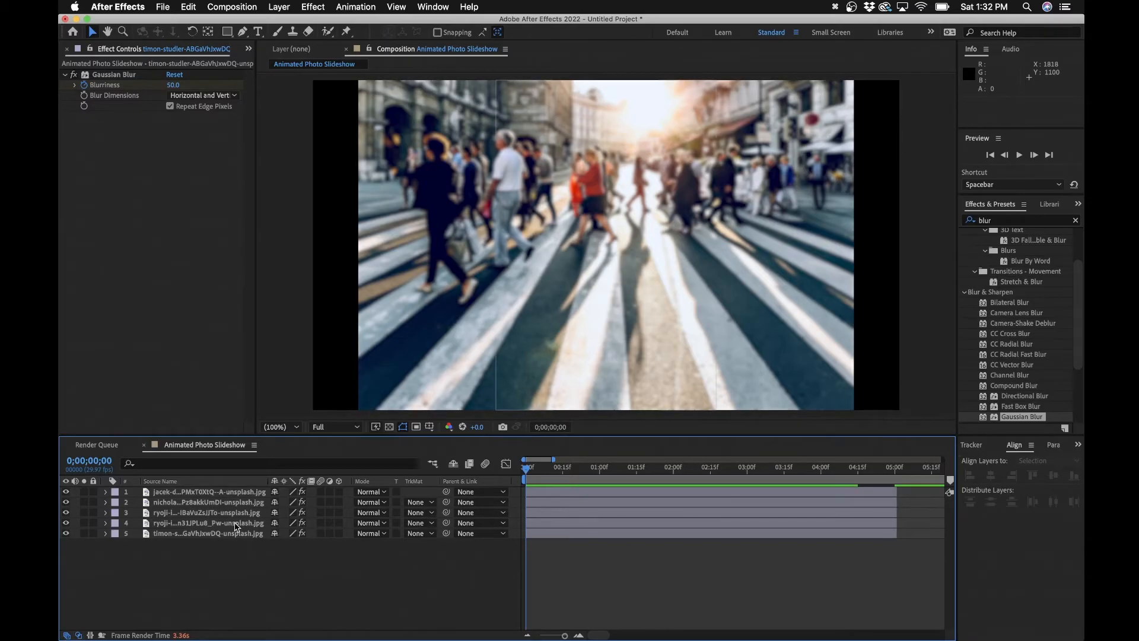
pyautogui.click(208, 492)
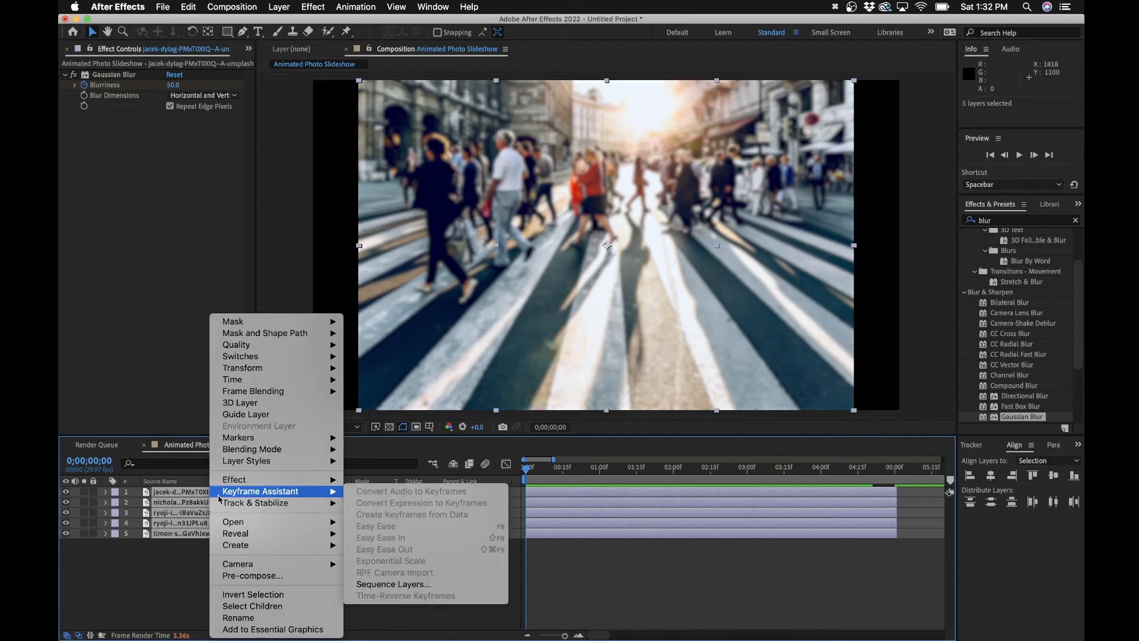
pyautogui.moveTo(394, 583)
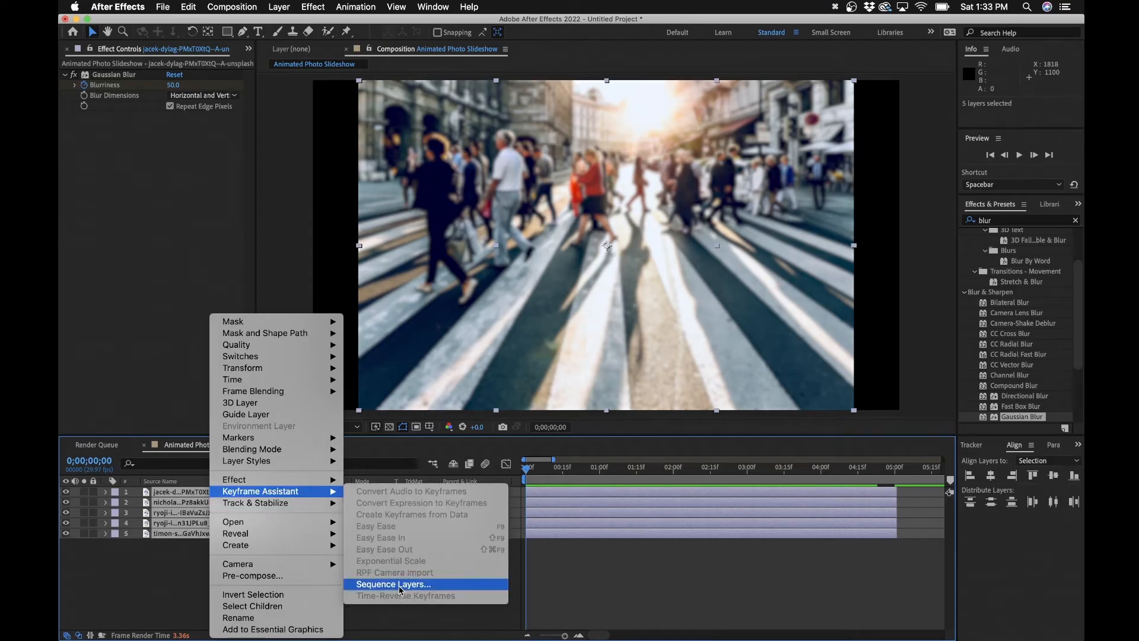
# - Sequence the layers with a 1-second overlap and Cross Dissolve Front and Back Layers
pyautogui.click(392, 583)
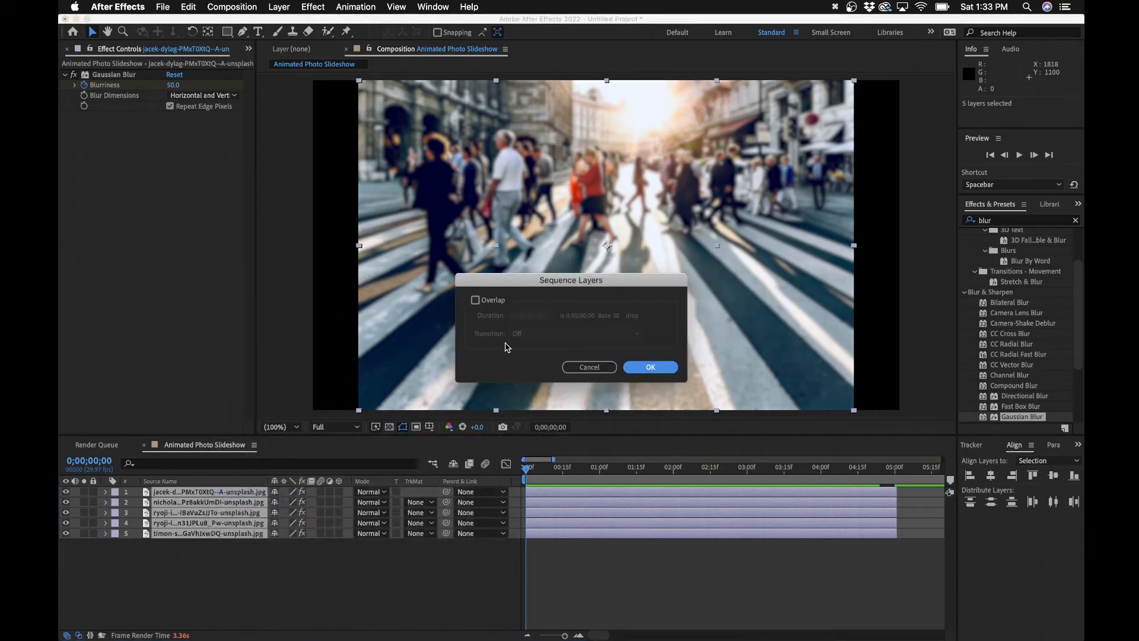
pyautogui.moveTo(419, 375)
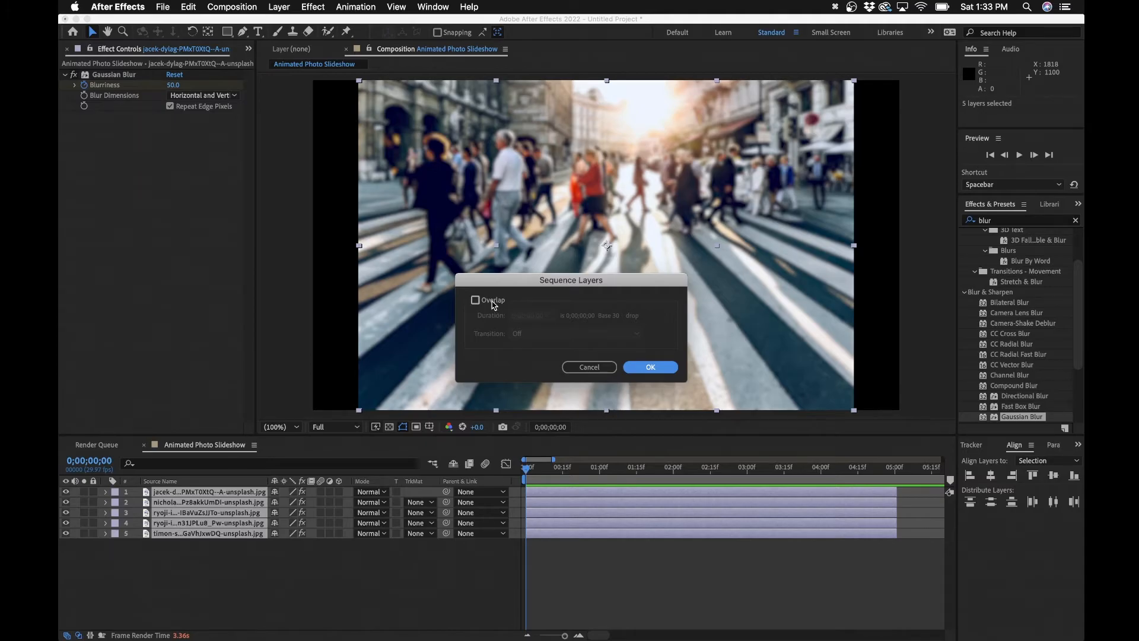
pyautogui.click(476, 299)
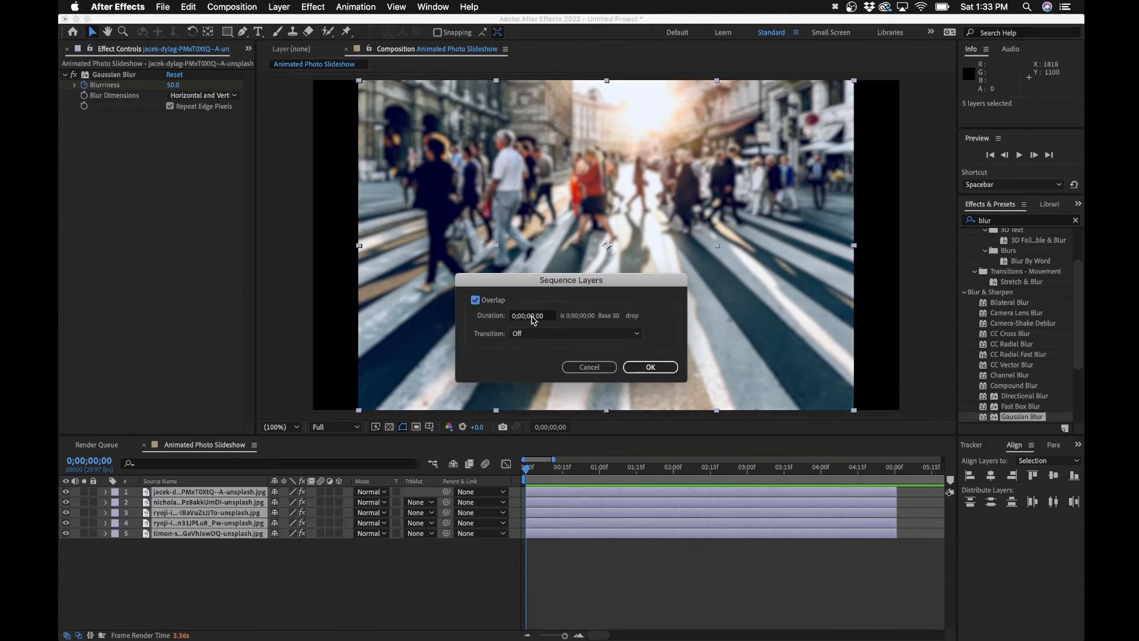
pyautogui.click(531, 314)
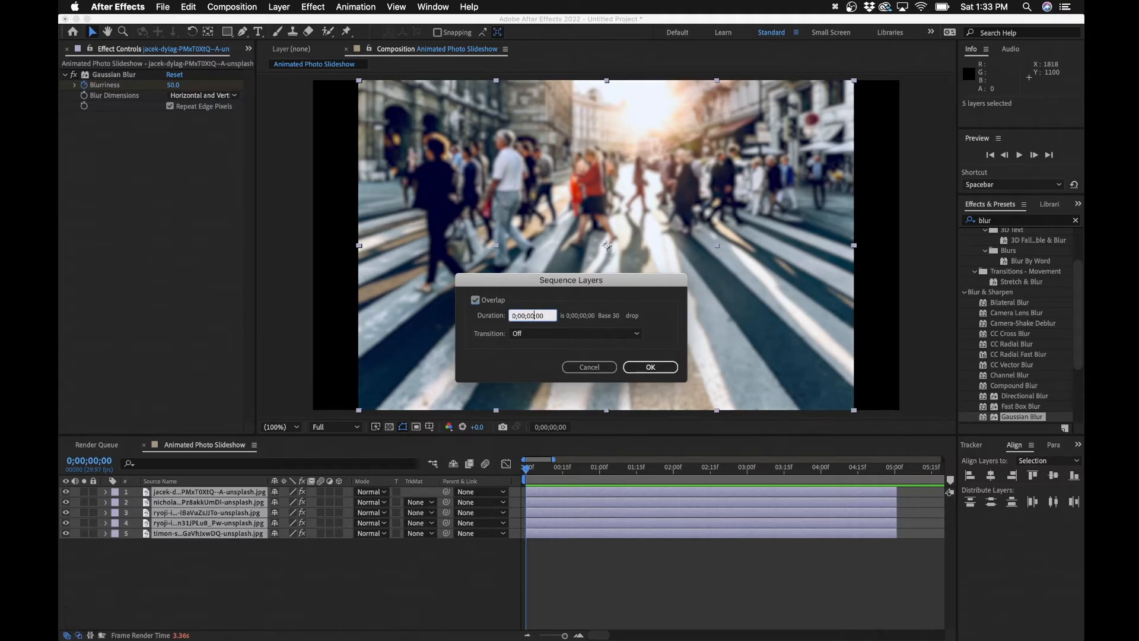
pyautogui.click(574, 333)
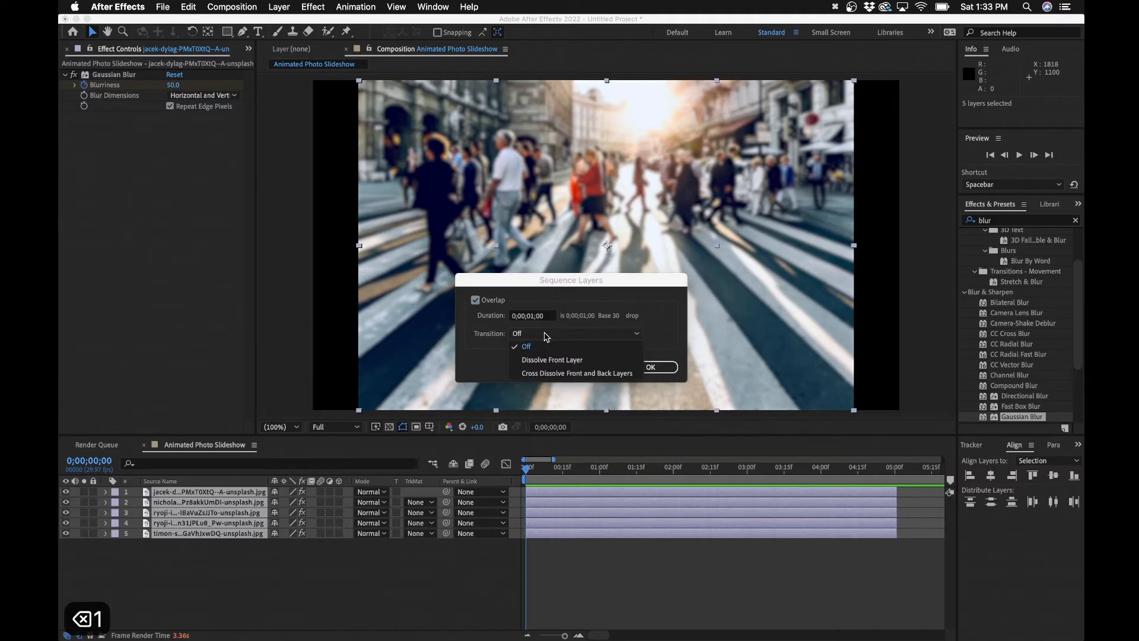
pyautogui.moveTo(576, 373)
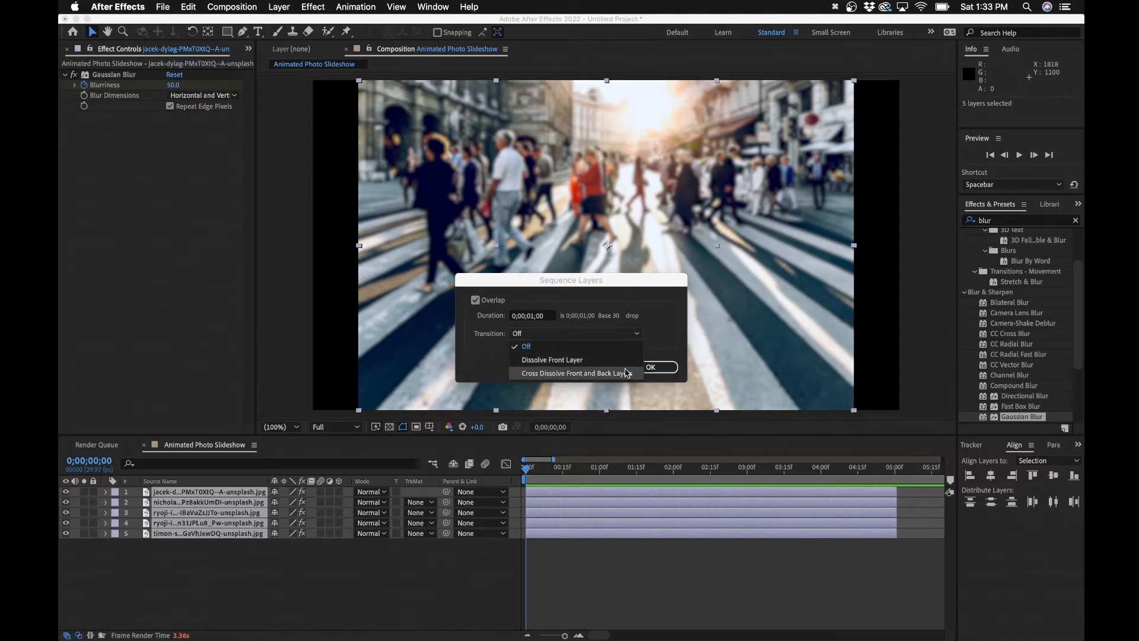
pyautogui.click(576, 373)
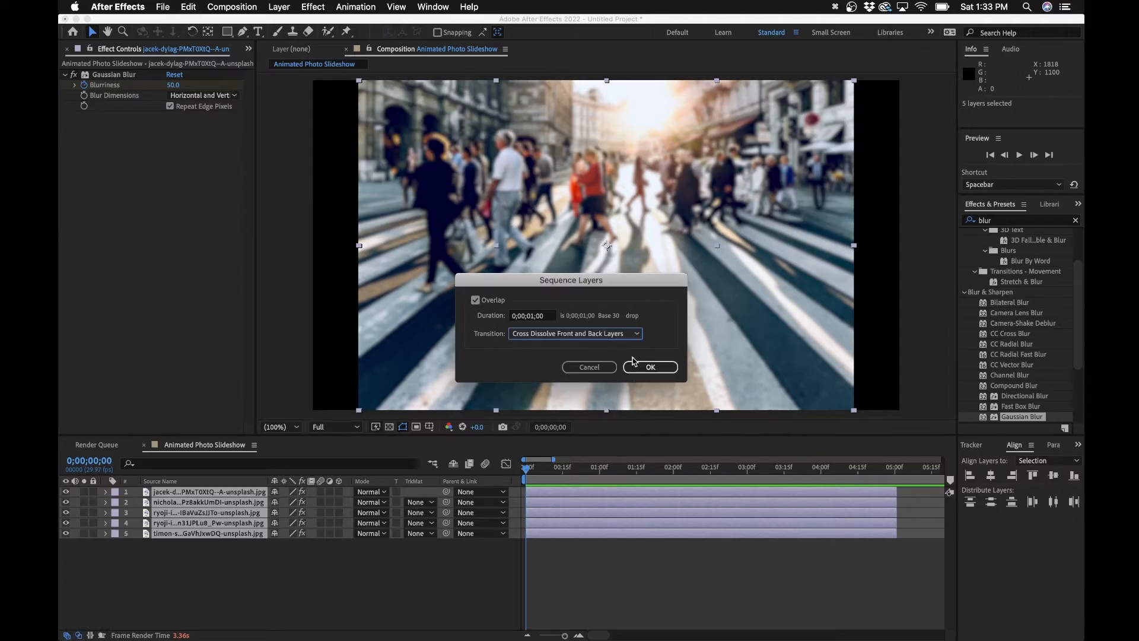
pyautogui.click(650, 366)
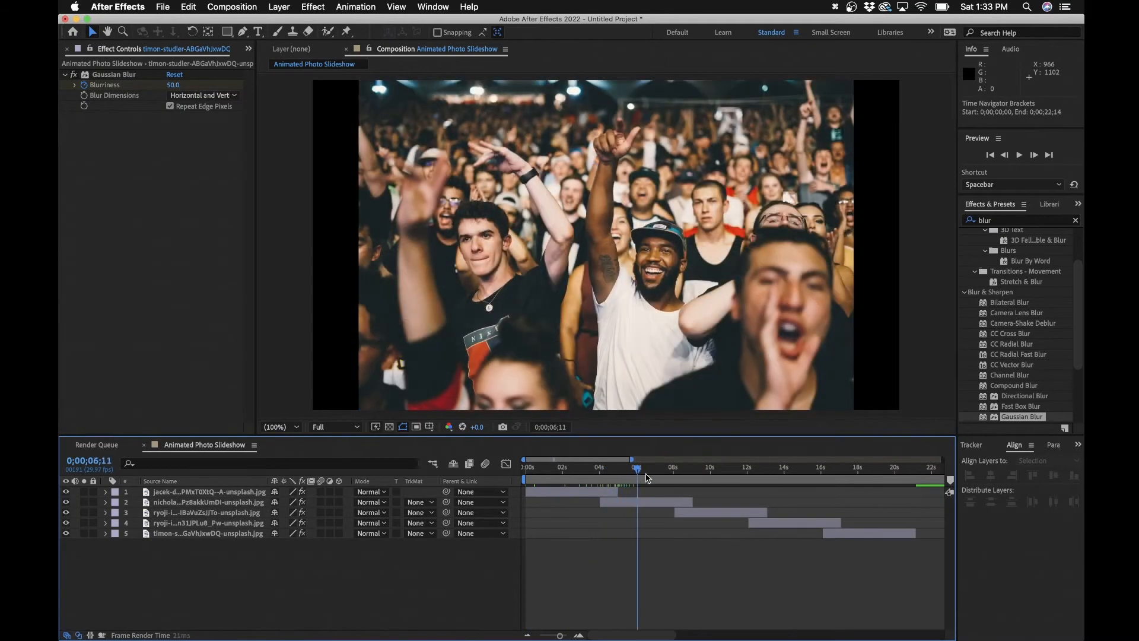
# - End the work area at the last photo and trim the comp to about 21 seconds
pyautogui.click(758, 467)
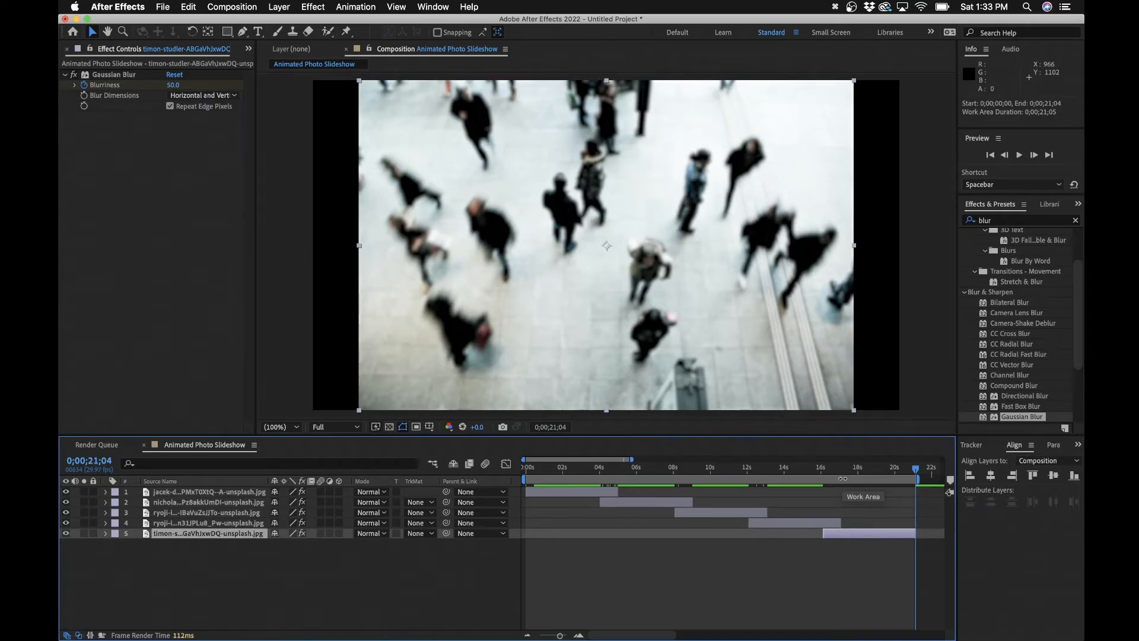
pyautogui.rightClick(842, 480)
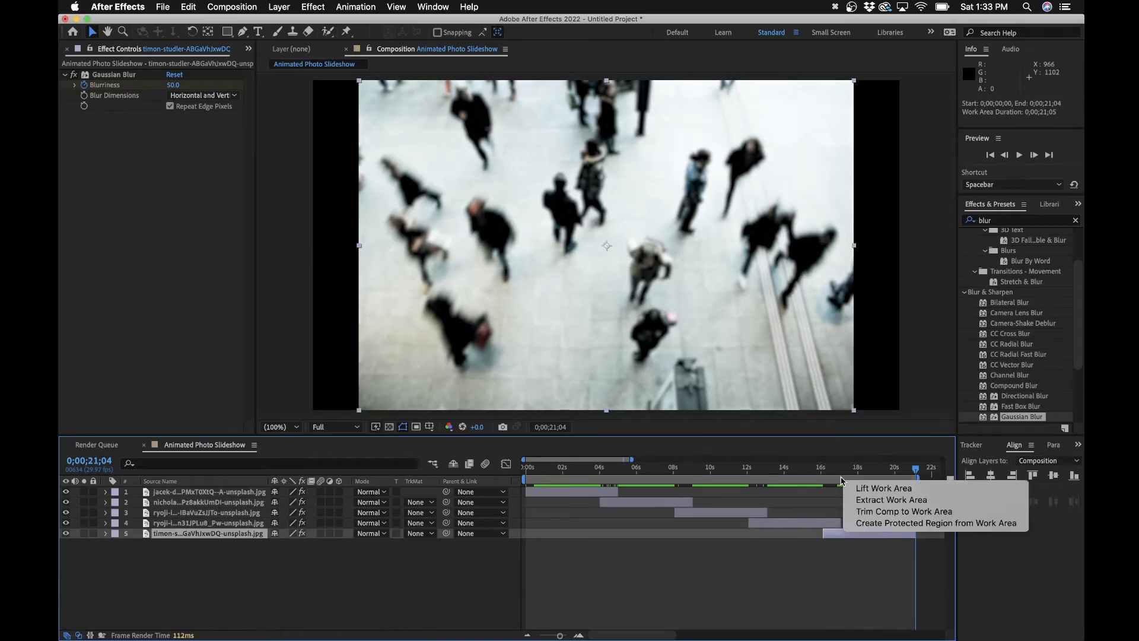
pyautogui.moveTo(904, 511)
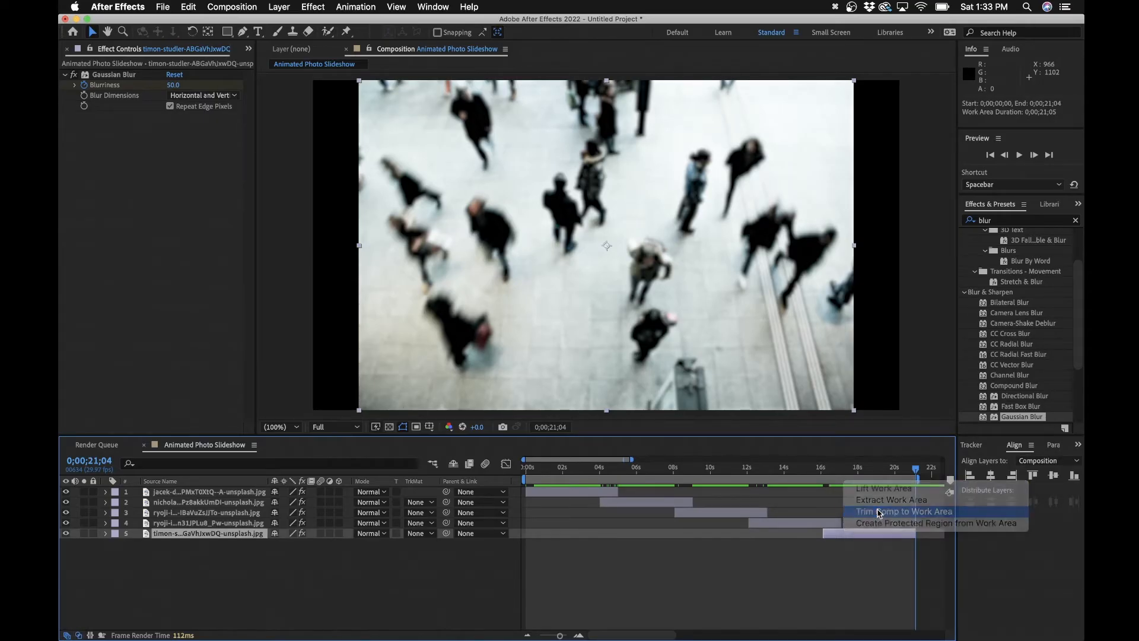
pyautogui.click(904, 511)
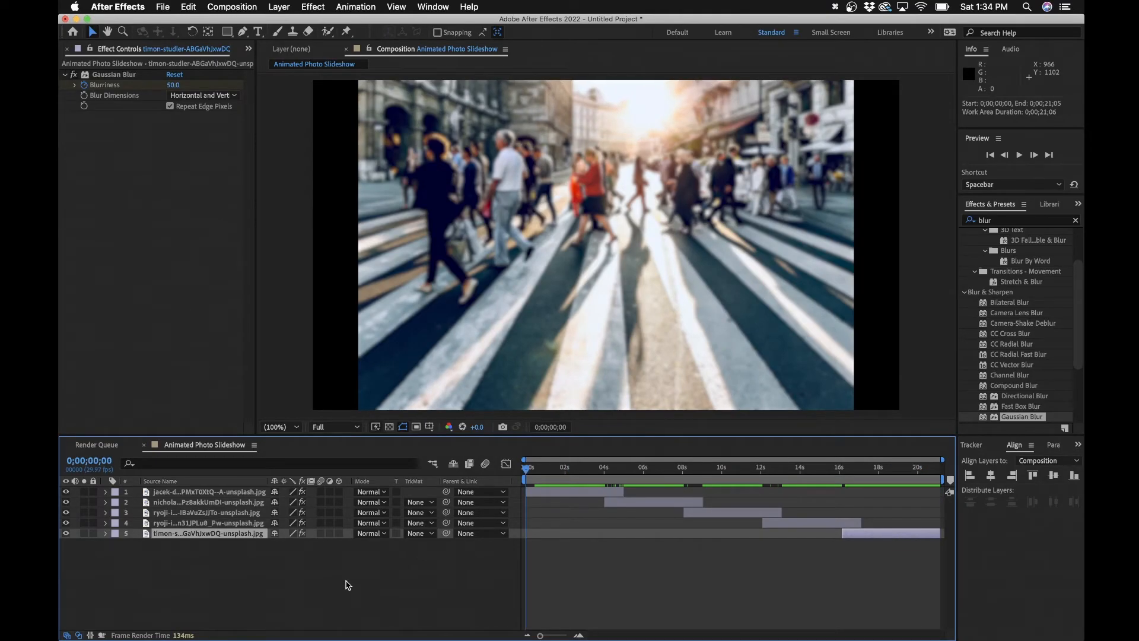
# - Keyframe opacity 0% to 100% at layer 1's start and 100% to 0% at layer 5's end
pyautogui.click(209, 492)
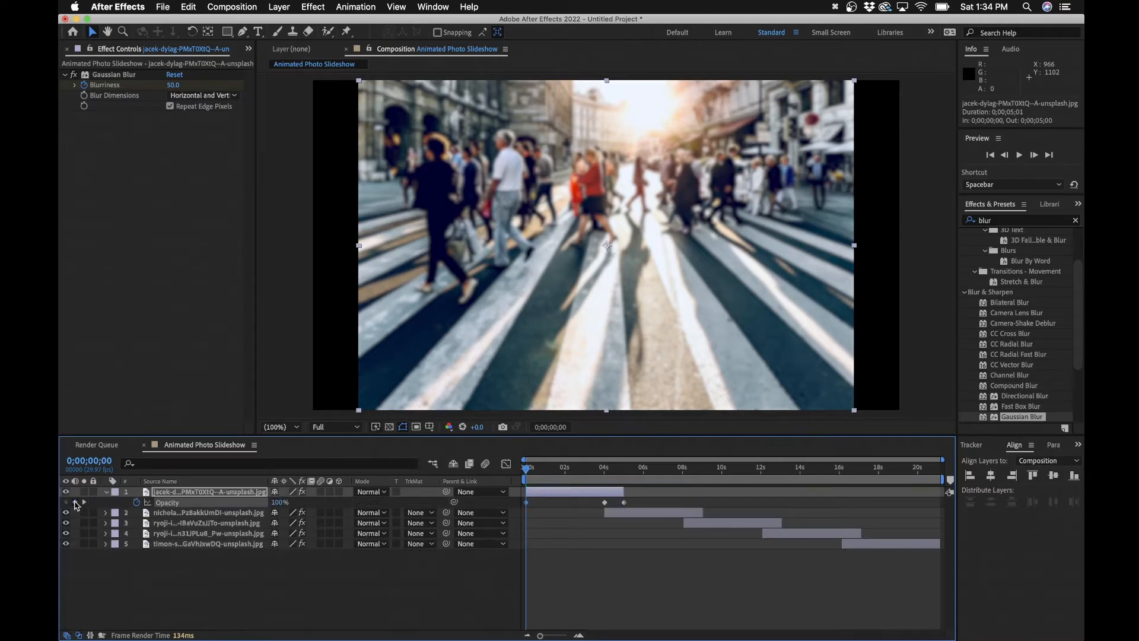
pyautogui.click(543, 467)
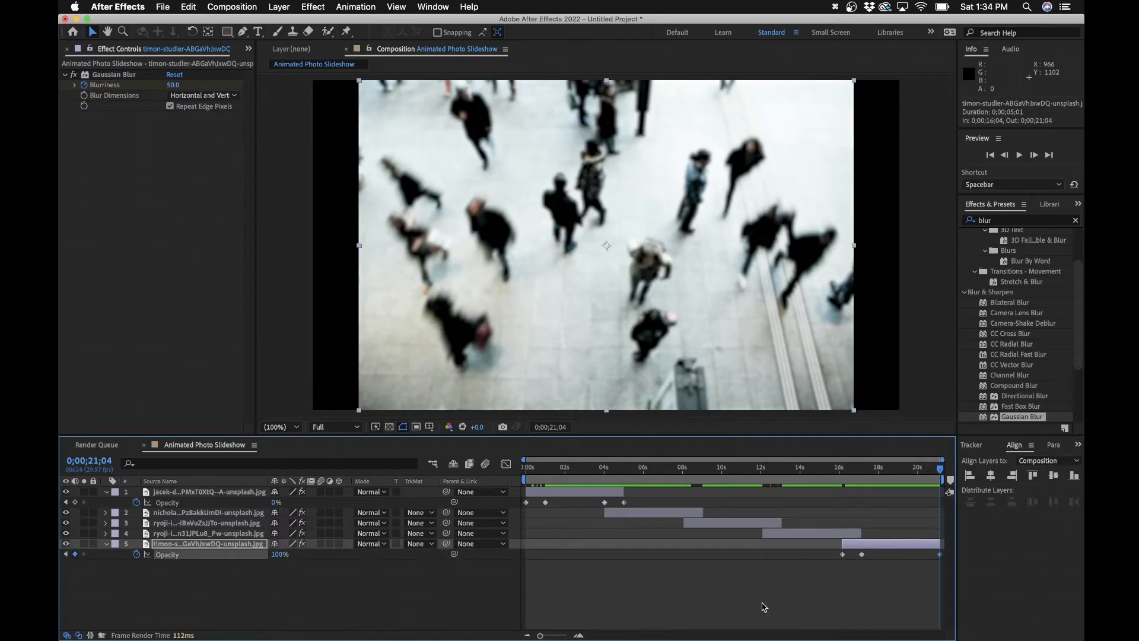
pyautogui.click(929, 467)
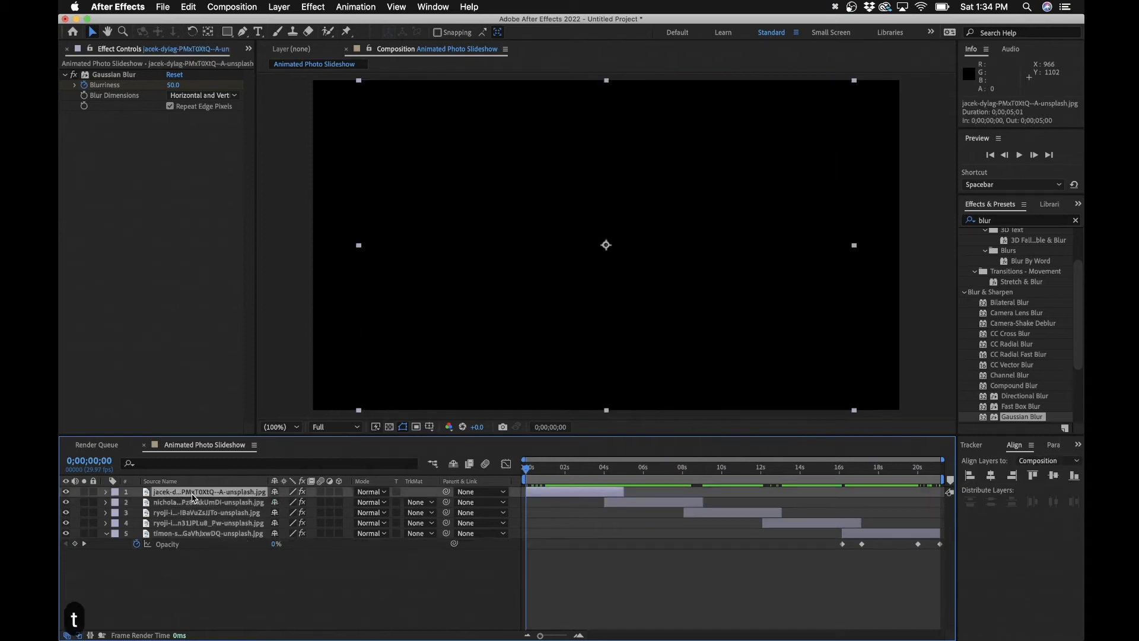
# - Select the five photo layers and pre-compose them as 'Photos Animated Pre-Comp'
pyautogui.click(207, 534)
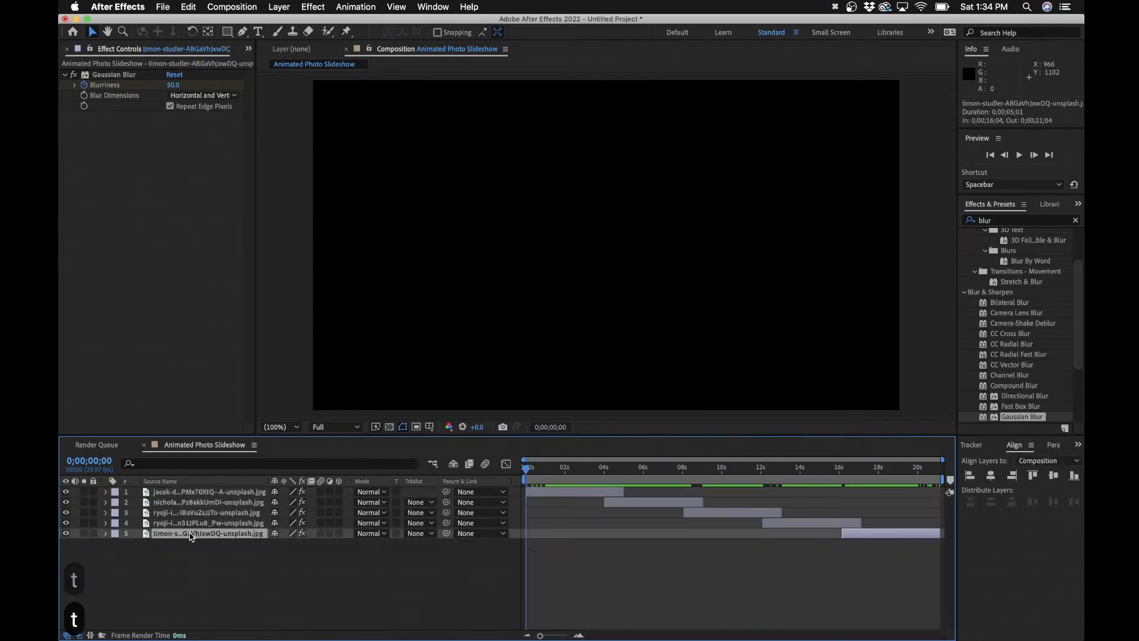
pyautogui.click(208, 492)
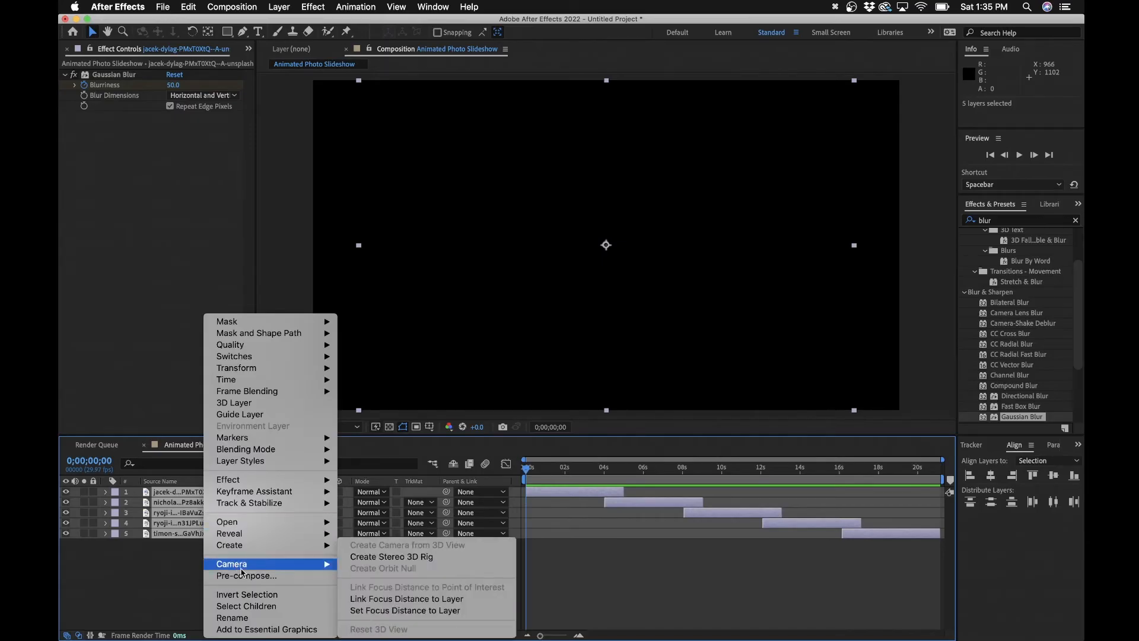
pyautogui.click(247, 575)
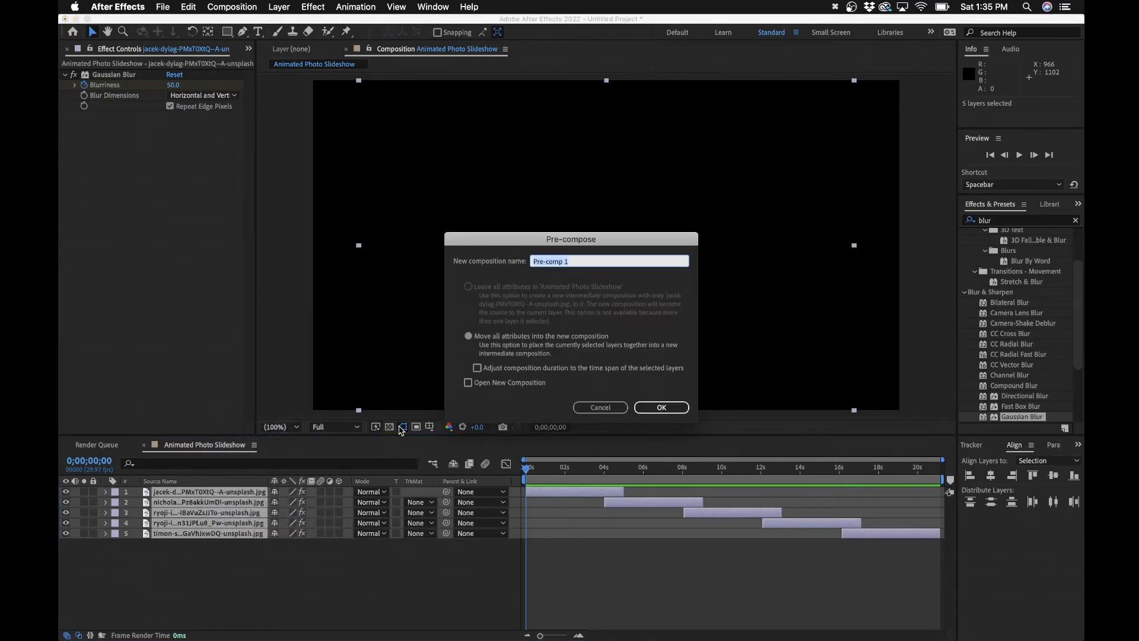
pyautogui.write('Photos Animated')
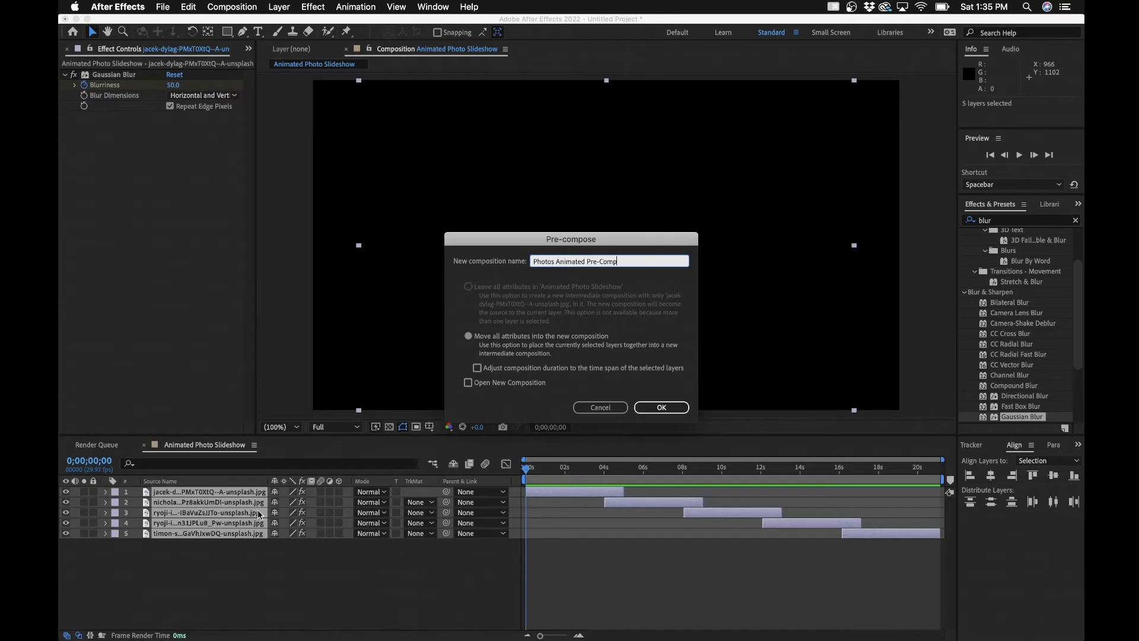
pyautogui.moveTo(562, 314)
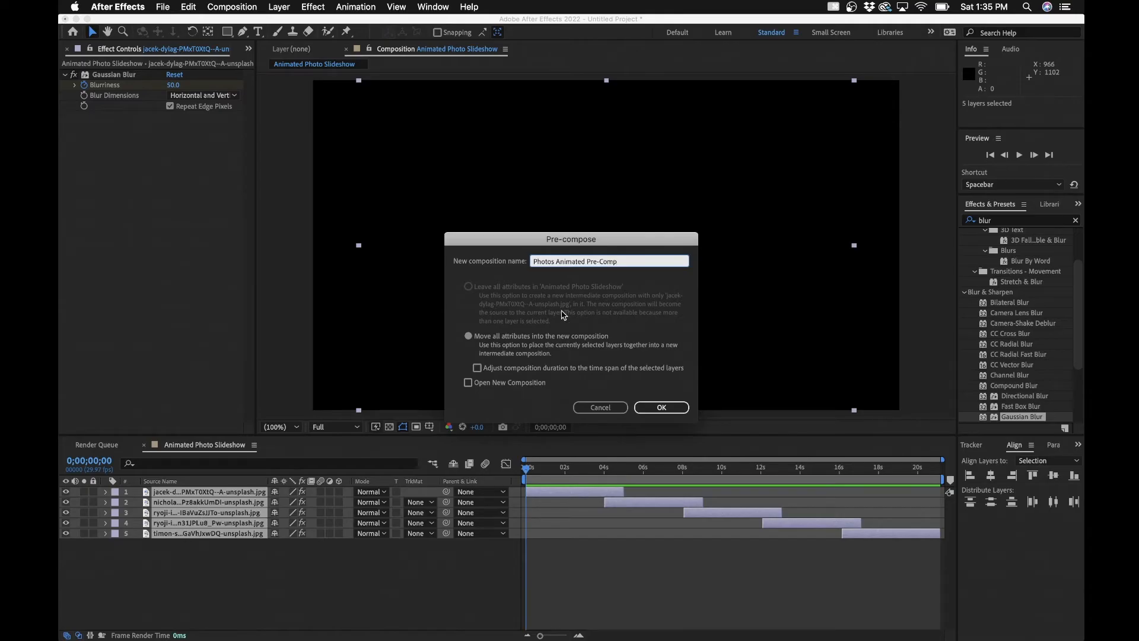
pyautogui.click(660, 406)
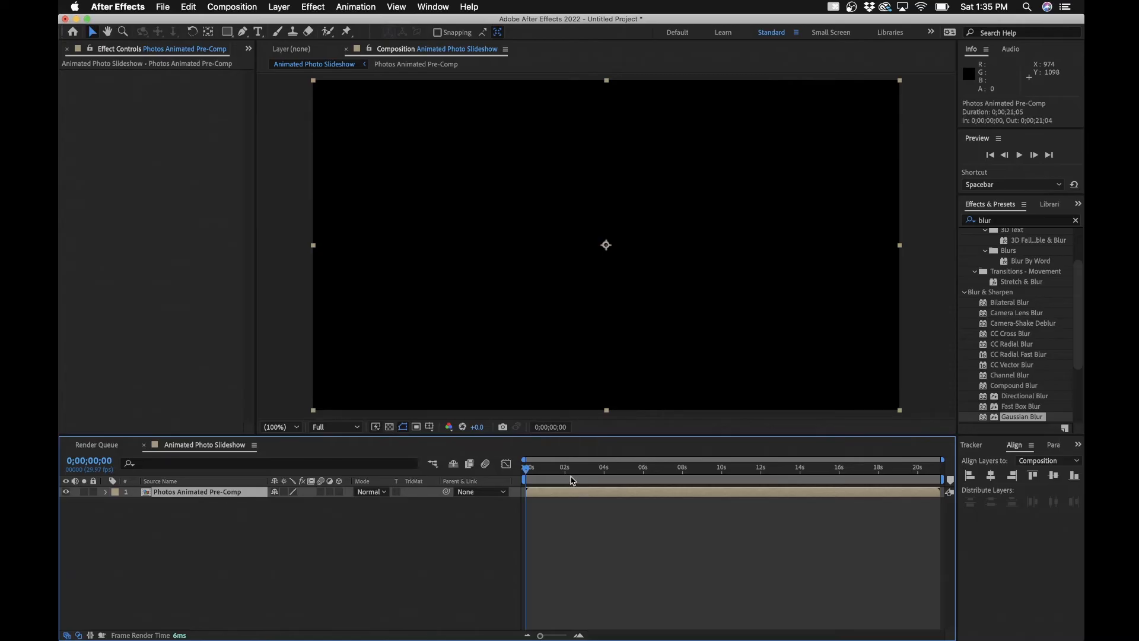
# - Jump to about 14 seconds and set layer 2's opacity to 20%
pyautogui.click(799, 468)
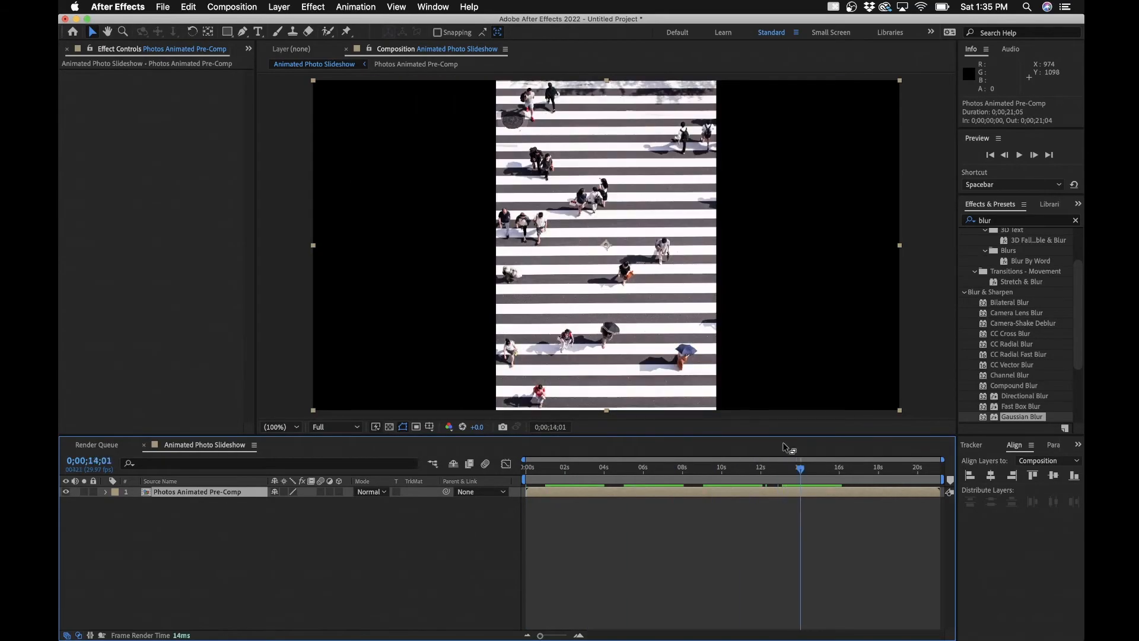
pyautogui.moveTo(333, 275)
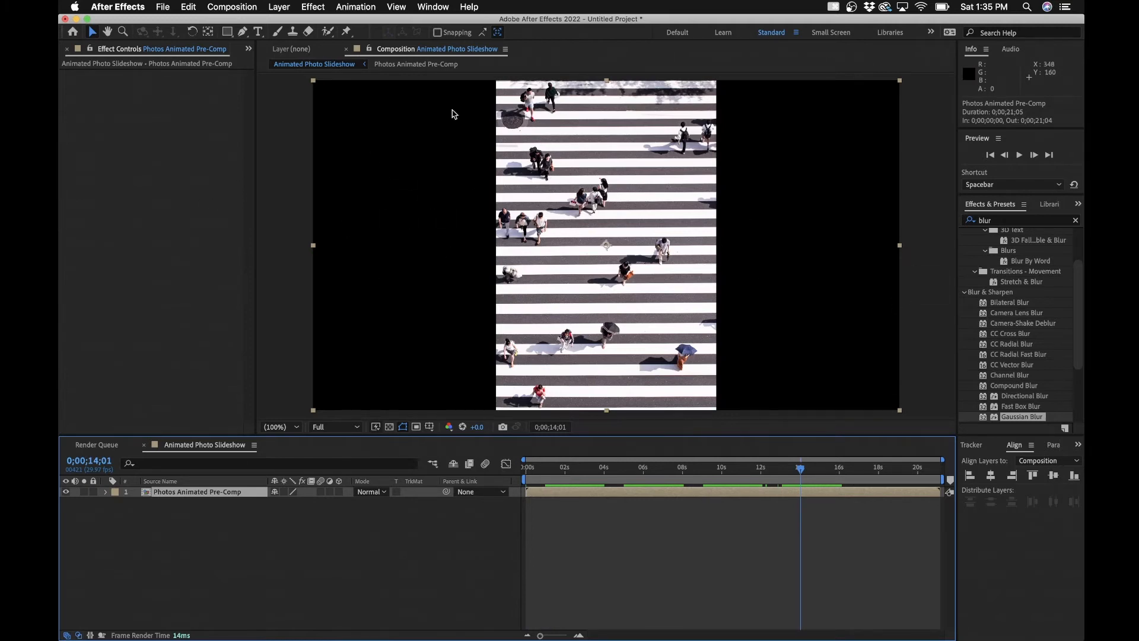
pyautogui.click(196, 491)
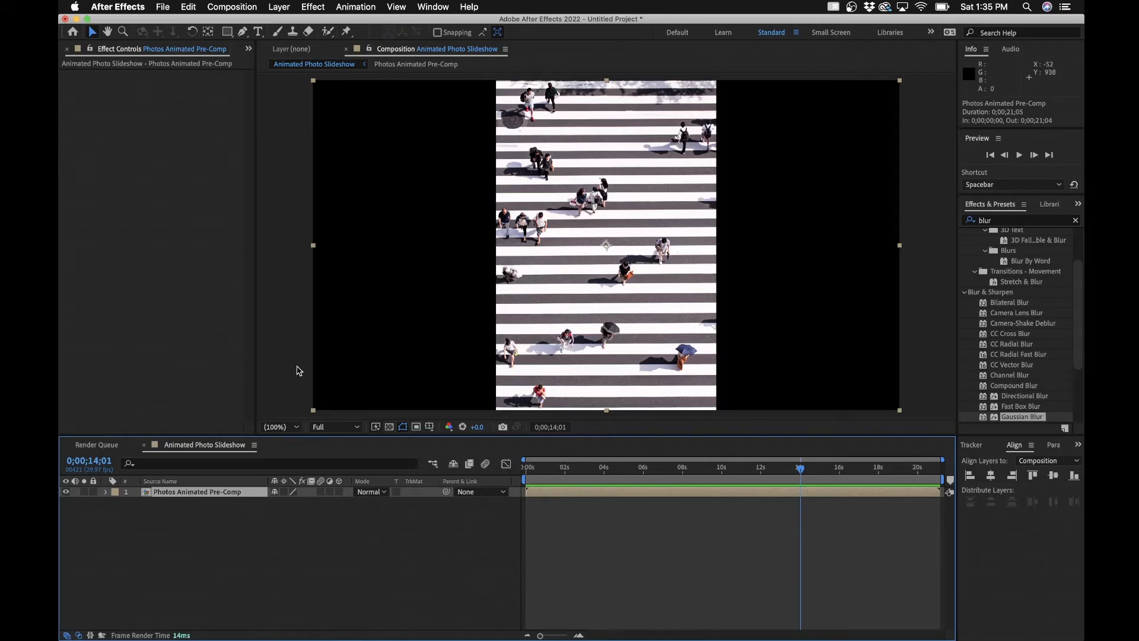
pyautogui.moveTo(583, 255)
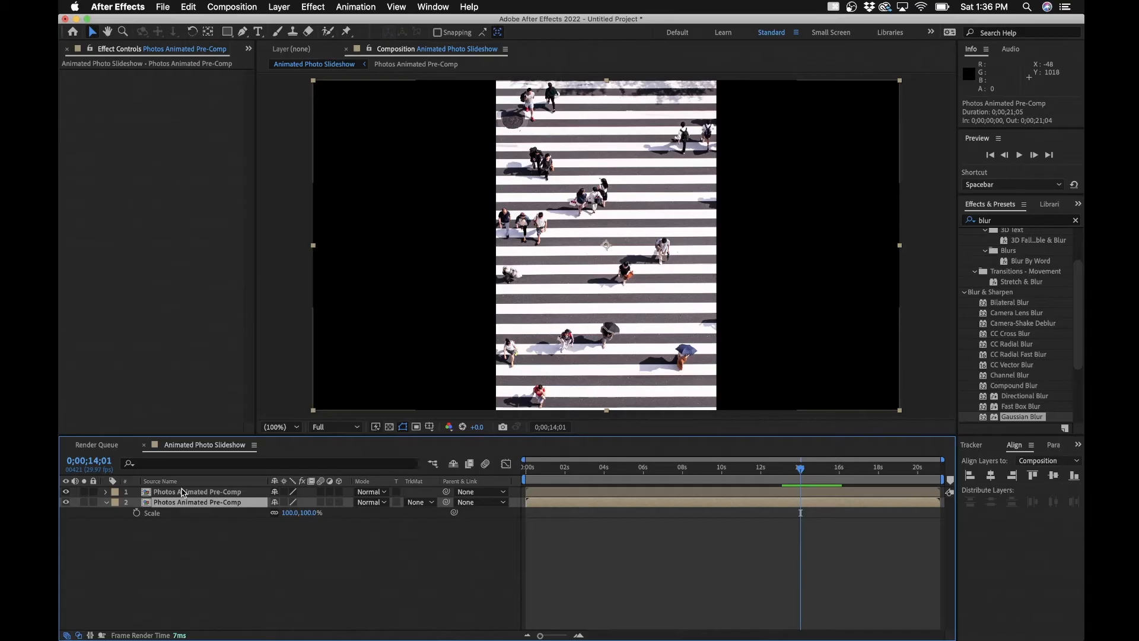
pyautogui.moveTo(181, 498)
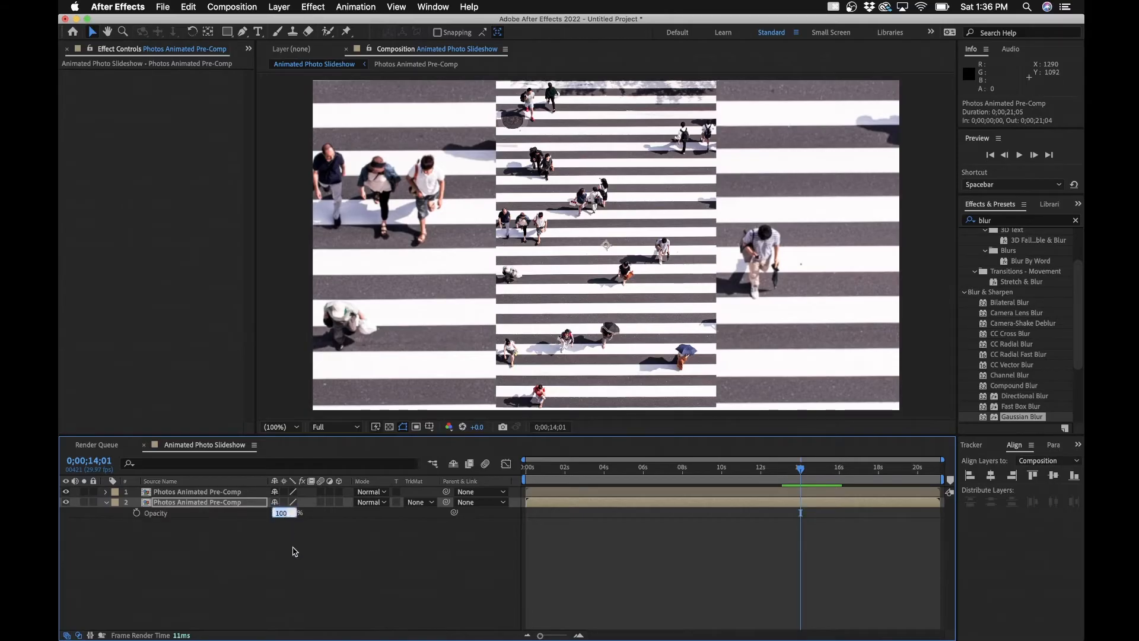
pyautogui.write('20')
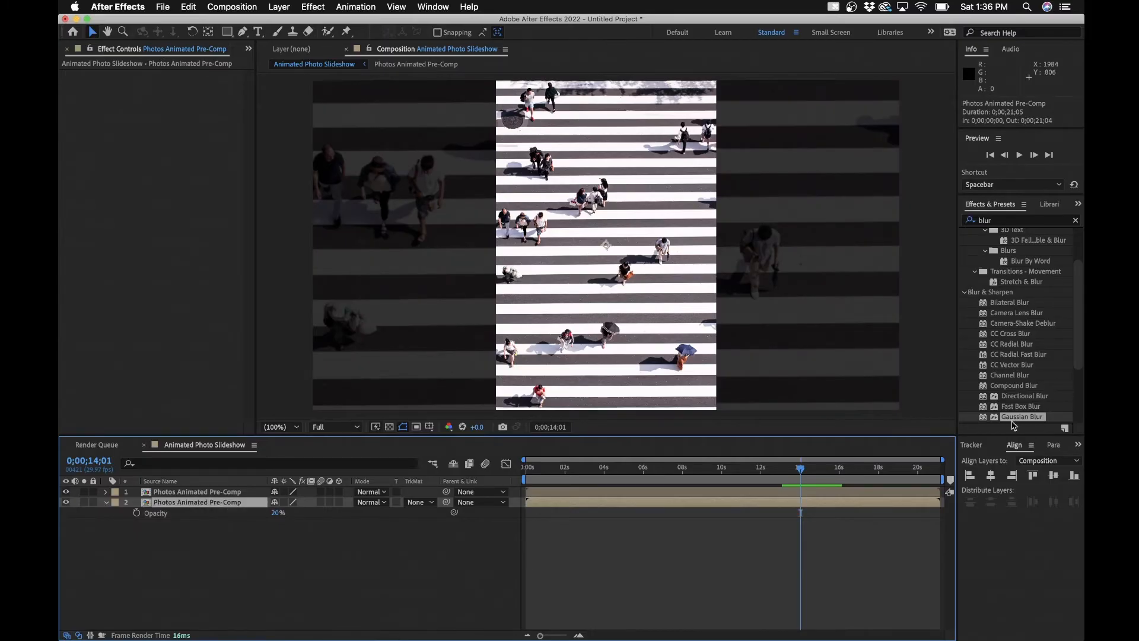
# - Apply Gaussian Blur to the dimmed lower photo copy with Blurriness 25
pyautogui.doubleClick(1022, 417)
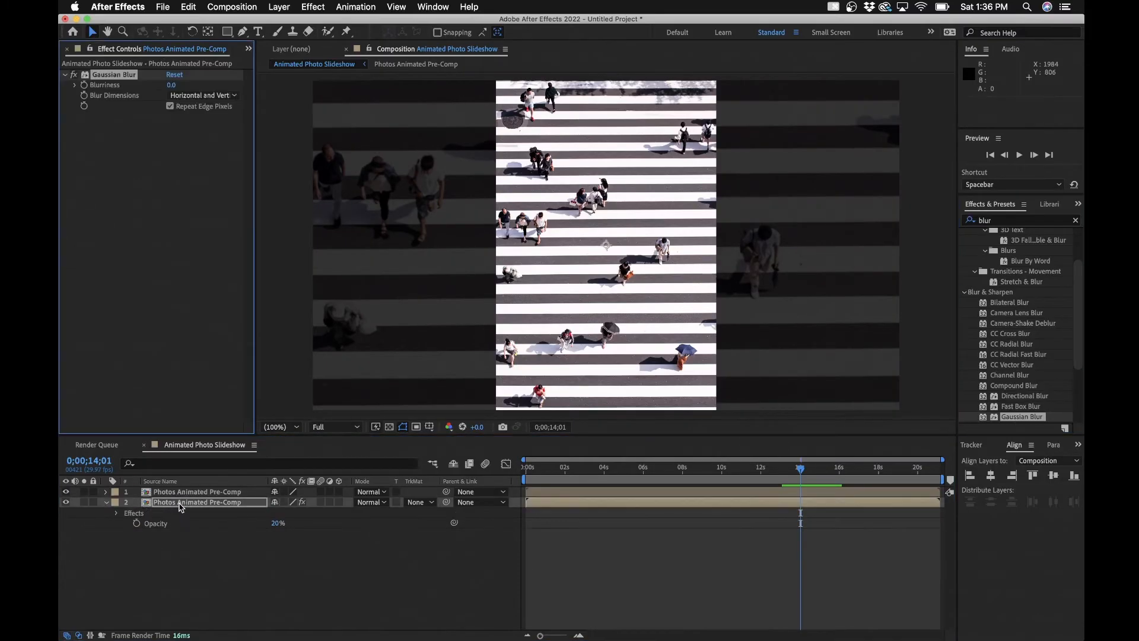
pyautogui.click(172, 85)
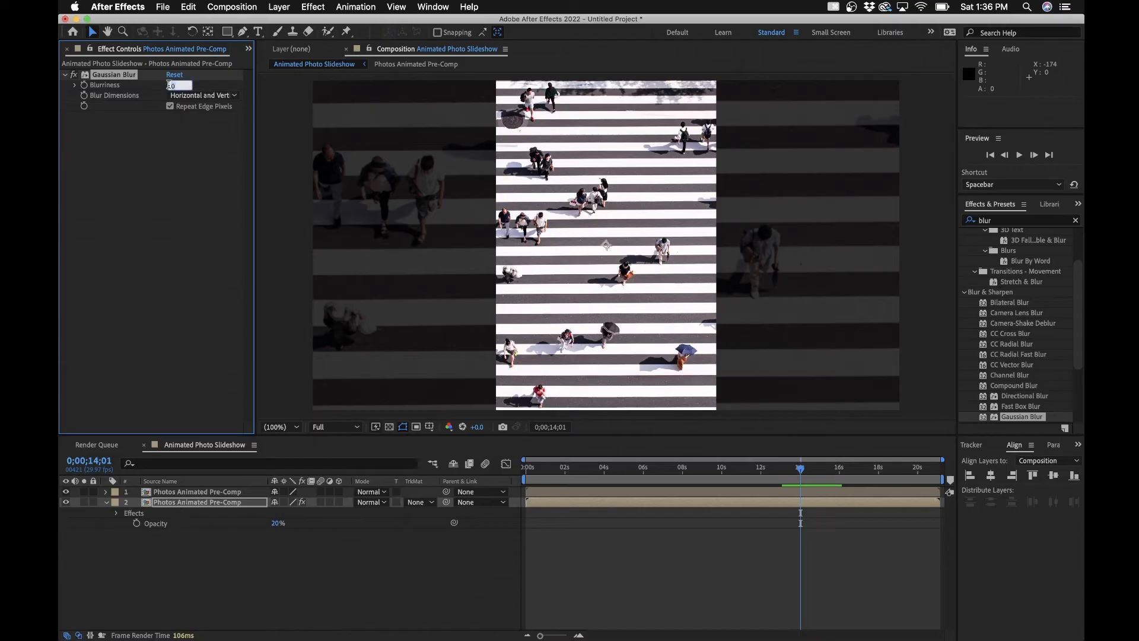
pyautogui.write('500')
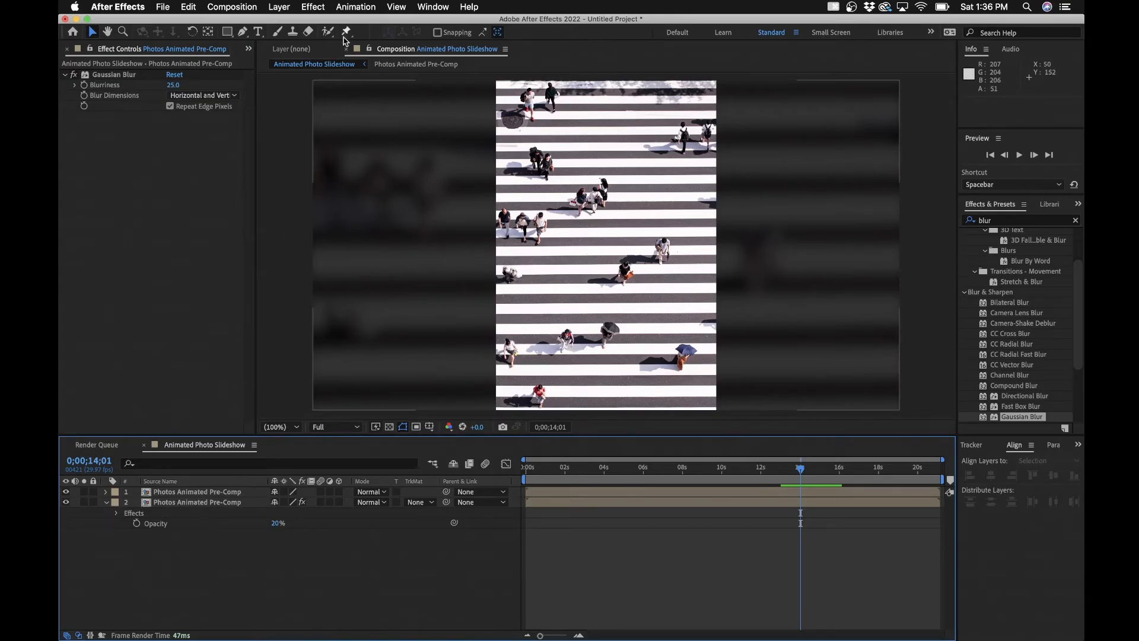
# - Add a new adjustment layer and rename it 'Vignette'
pyautogui.click(279, 6)
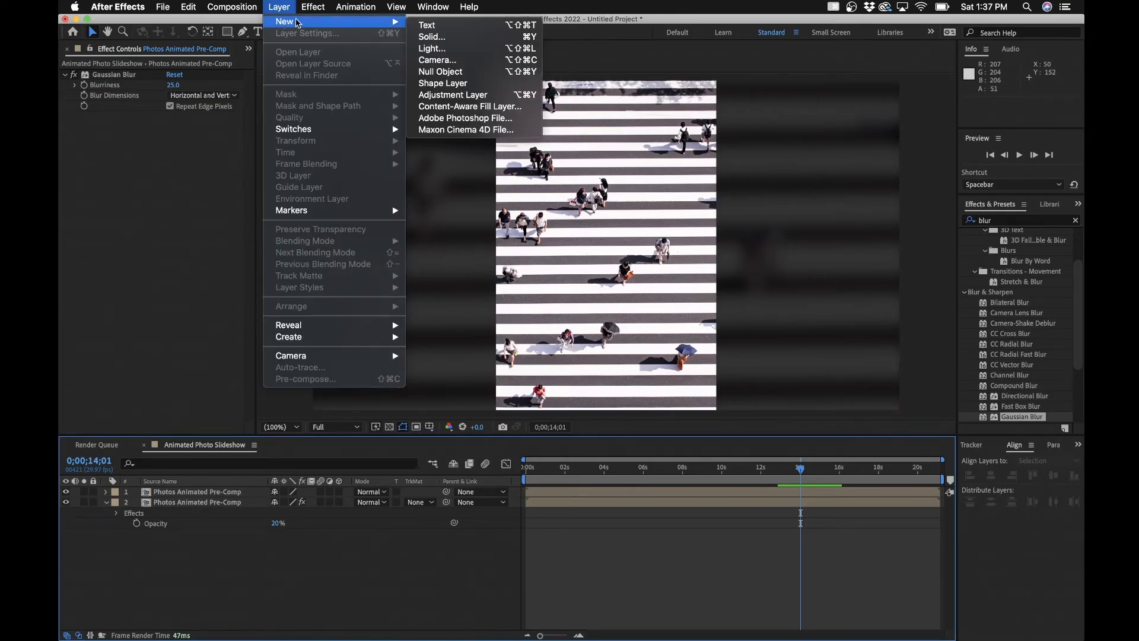
pyautogui.click(452, 94)
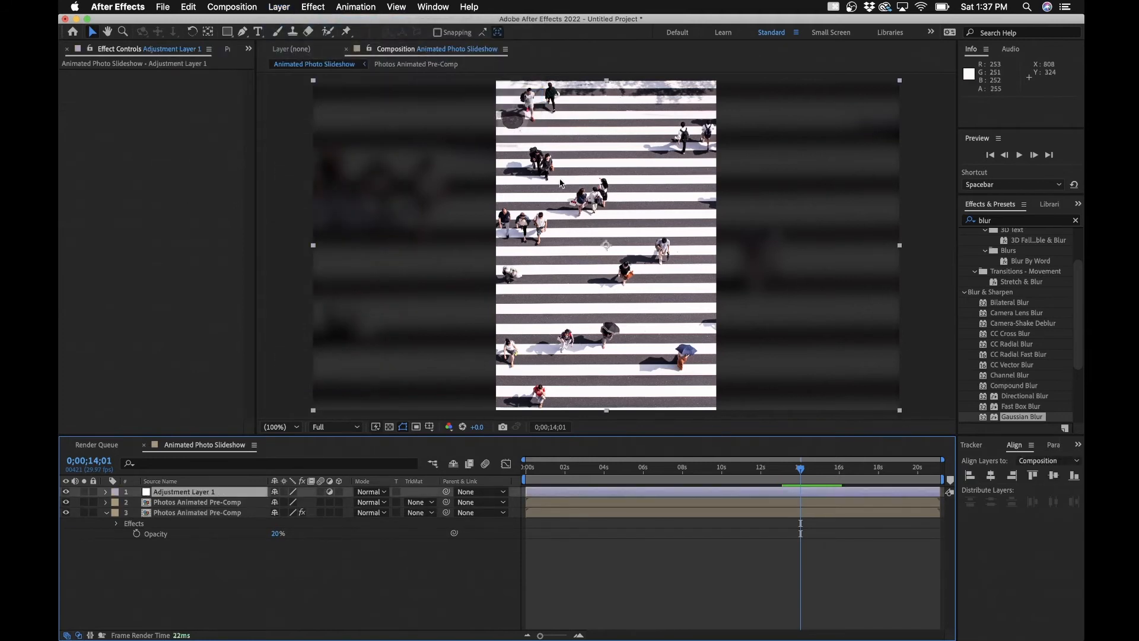
pyautogui.click(159, 481)
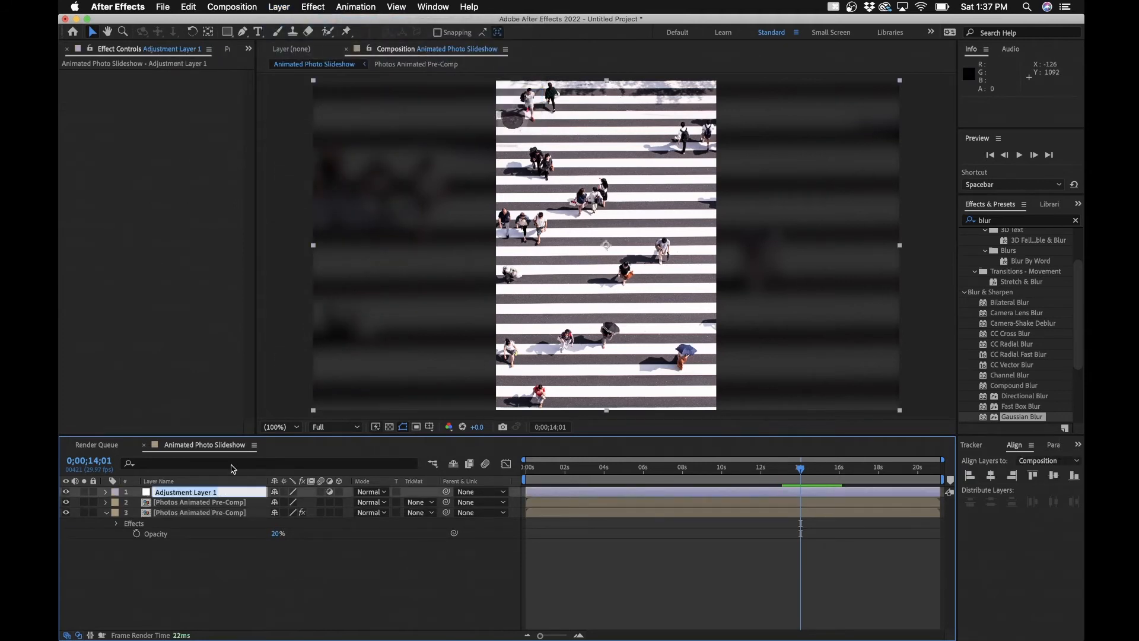
pyautogui.write('Vignette')
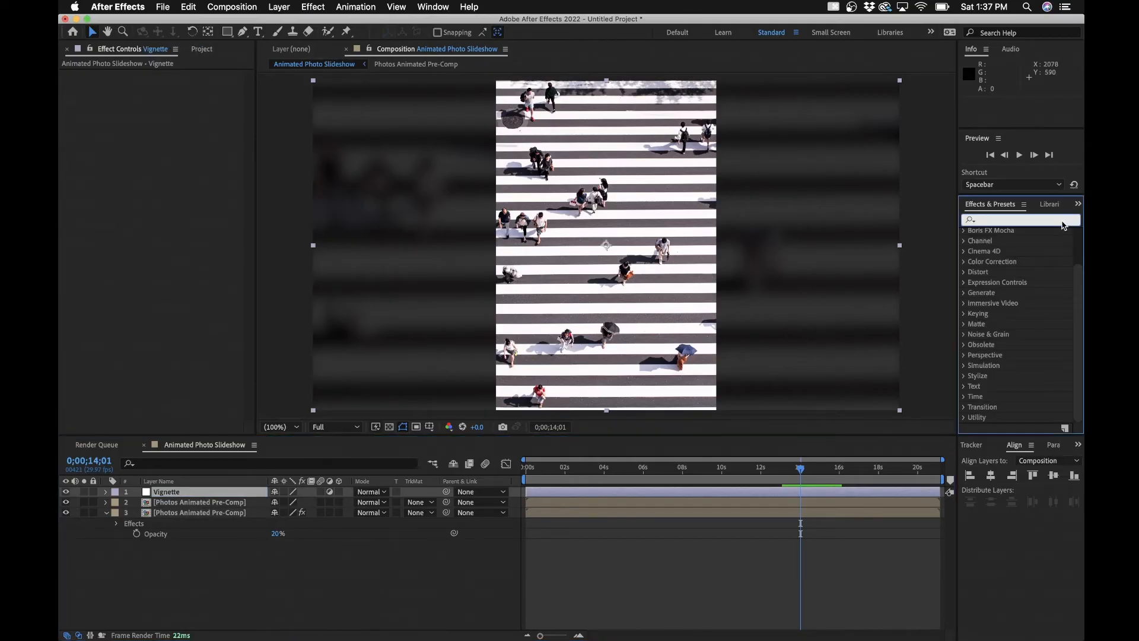
# - Apply CC Vignette with amount 48 and a raised centre, and set layer 3 opacity to 60
pyautogui.write('cc vig')
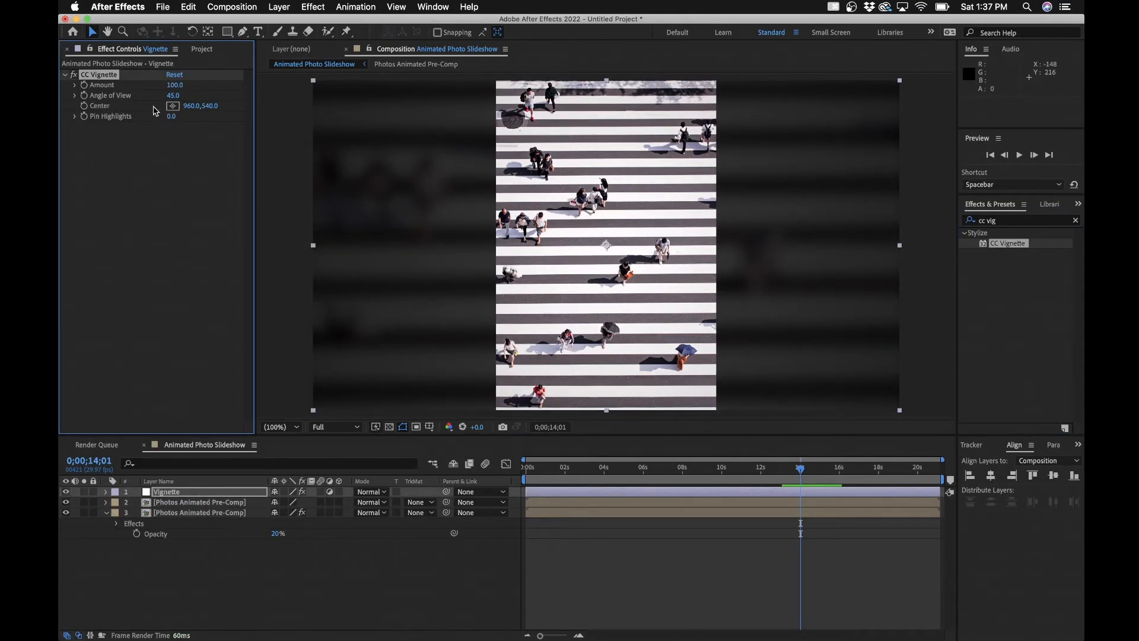
pyautogui.click(174, 84)
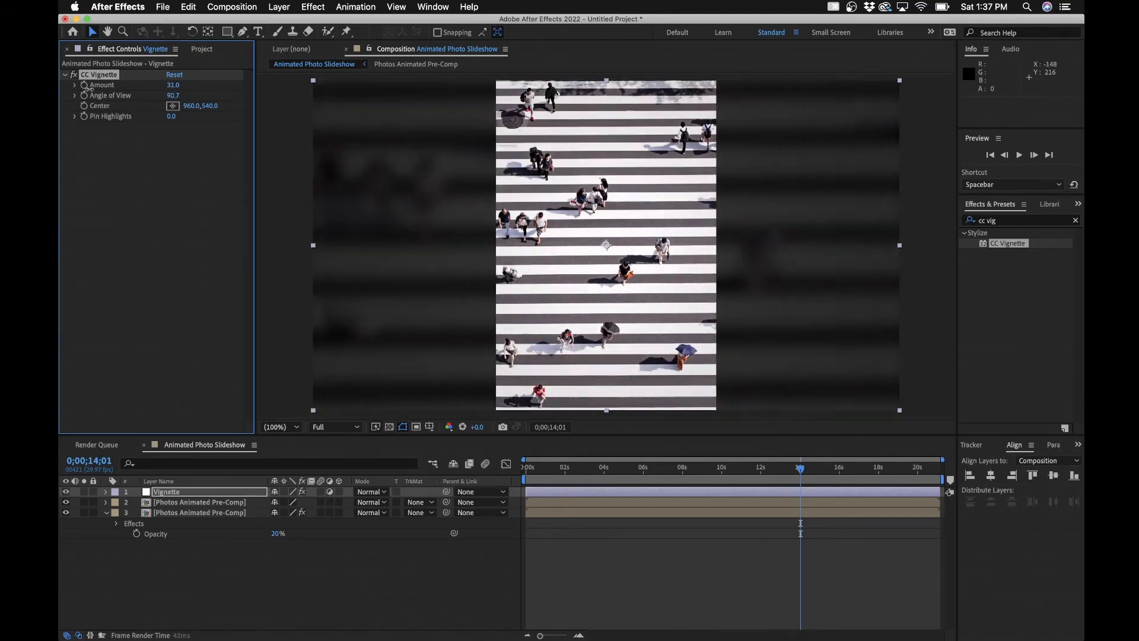
pyautogui.moveTo(173, 84); pyautogui.dragTo(185, 85)
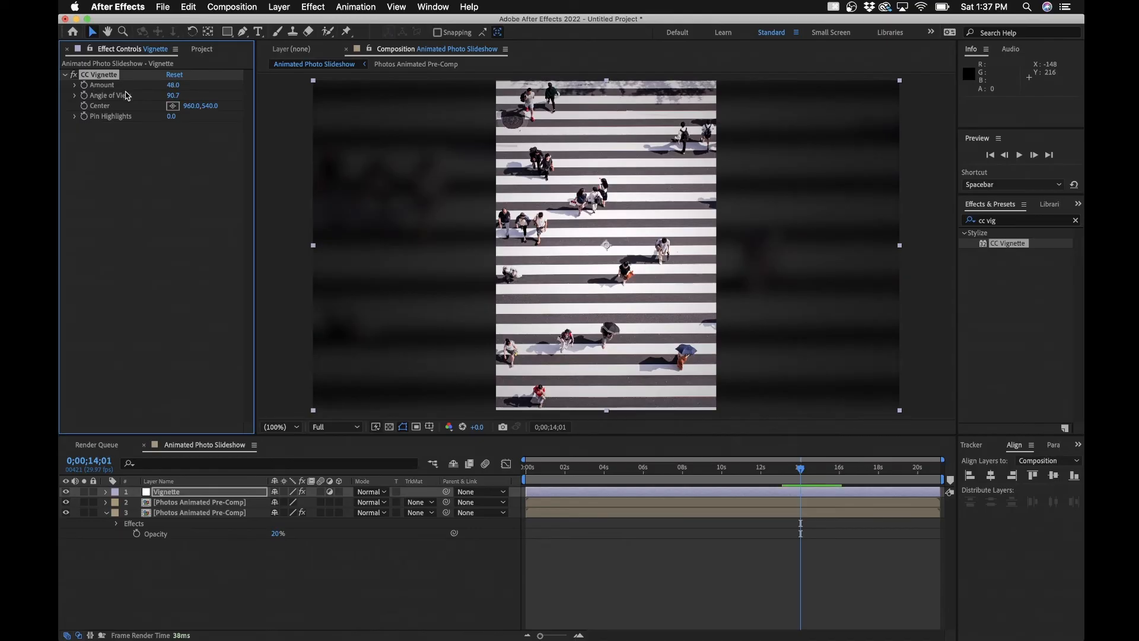
pyautogui.moveTo(607, 245)
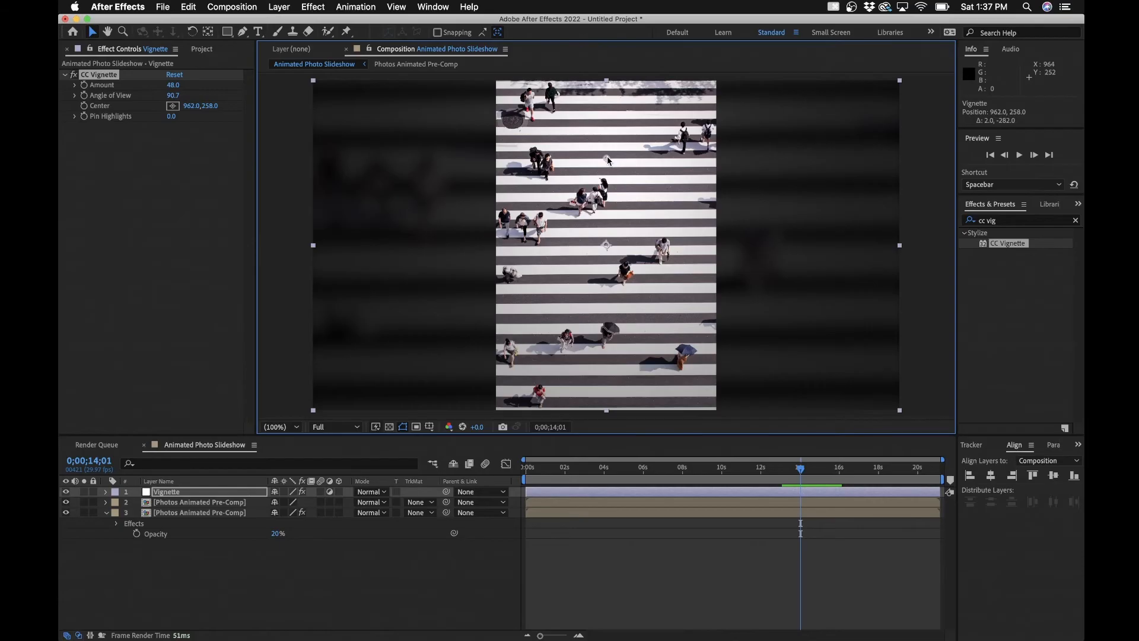
pyautogui.click(200, 512)
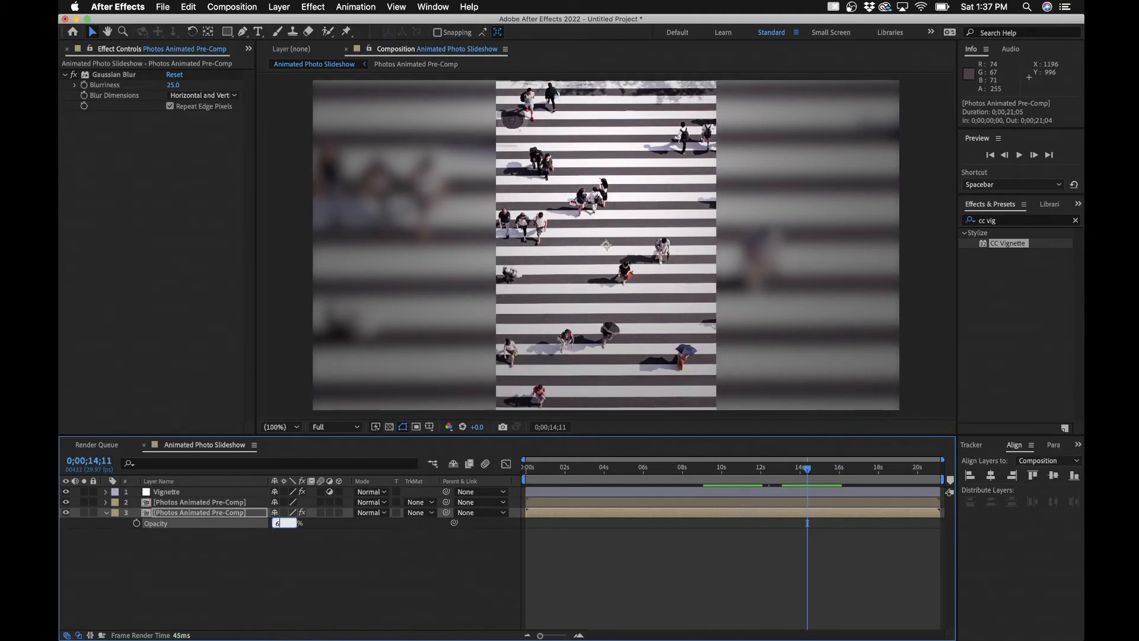
pyautogui.write('60%')
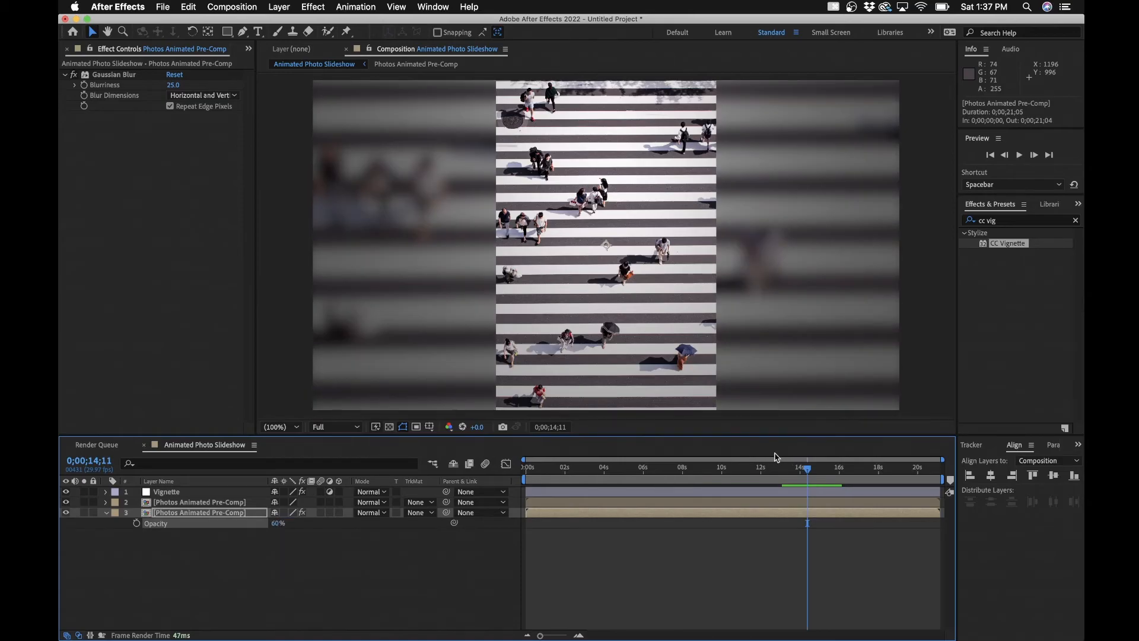
pyautogui.click(616, 467)
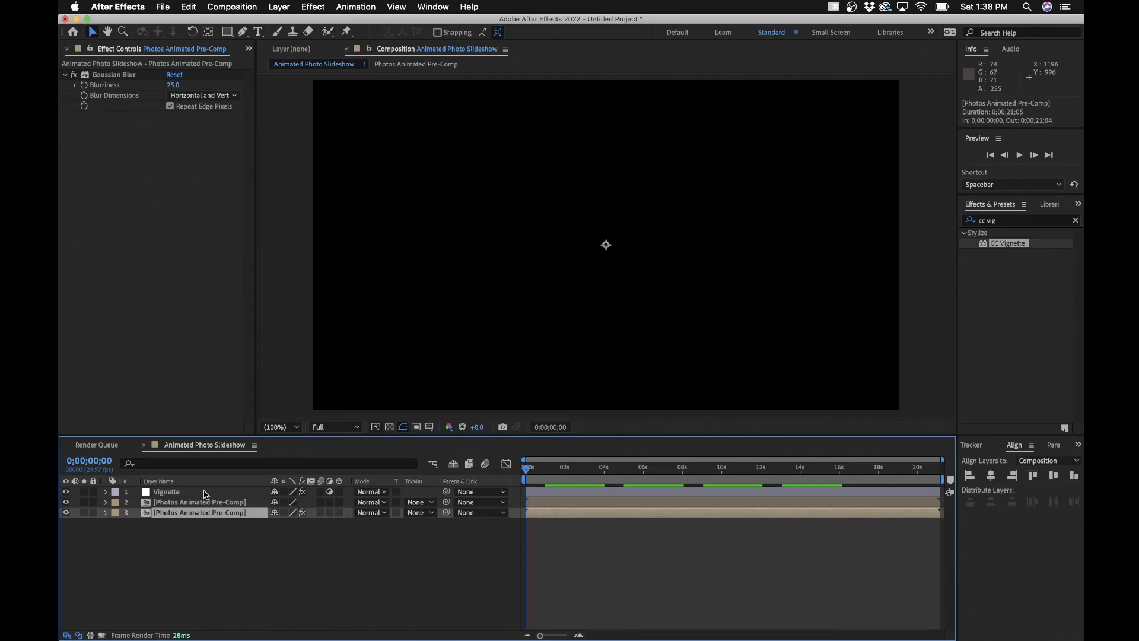
# - Pre-compose Vignette and both photo pre-comp copies as 'Photos Animated Stylized Pre-Comp'
pyautogui.rightClick(200, 501)
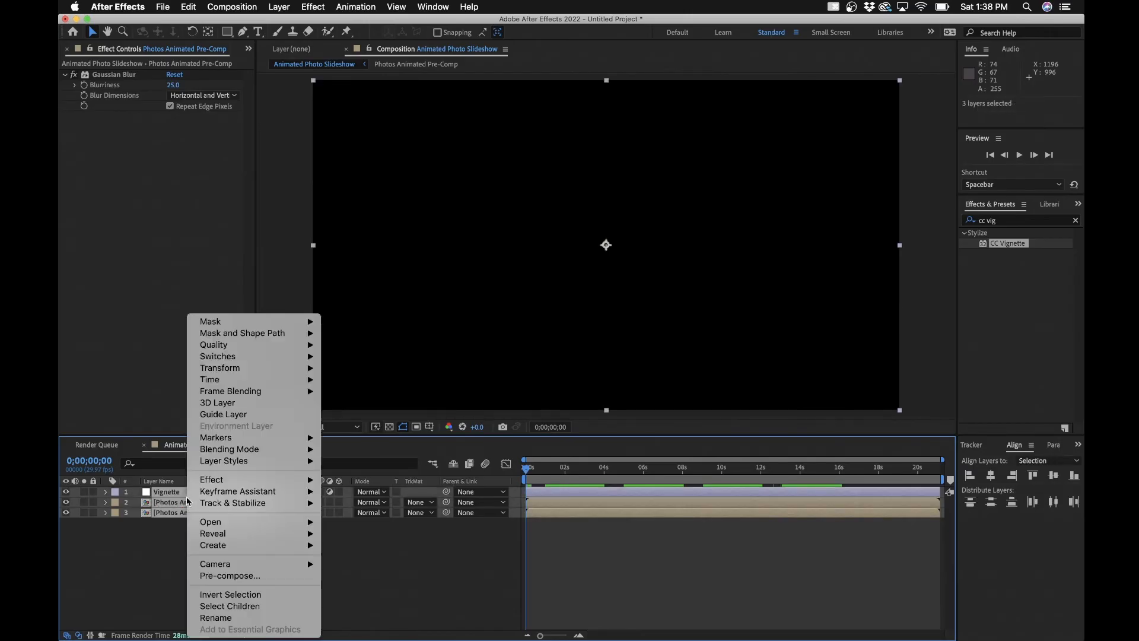
pyautogui.click(229, 575)
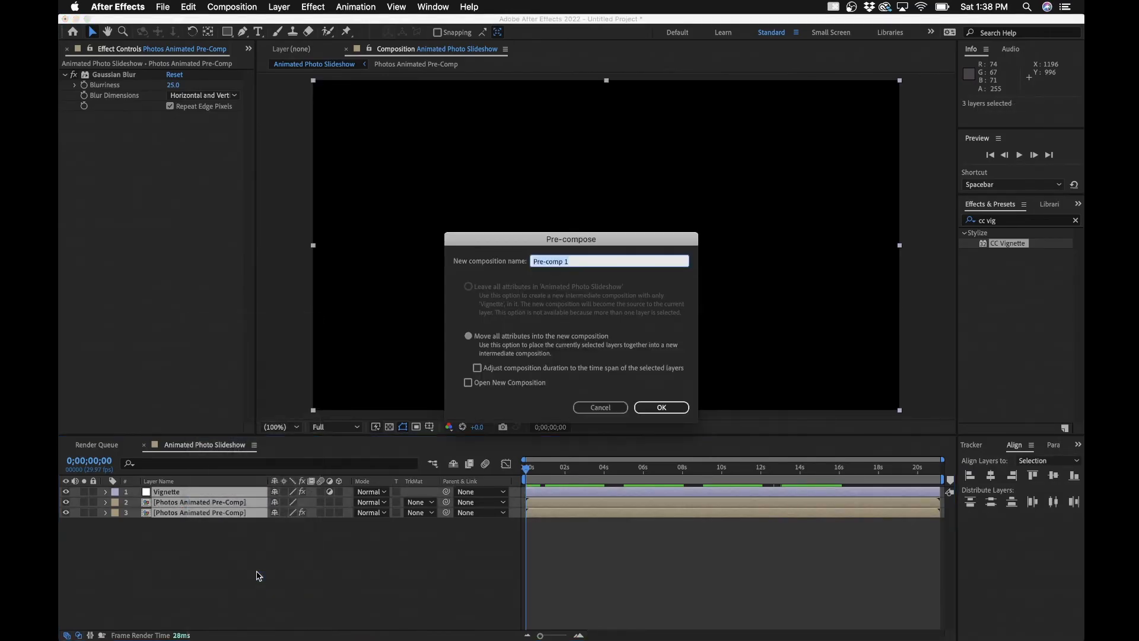
pyautogui.write('Photos Animated Styl')
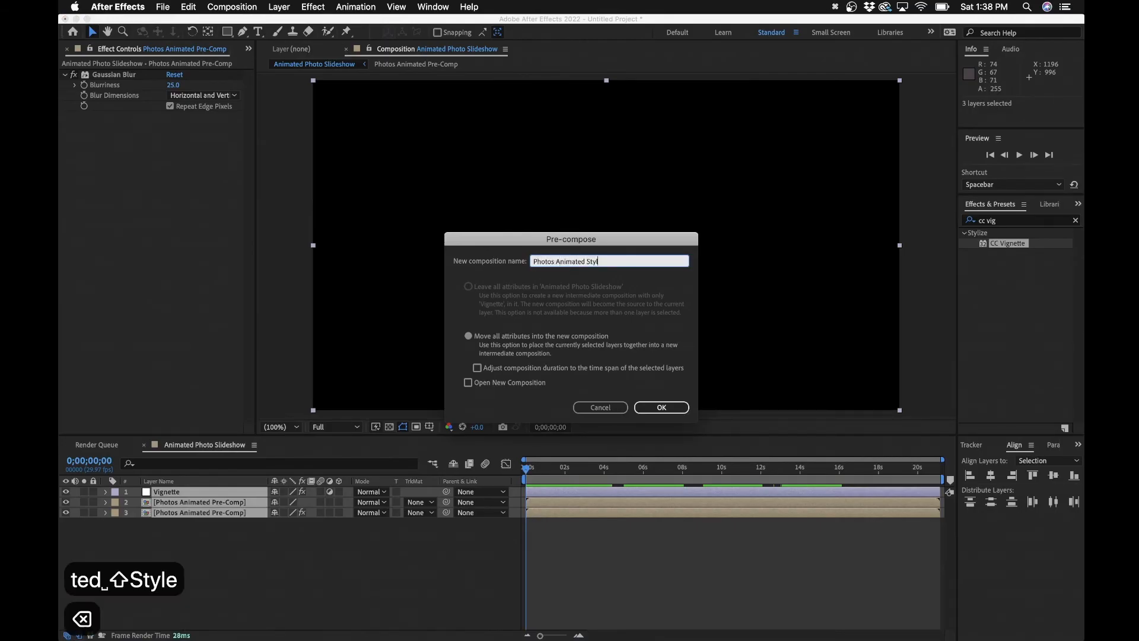
pyautogui.write('ized')
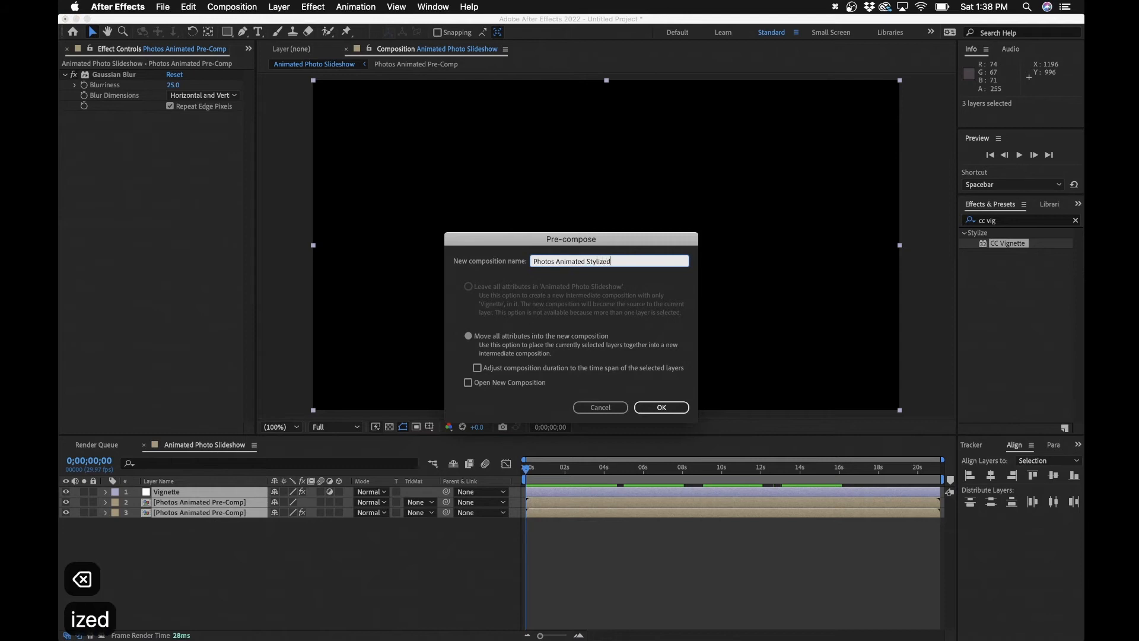
pyautogui.write('Pre-Comp')
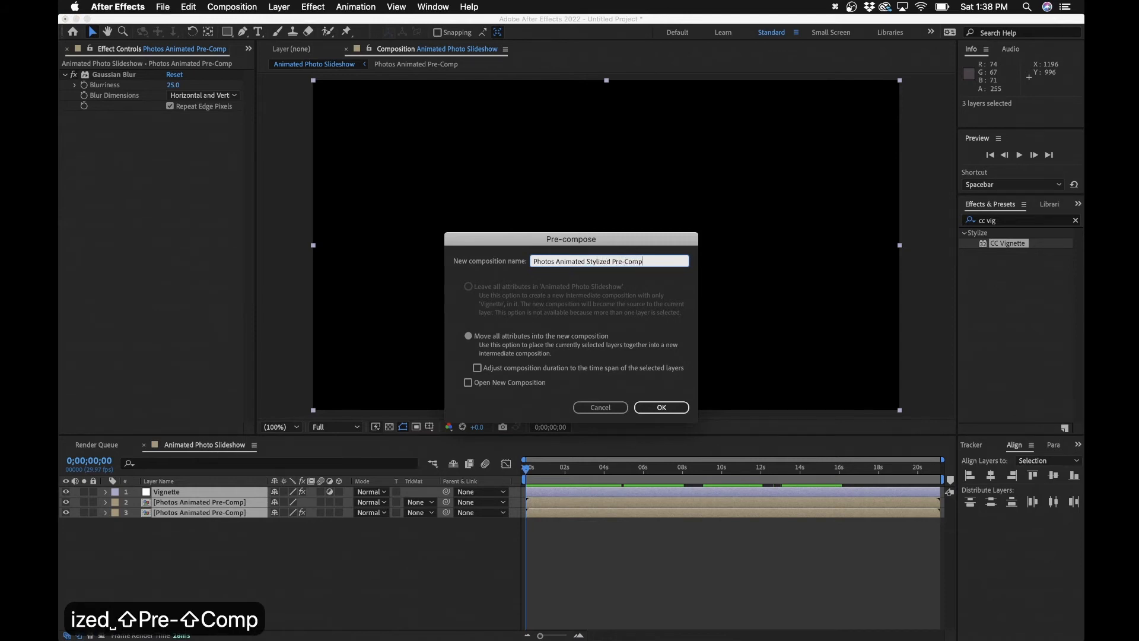
pyautogui.click(660, 407)
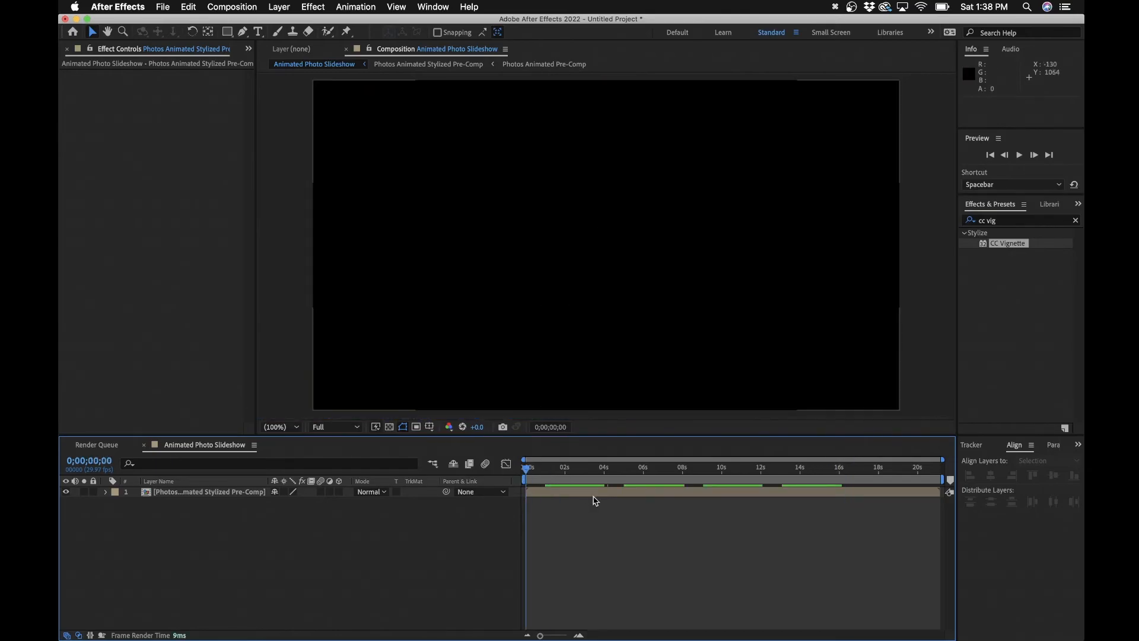
# - Move the playhead to about 2.5 seconds and select the stylized pre-comp layer
pyautogui.click(573, 467)
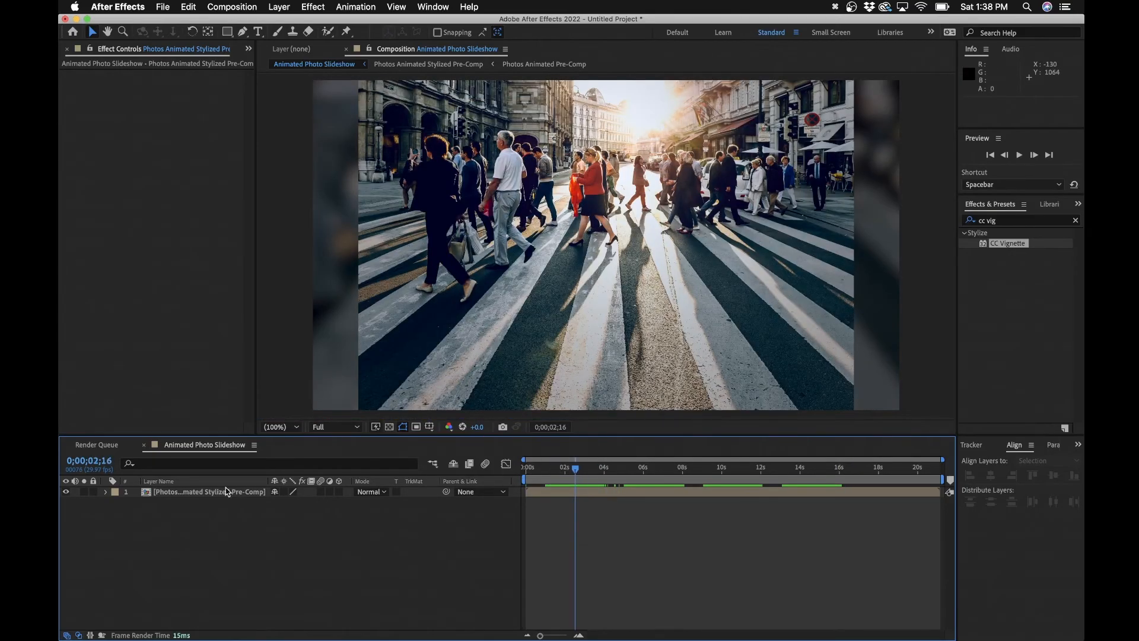
pyautogui.click(208, 491)
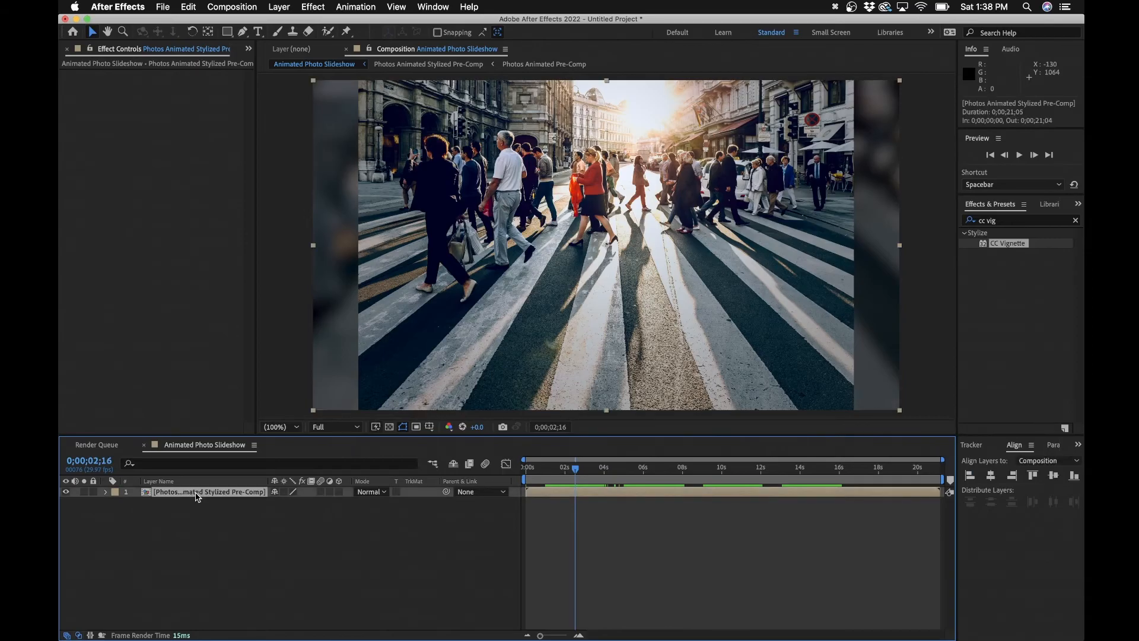
pyautogui.moveTo(340, 494)
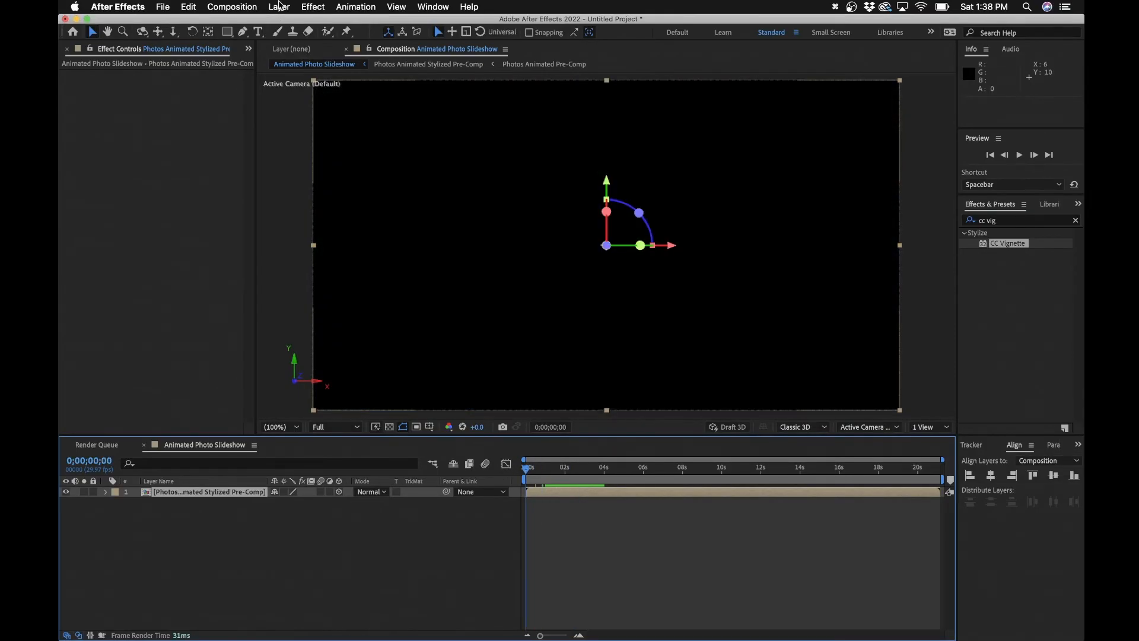
# - Add Camera 1 as a 35mm two-node camera through Layer > New > Camera
pyautogui.click(279, 6)
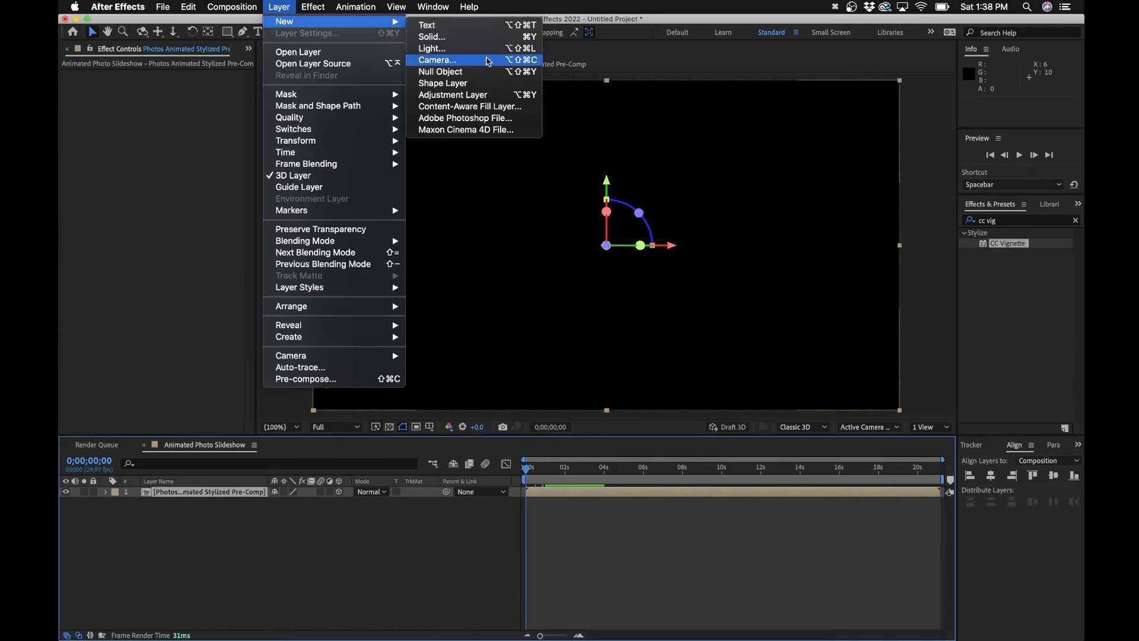
pyautogui.click(437, 60)
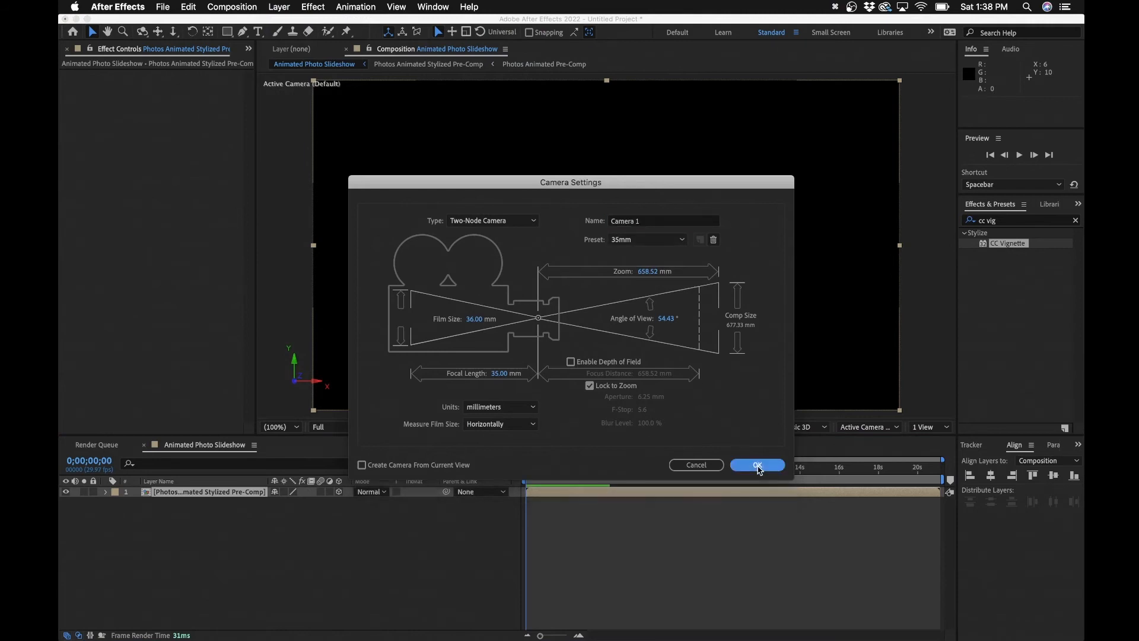
pyautogui.click(757, 465)
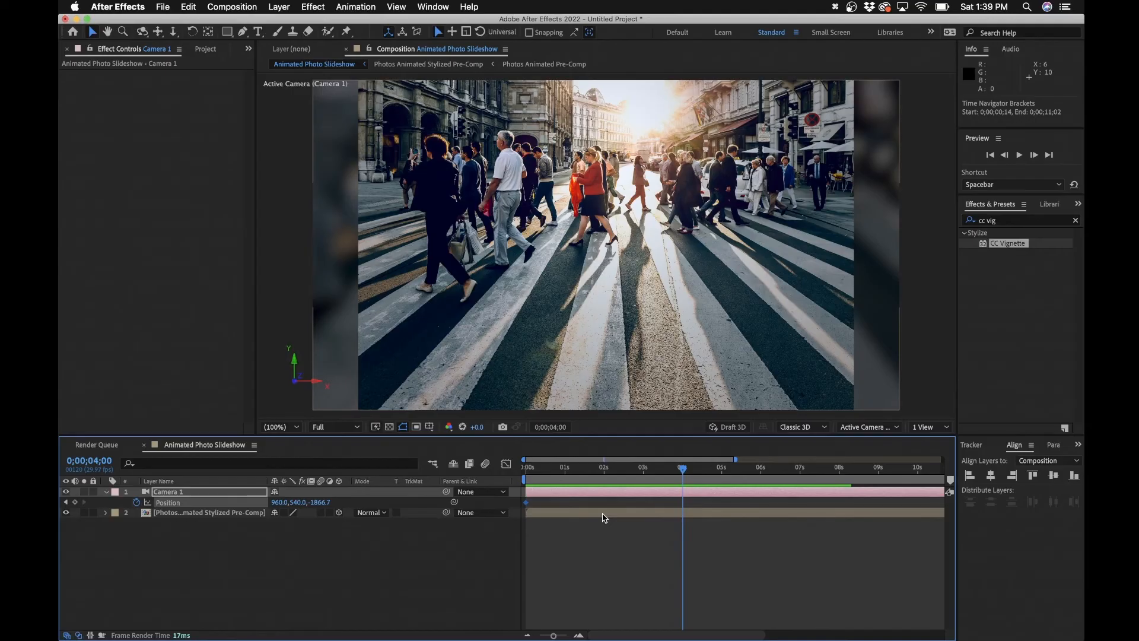
pyautogui.moveTo(597, 520)
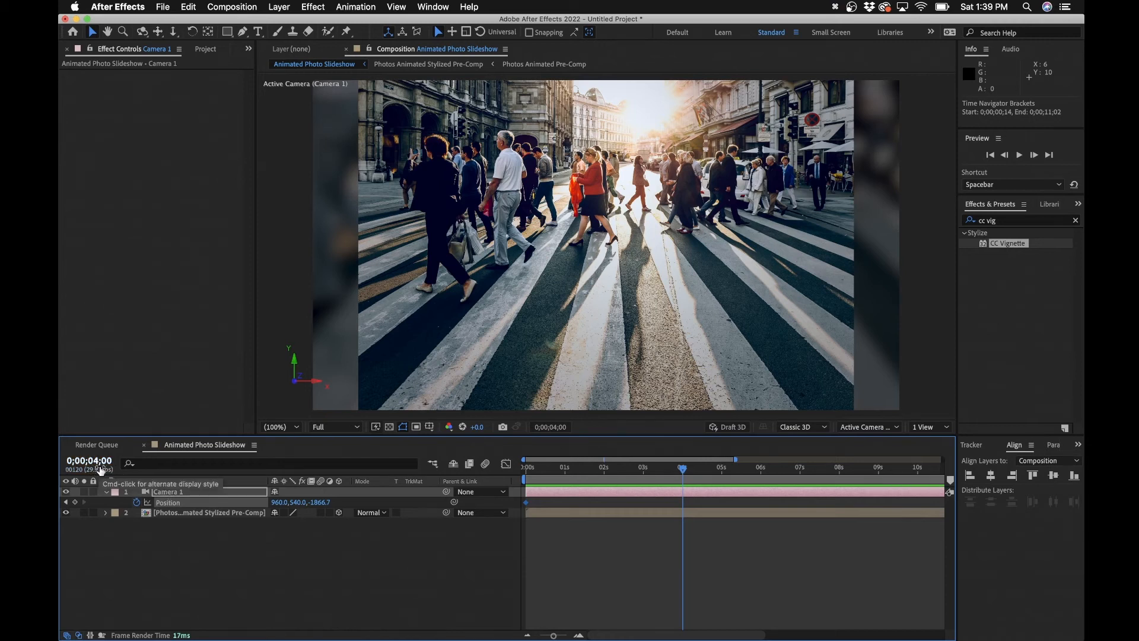
pyautogui.moveTo(172, 32)
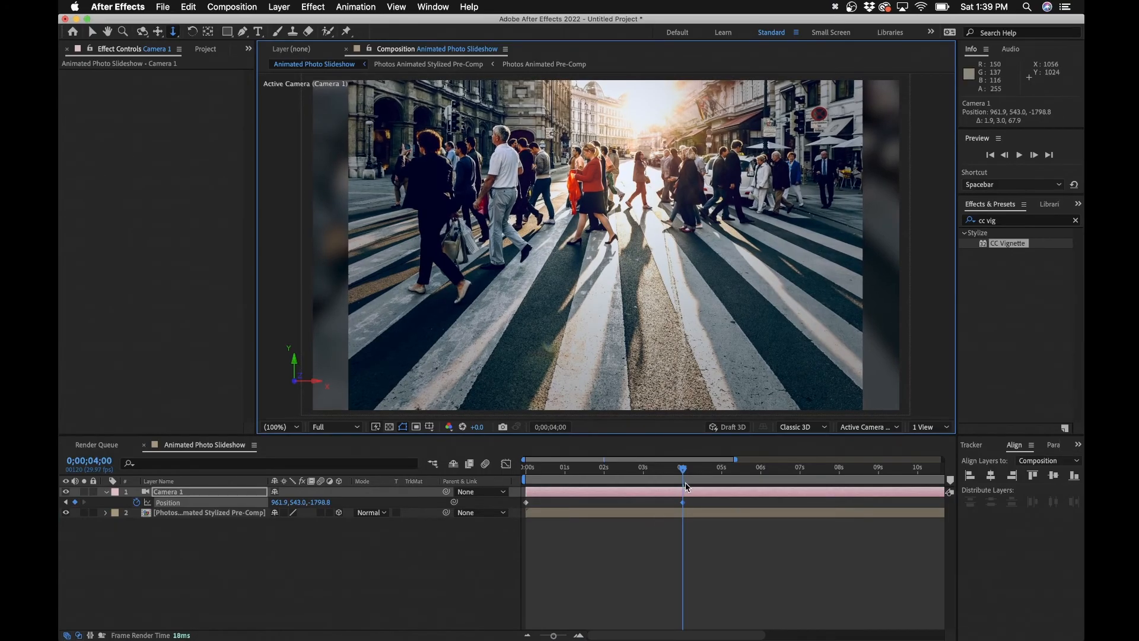
# - Scrub the timeline around four seconds to preview Camera 1's push-in
pyautogui.moveTo(683, 467); pyautogui.dragTo(546, 467)
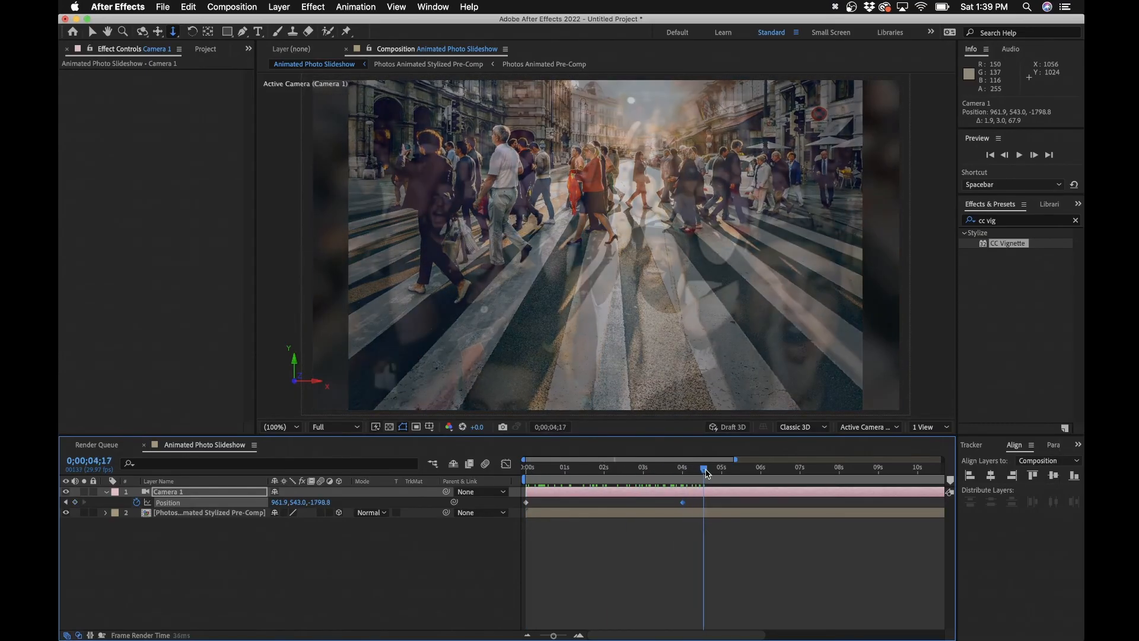
pyautogui.moveTo(705, 467); pyautogui.dragTo(686, 467)
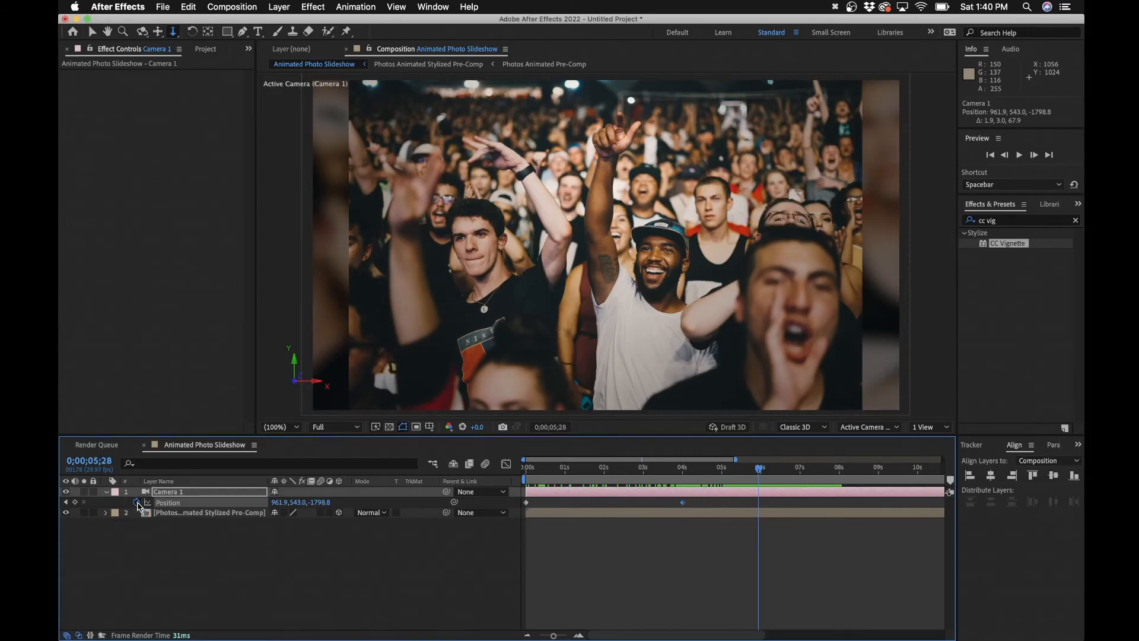
pyautogui.moveTo(138, 505)
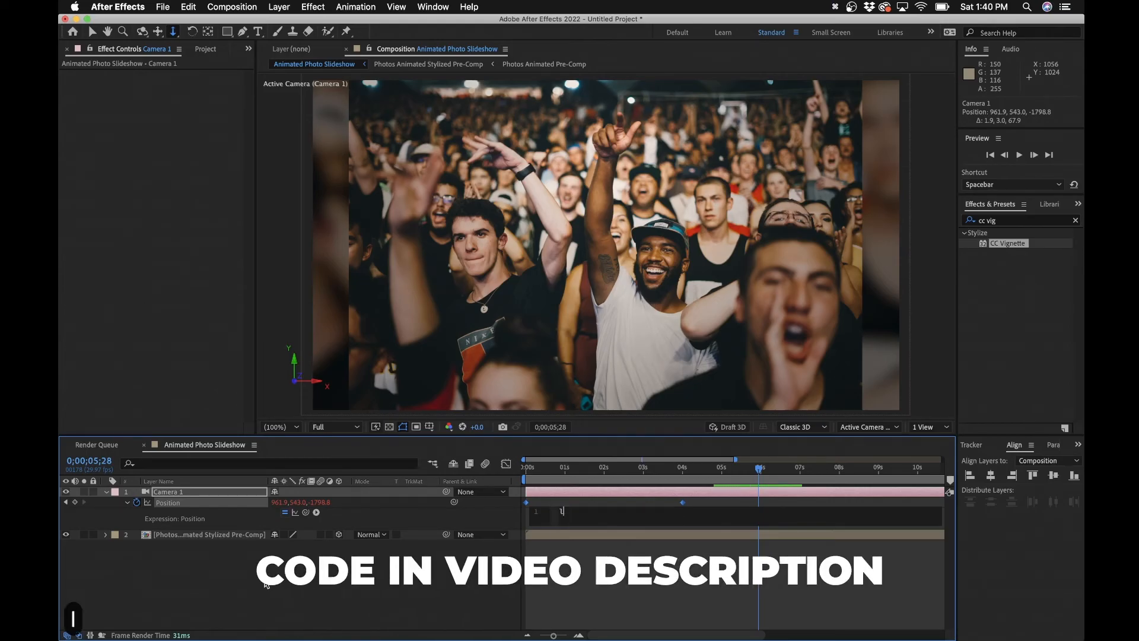
# - Enter the expression loopOut(type = "pingpong", numKeyframes = 0) on Camera 1's Position
pyautogui.write('oopOut(')
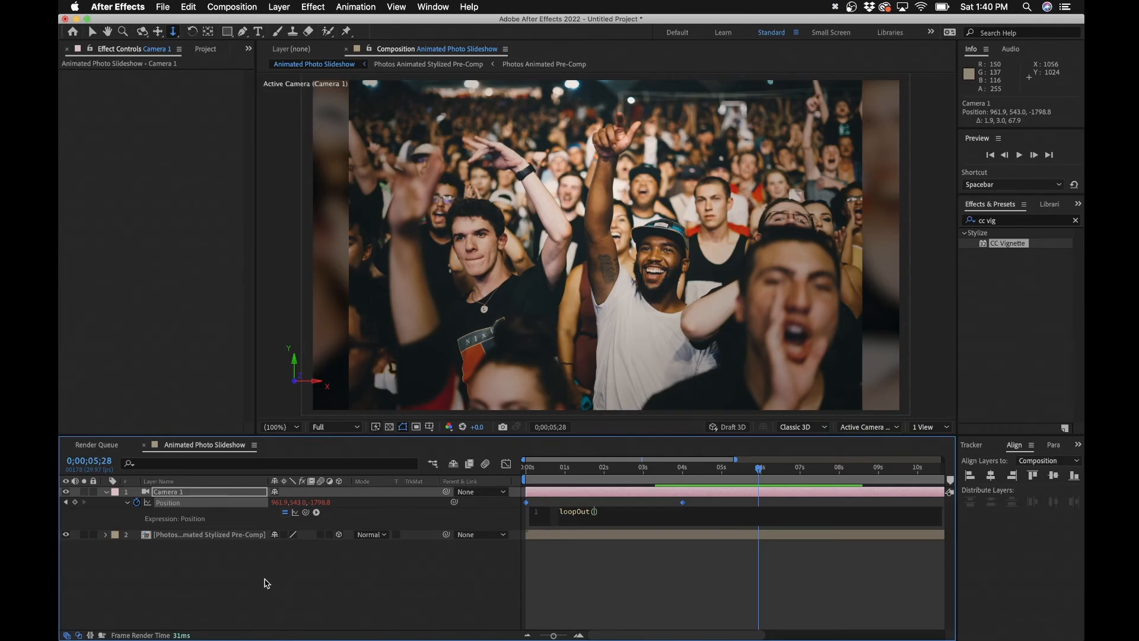
pyautogui.write('type = "pingp')
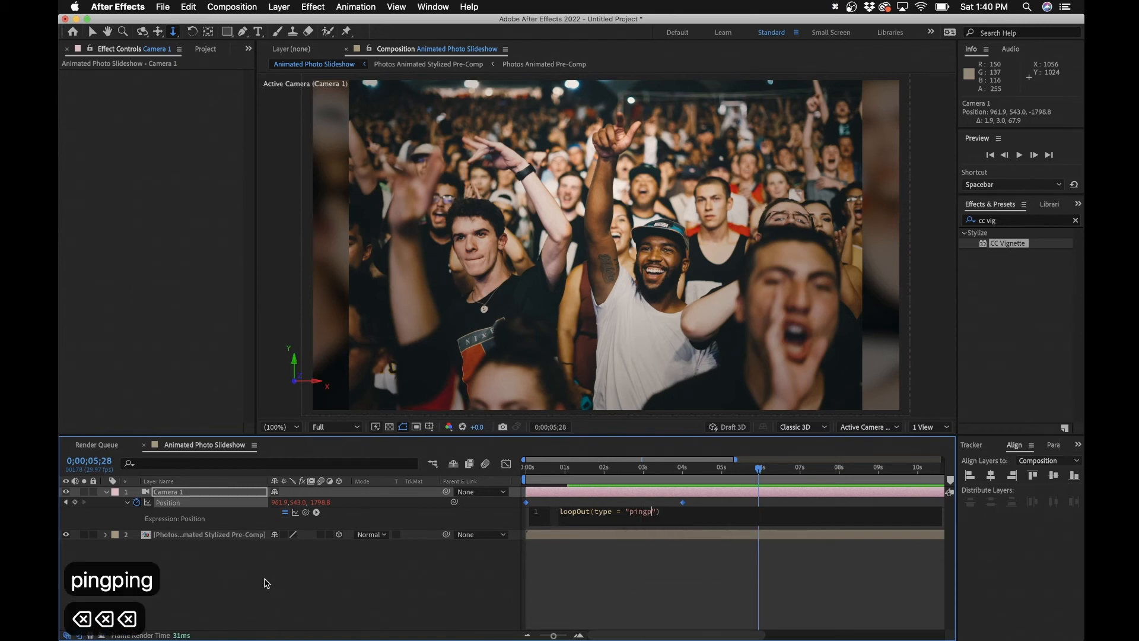
pyautogui.write('ong')
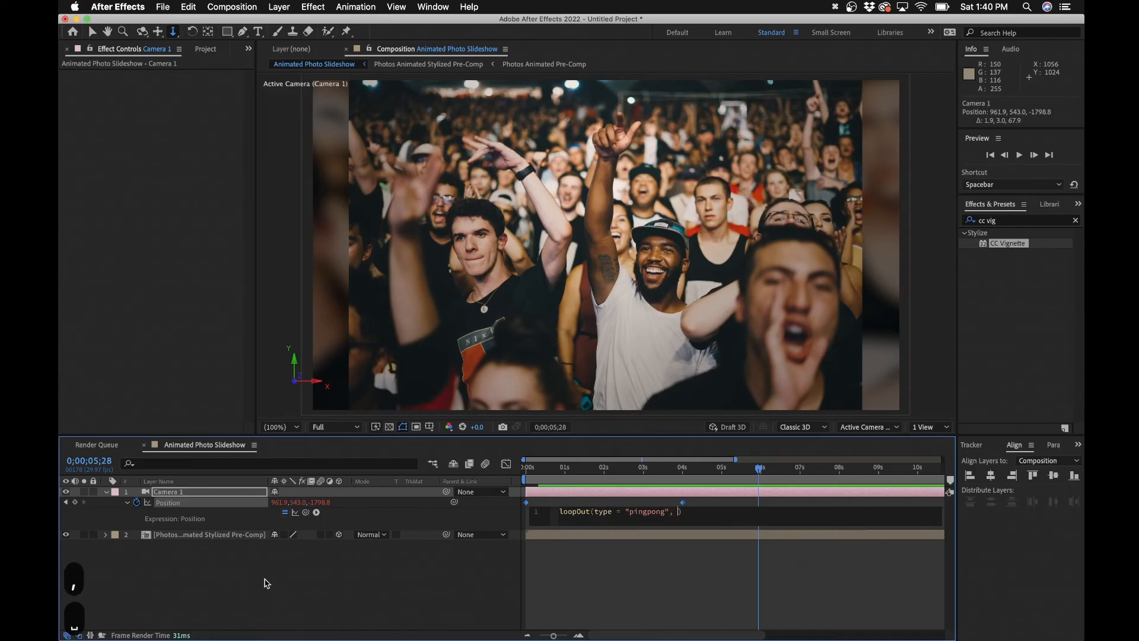
pyautogui.write('numKeyframes =')
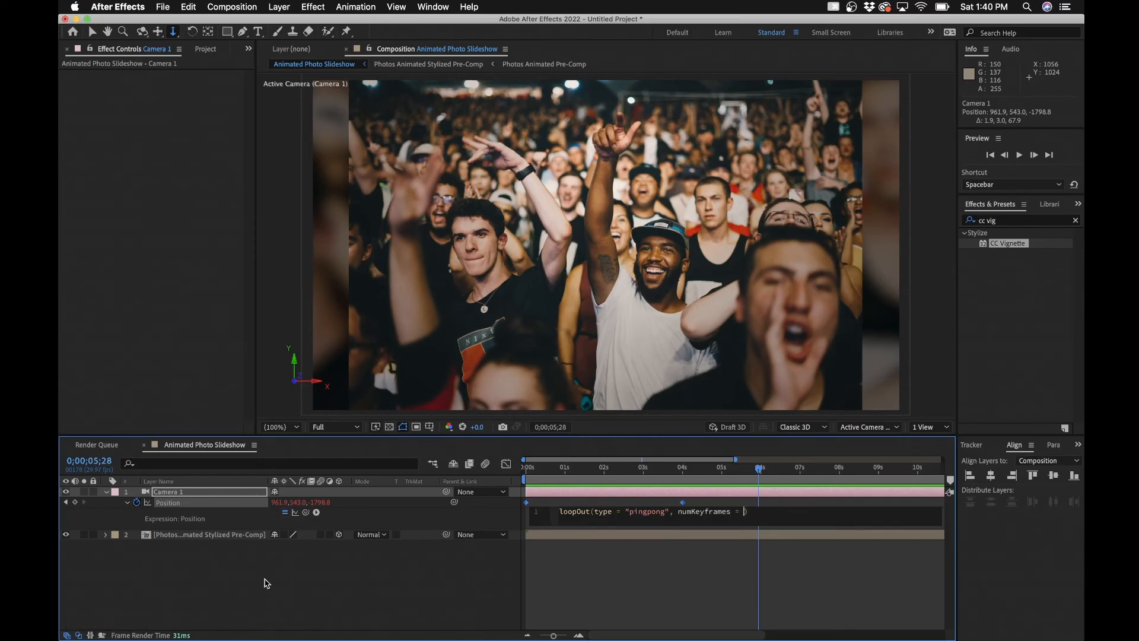
pyautogui.write('0')
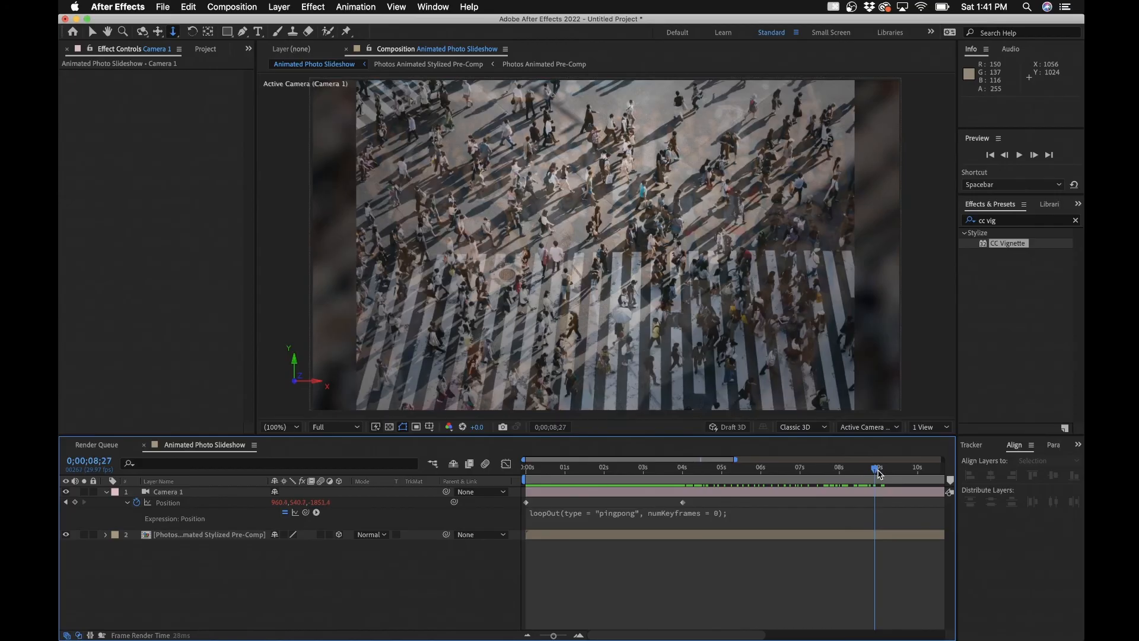
pyautogui.moveTo(875, 467); pyautogui.dragTo(824, 467)
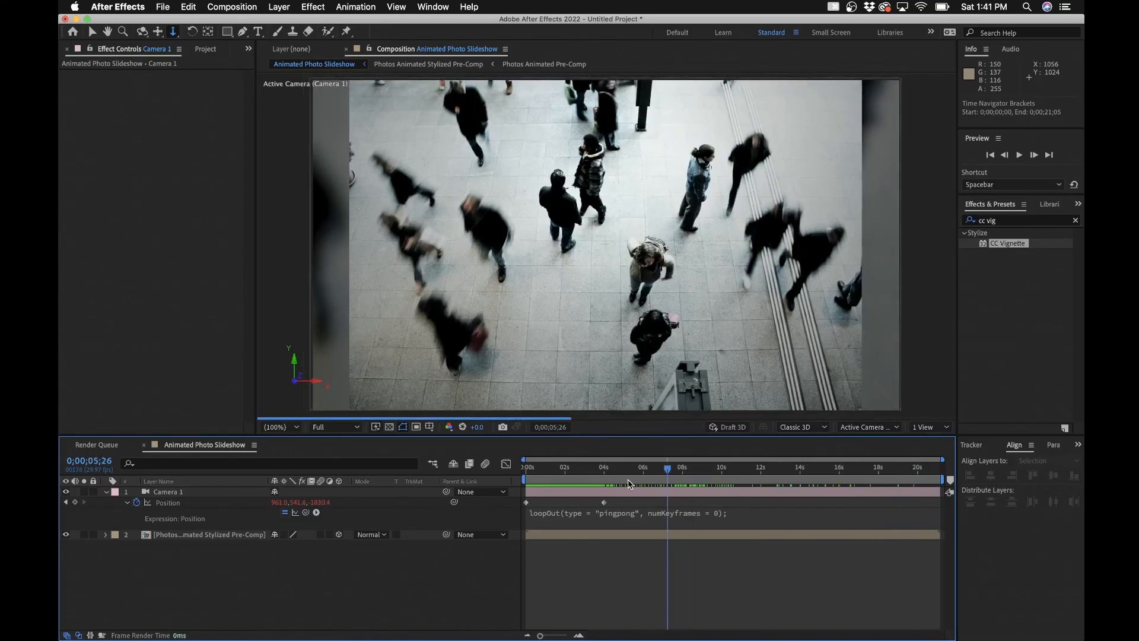
pyautogui.click(834, 468)
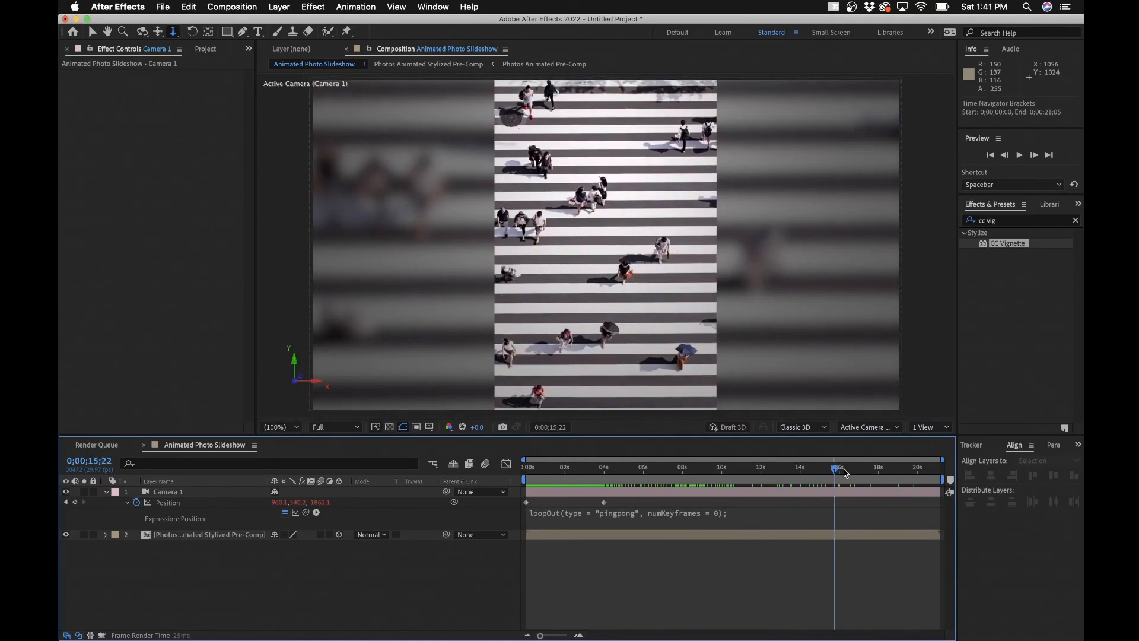
pyautogui.click(645, 472)
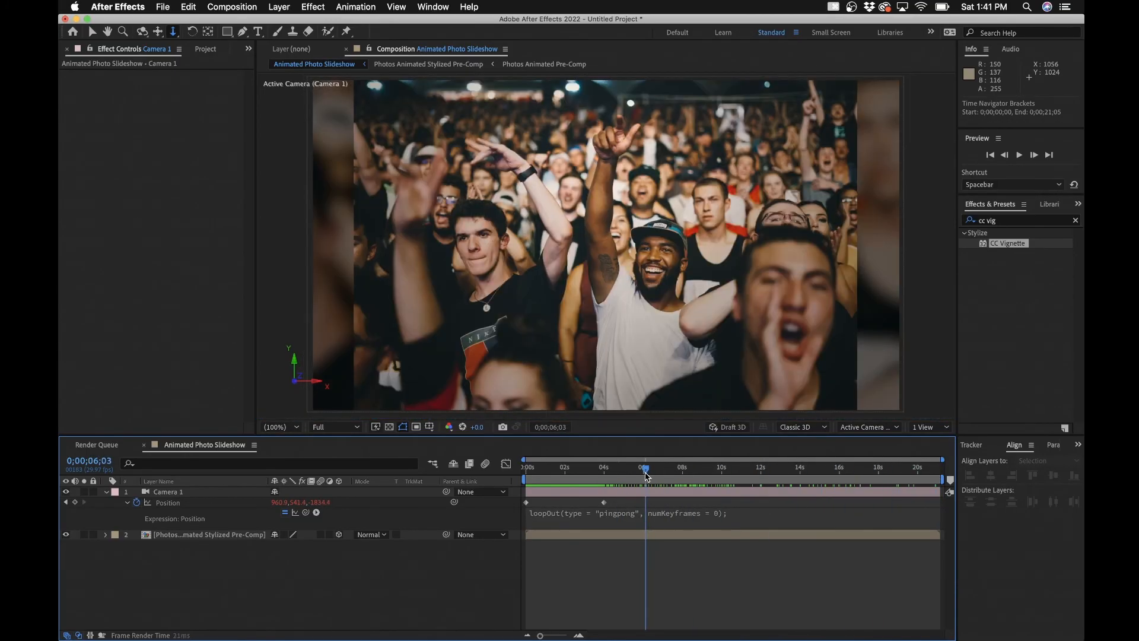
pyautogui.moveTo(644, 476)
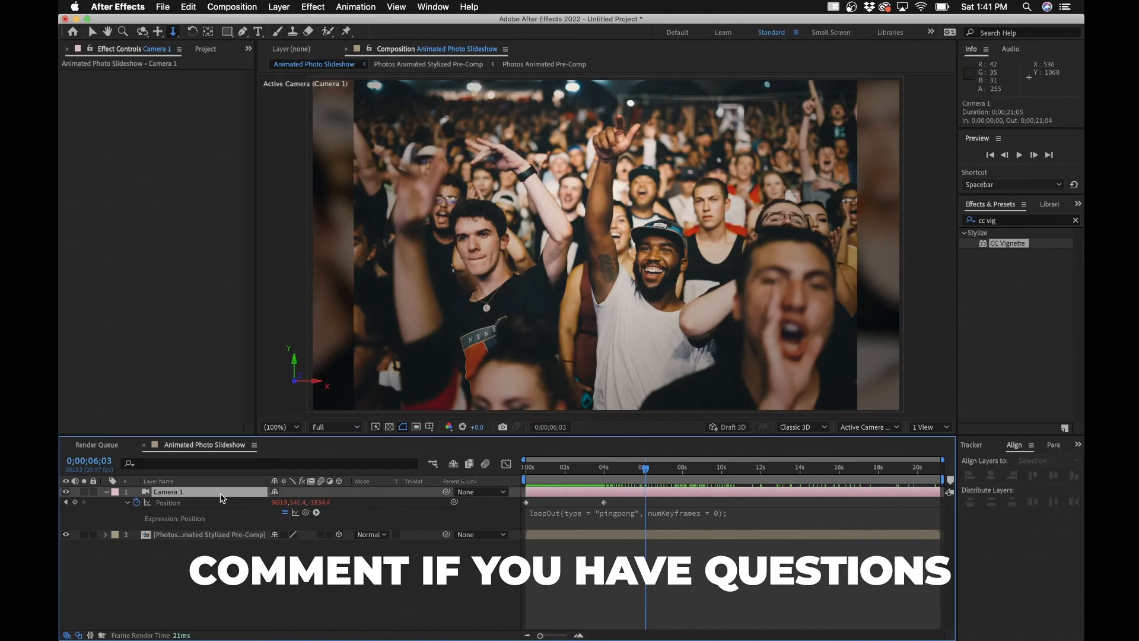
pyautogui.click(1046, 459)
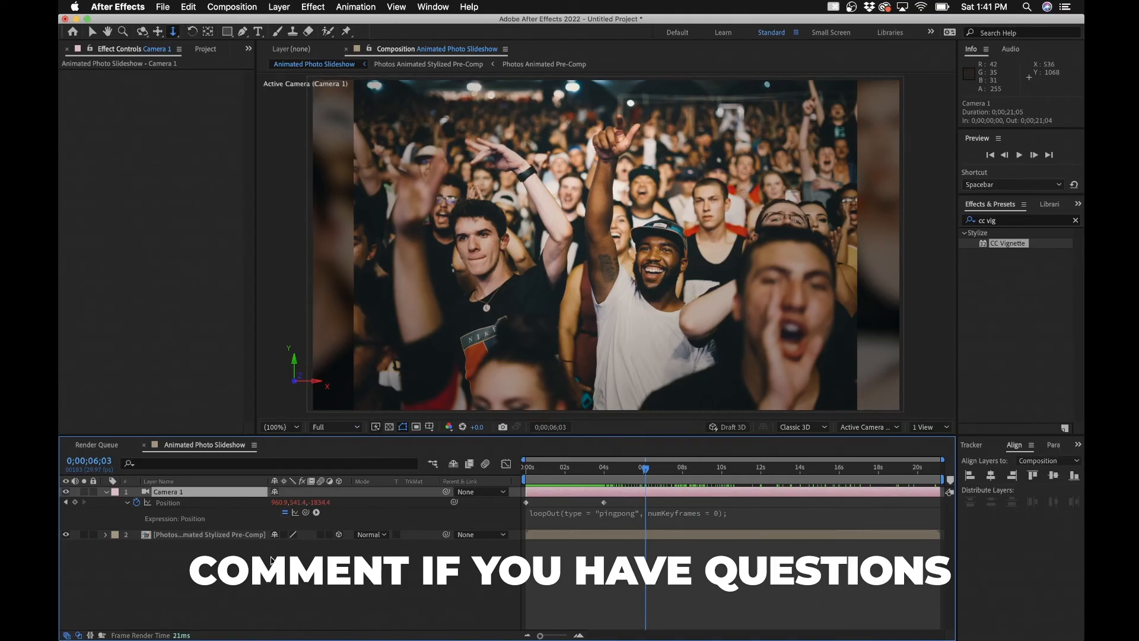
pyautogui.click(166, 491)
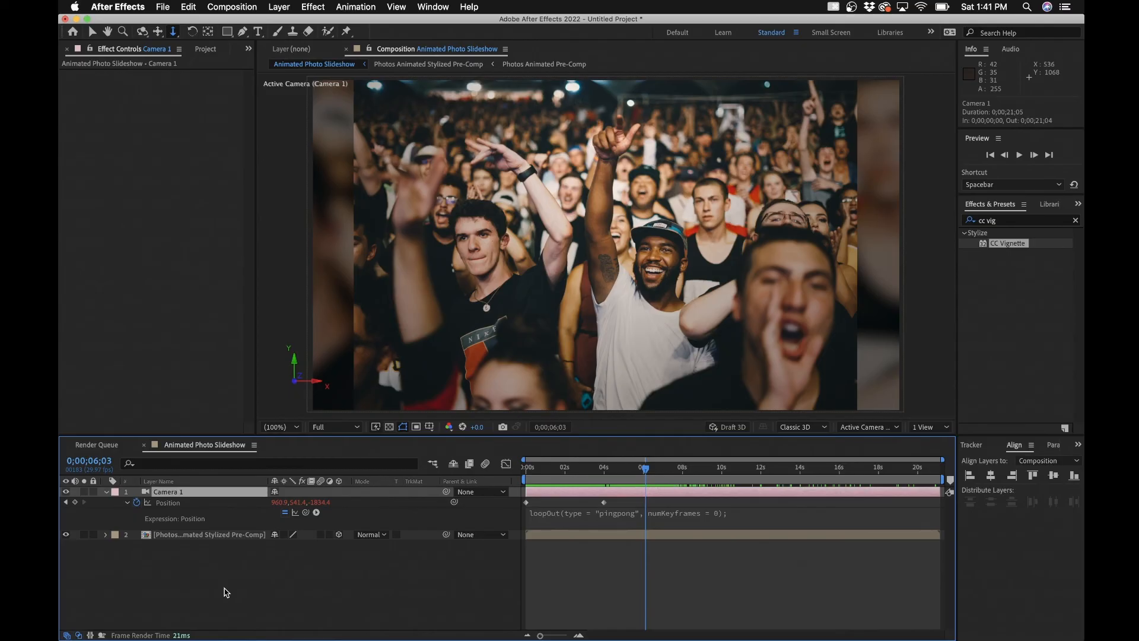
pyautogui.click(168, 491)
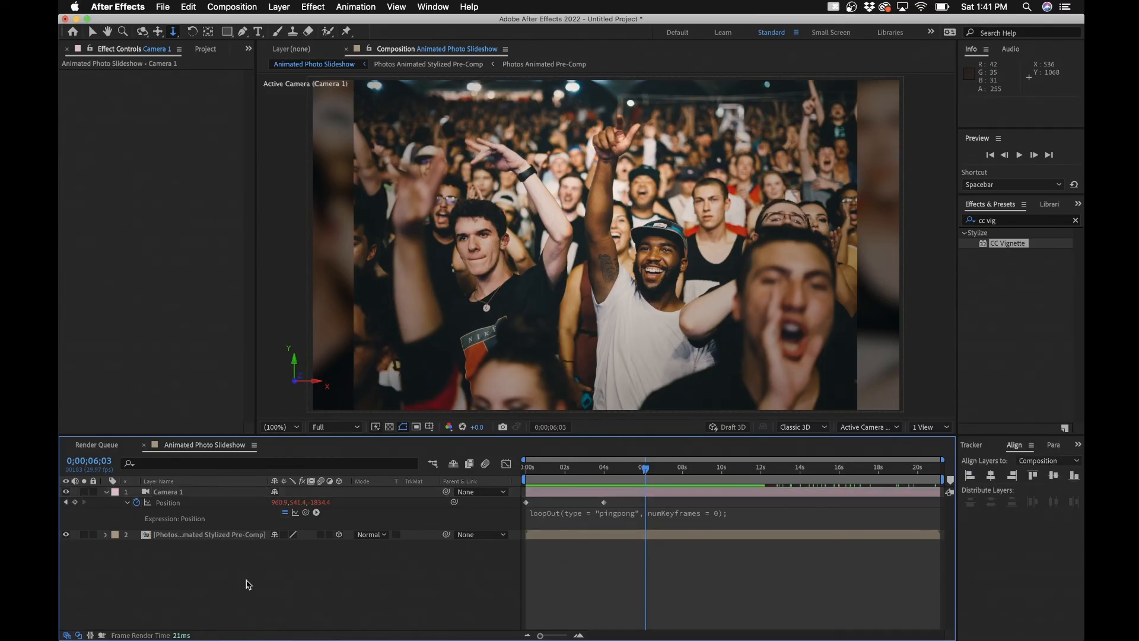
pyautogui.click(232, 7)
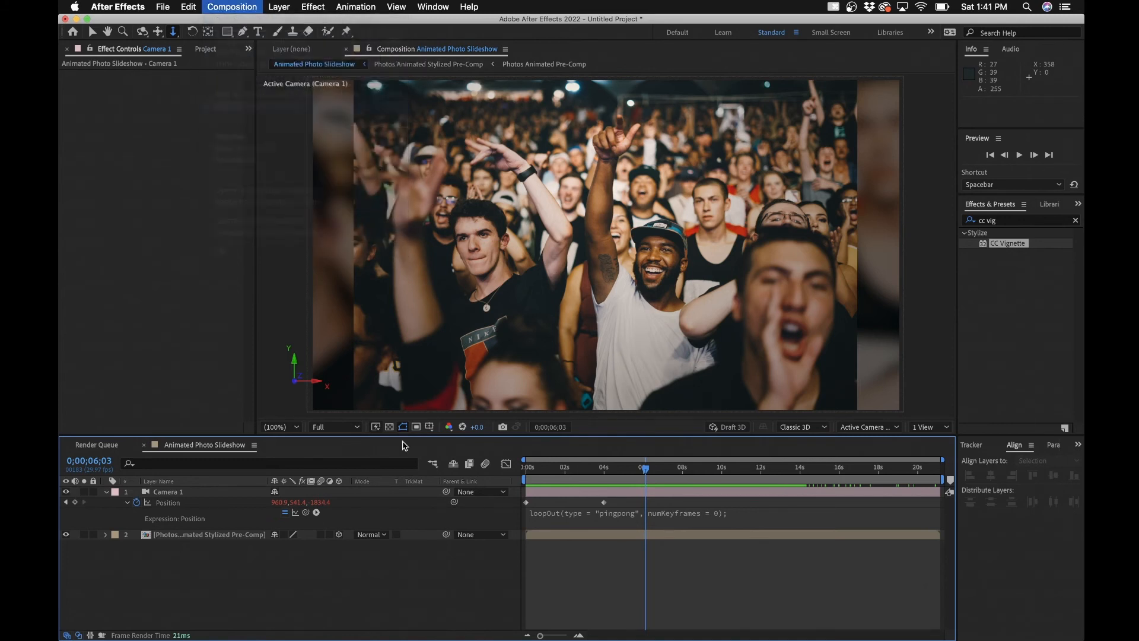
# - Queue the slideshow to render as an Apple ProRes 422 QuickTime, Animated Photo Slideshow.mov
pyautogui.click(157, 518)
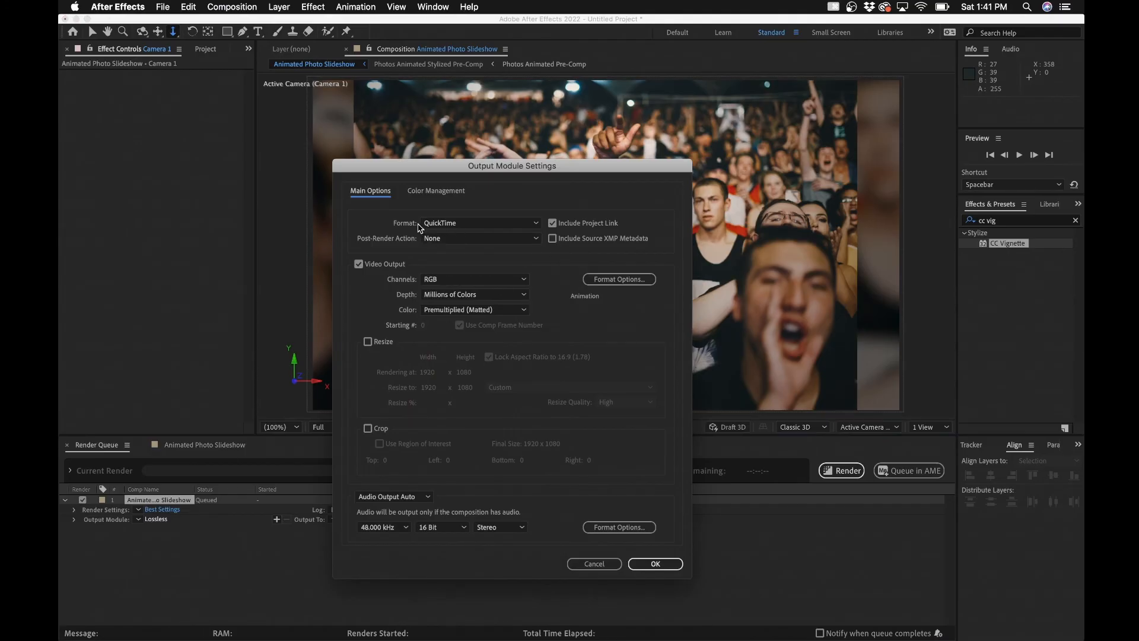
pyautogui.click(480, 223)
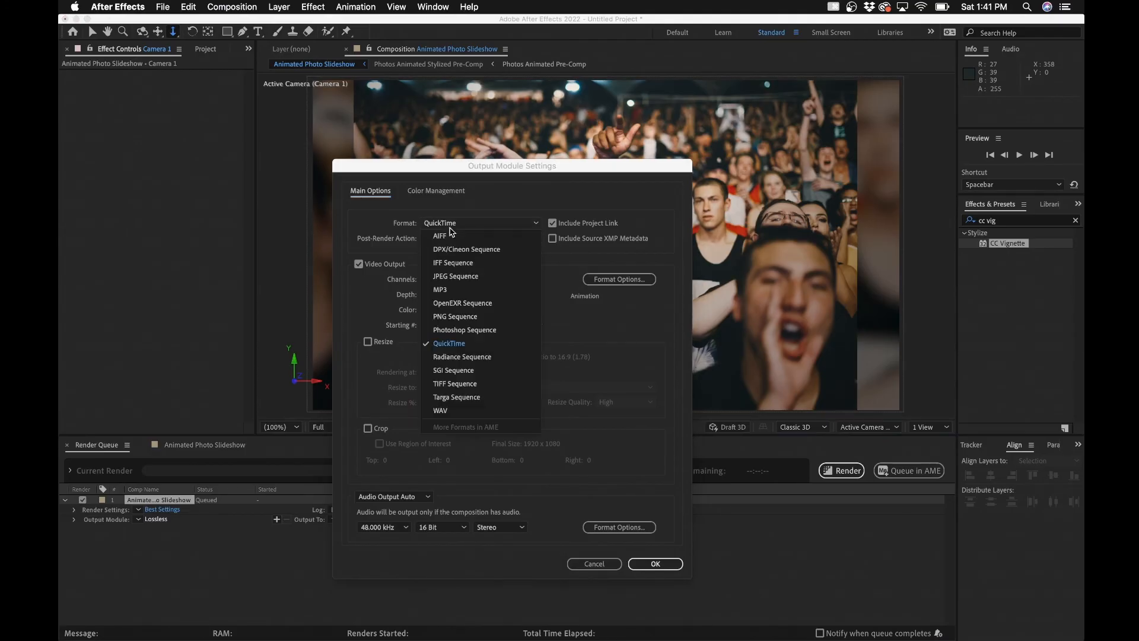
pyautogui.click(618, 279)
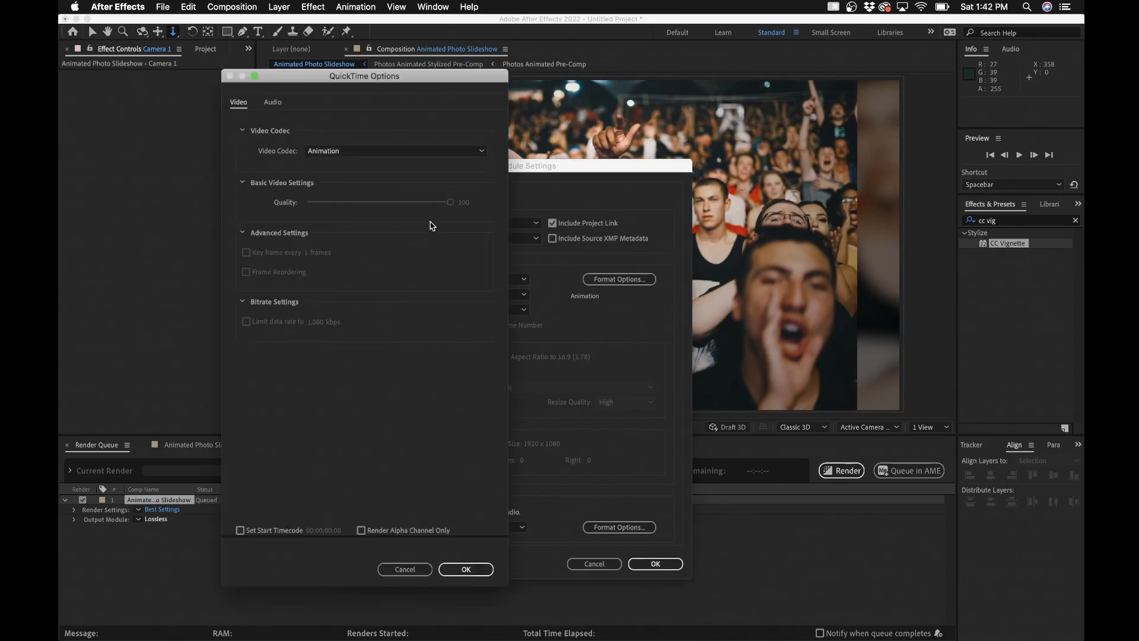
pyautogui.click(394, 150)
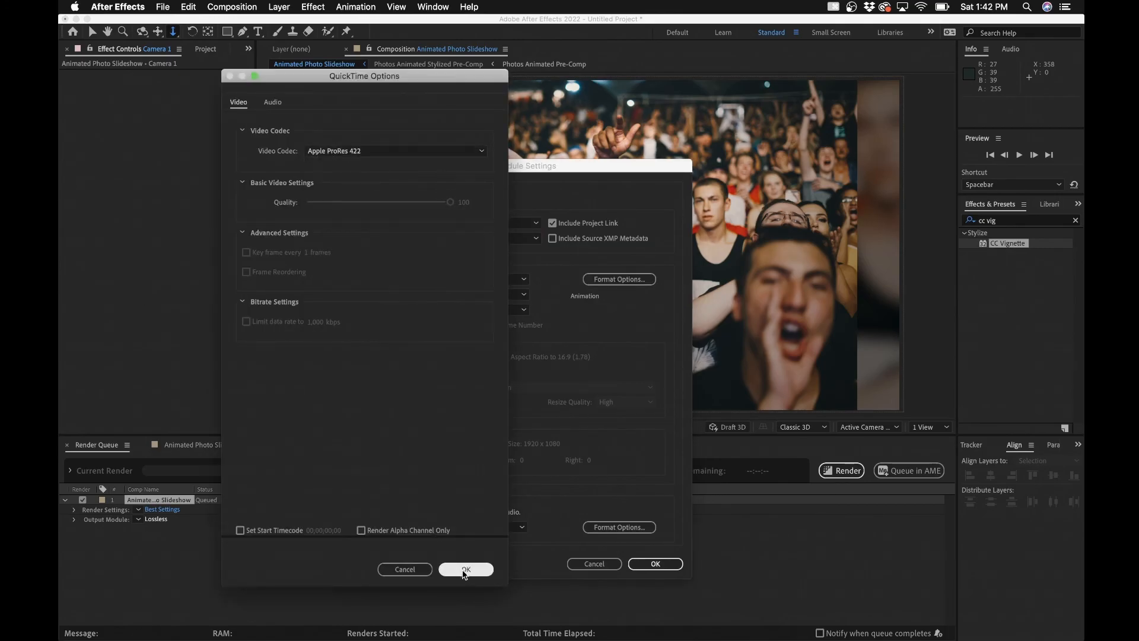
pyautogui.click(466, 569)
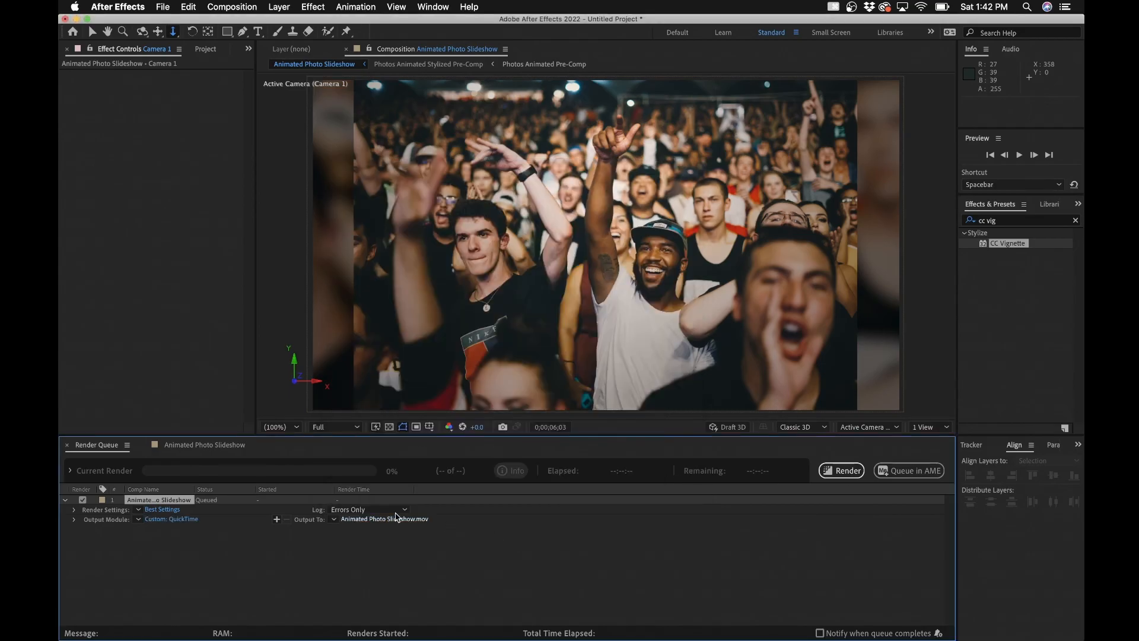
pyautogui.click(385, 518)
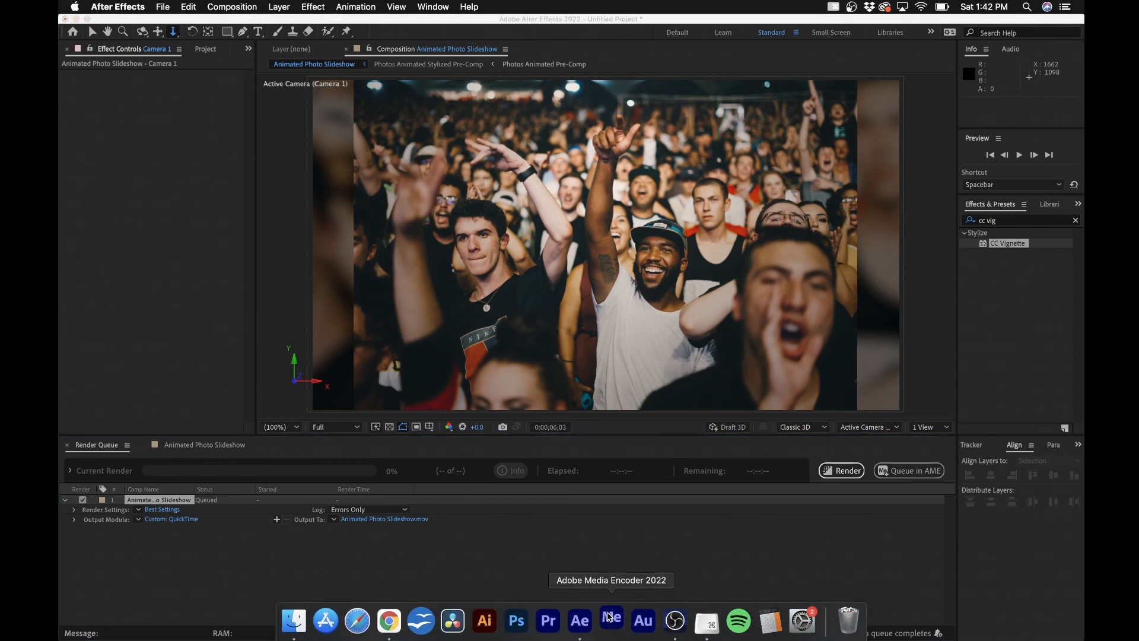
# - Launch Adobe Media Encoder from the Dock and wait for its empty queue
pyautogui.click(611, 620)
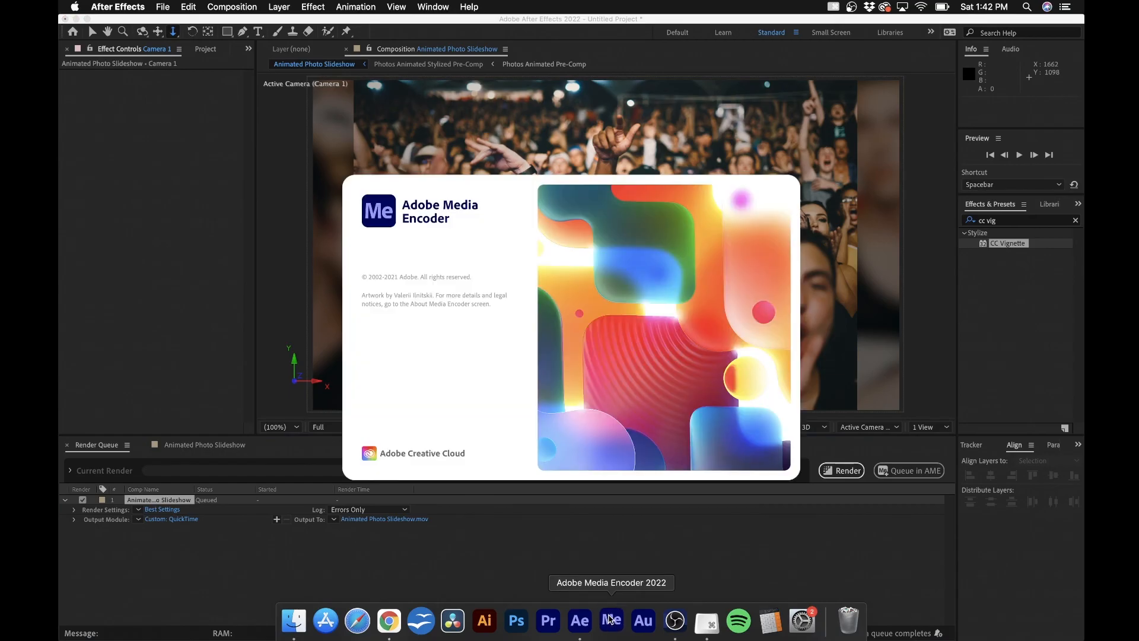
pyautogui.click(611, 620)
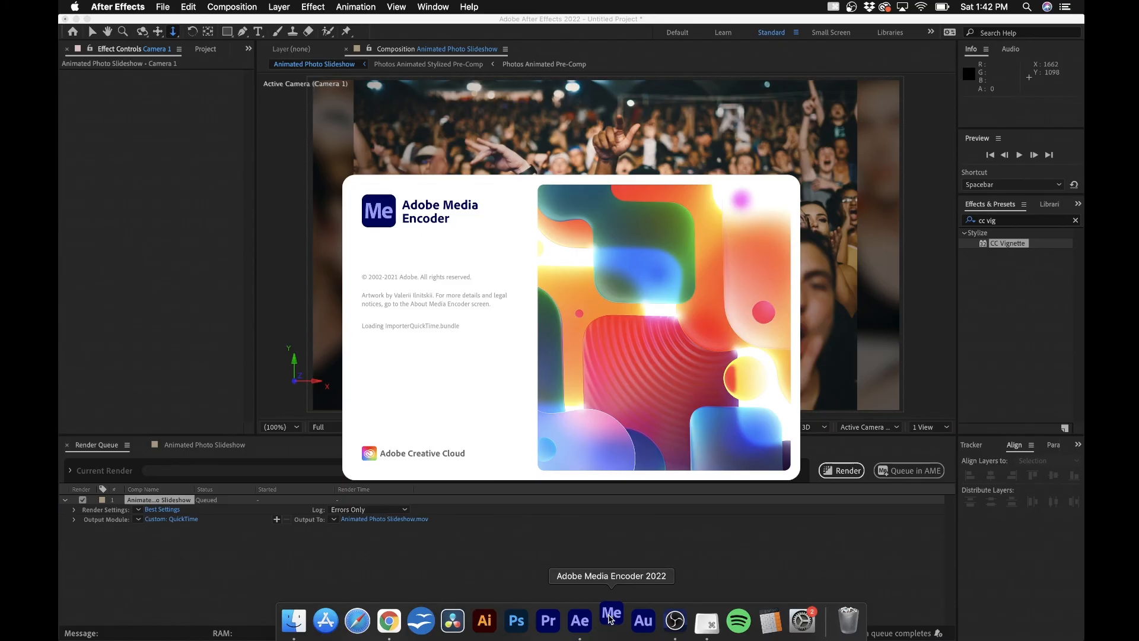
pyautogui.click(611, 621)
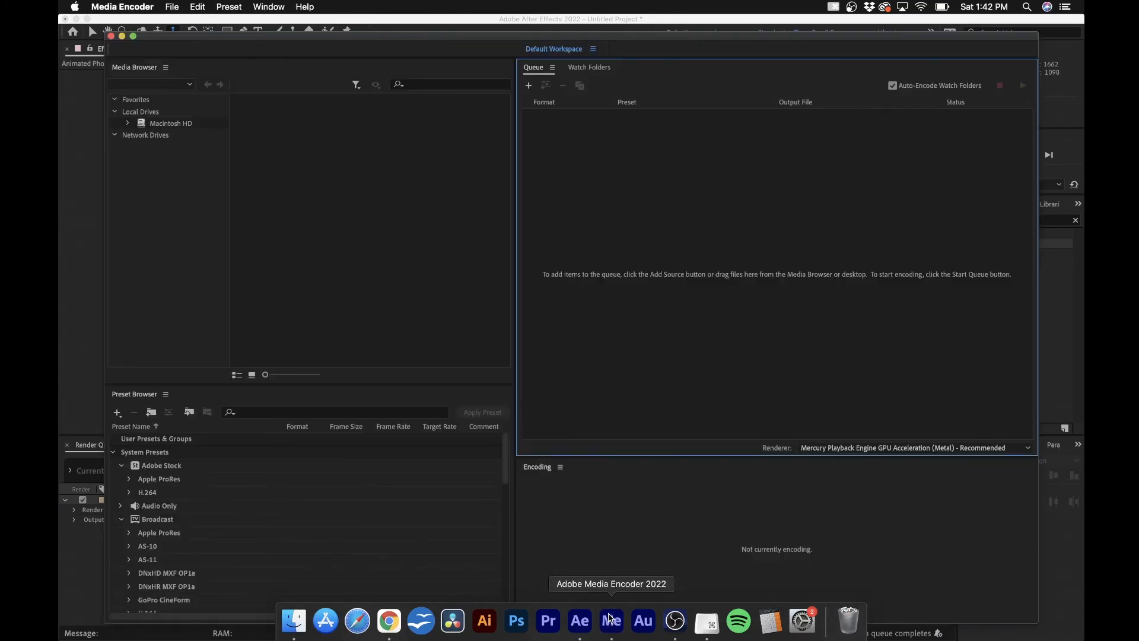
# - Queue the slideshow comp as an H.264 MP4 saved to Downloads and start encoding
pyautogui.click(580, 621)
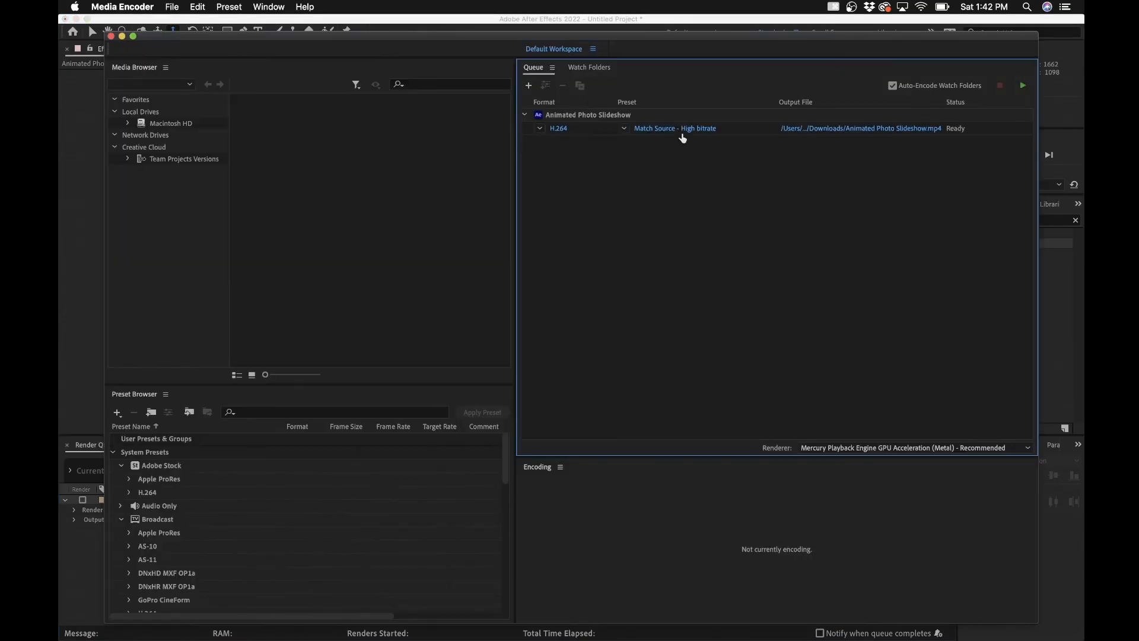
pyautogui.moveTo(559, 128)
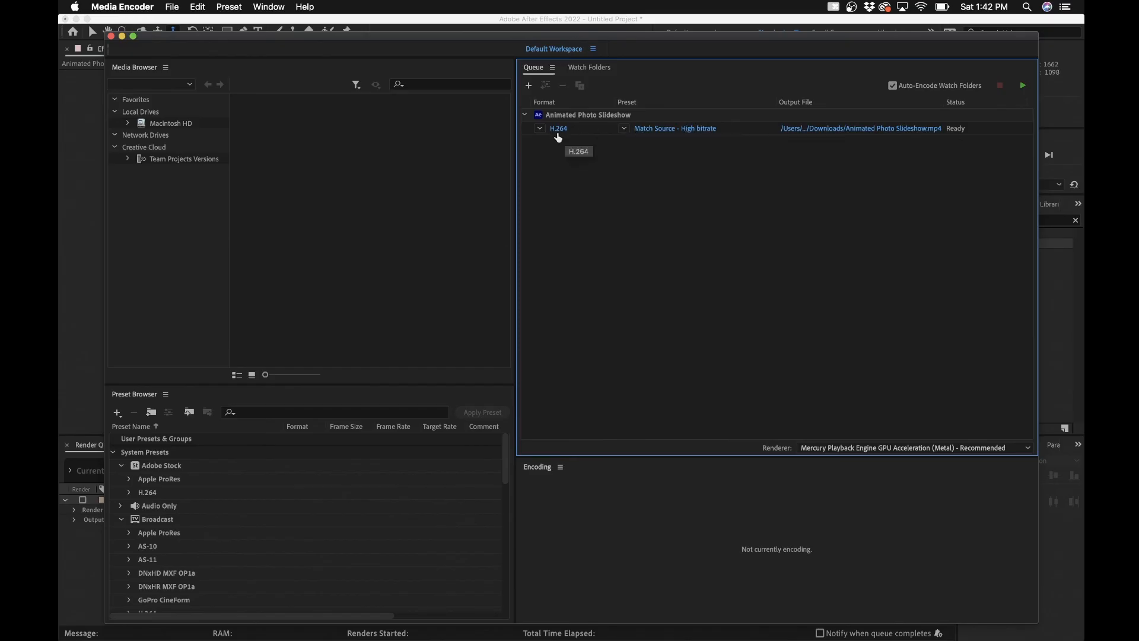
pyautogui.moveTo(661, 129)
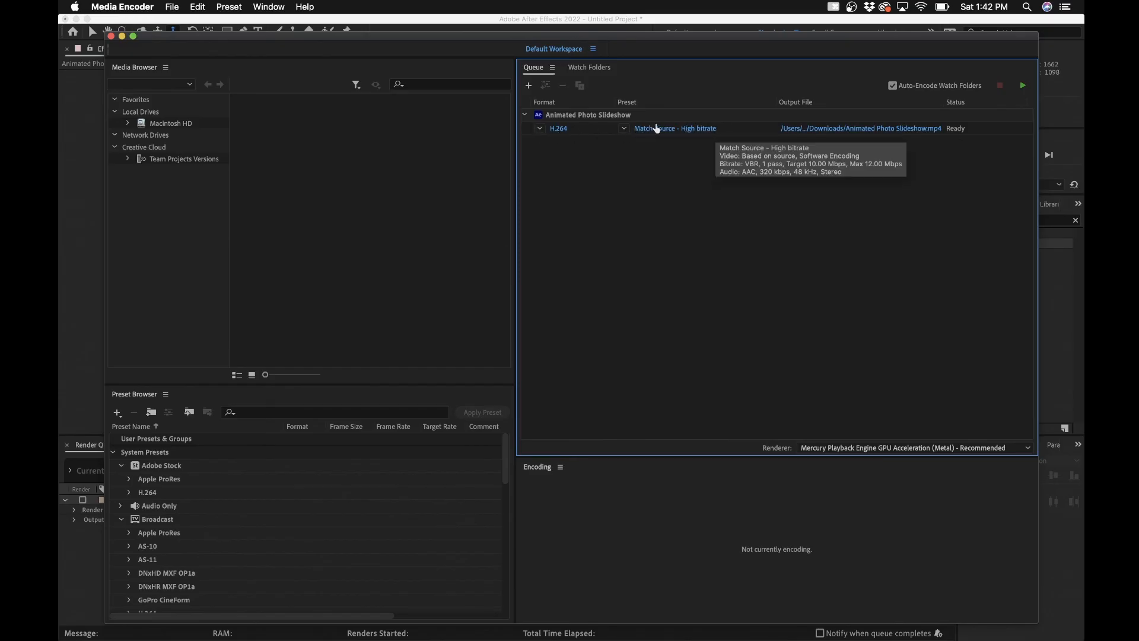
pyautogui.moveTo(825, 155)
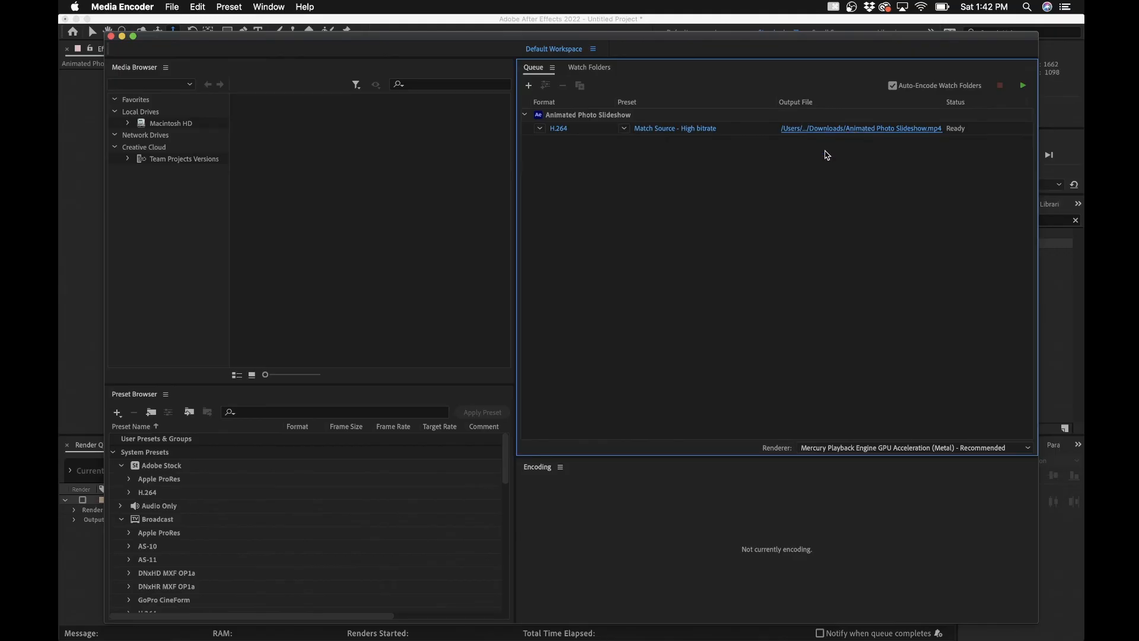
pyautogui.click(860, 128)
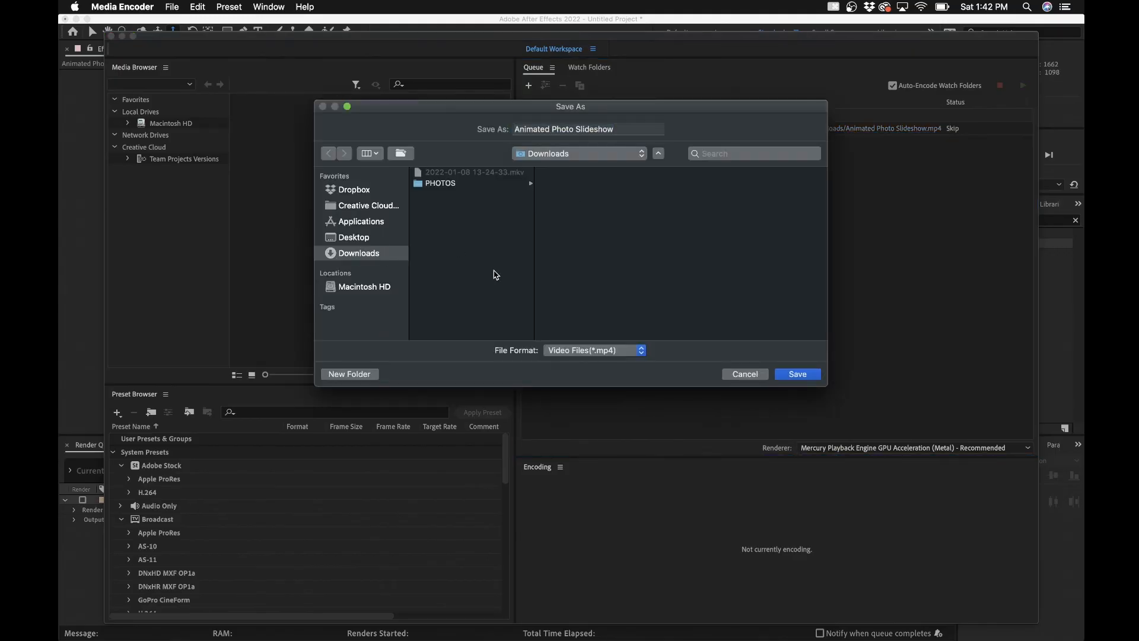
pyautogui.click(796, 373)
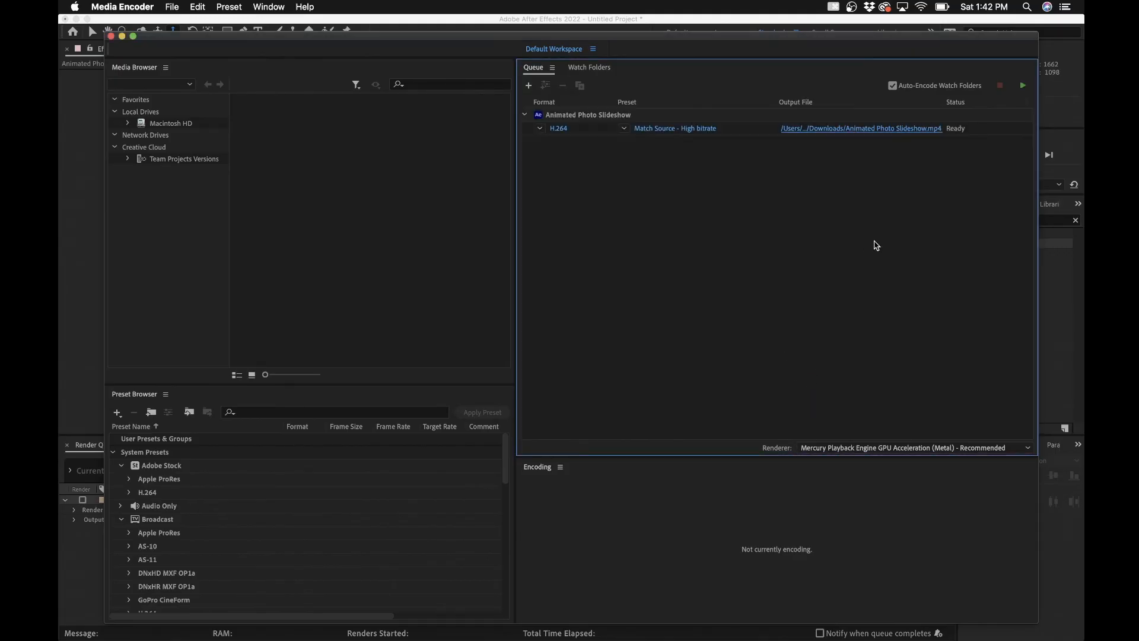
pyautogui.click(1022, 85)
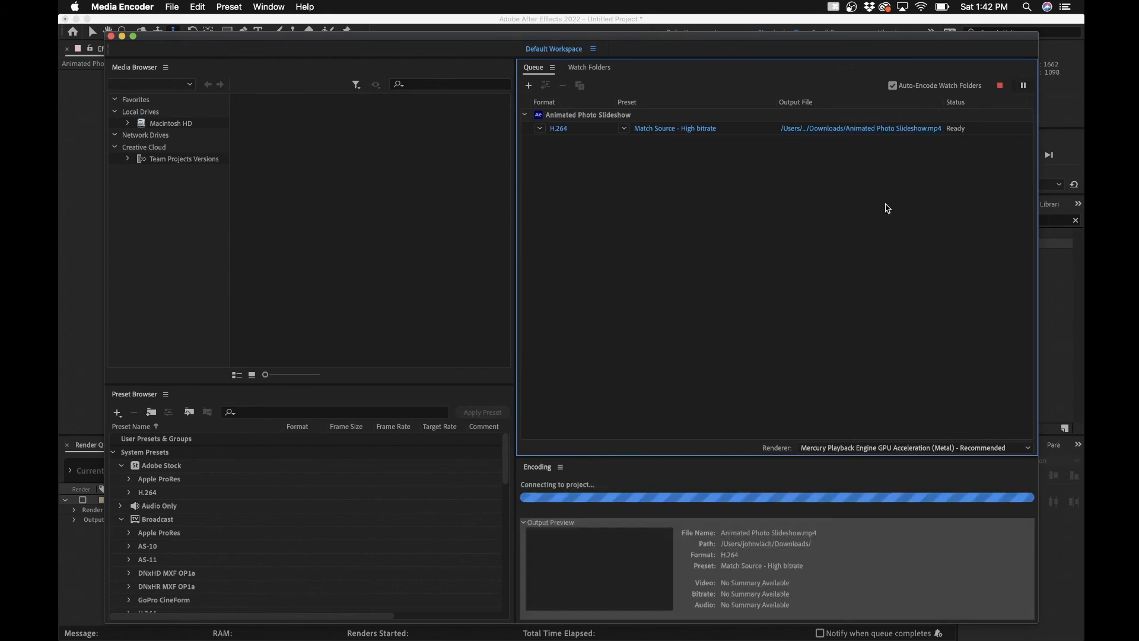